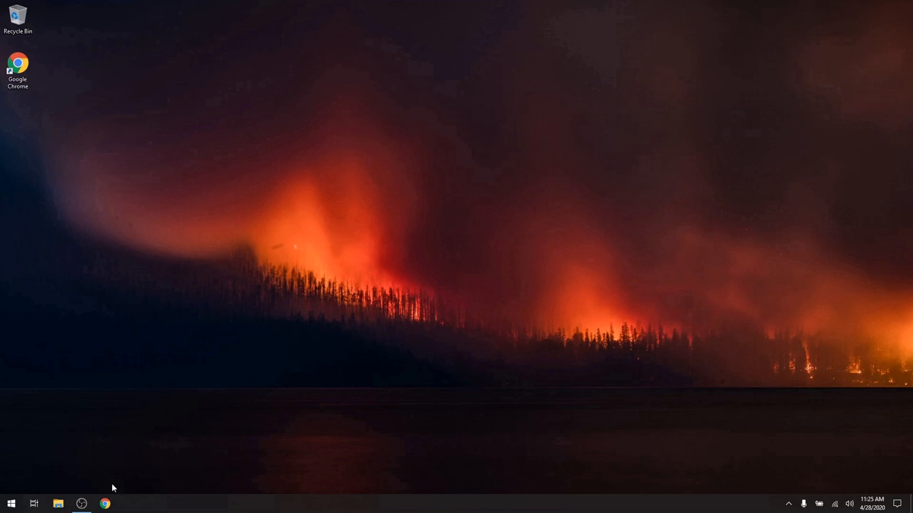
mouse_move(105, 505)
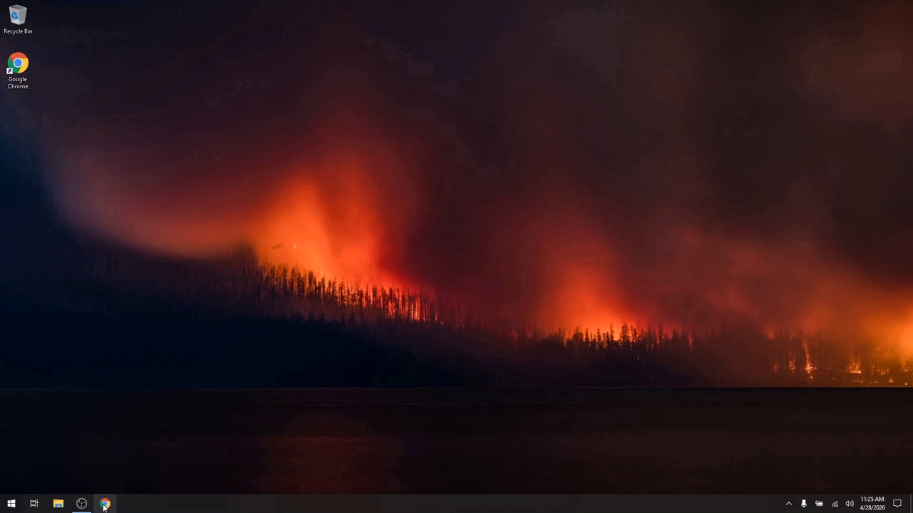
Step: Launch Chrome and run a Google search for "n1mm"
left_click(106, 505)
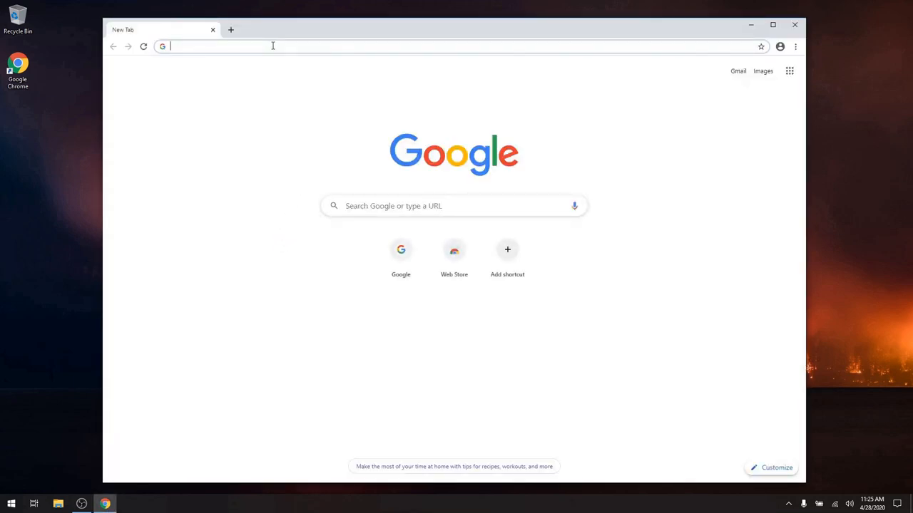
type("n1")
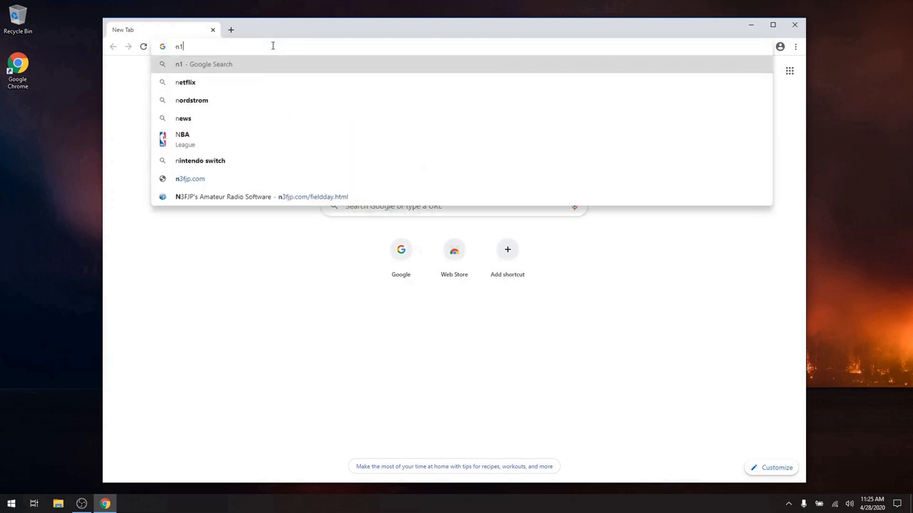
type("mm")
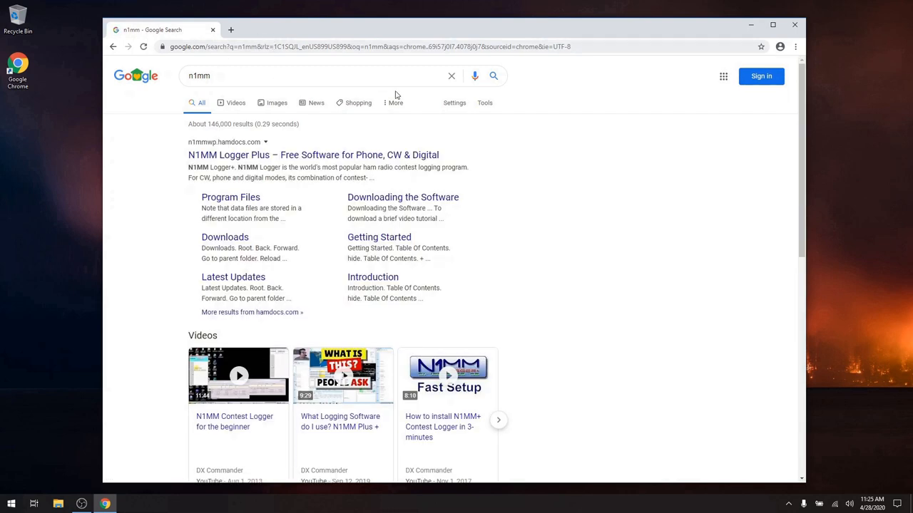
mouse_move(184, 156)
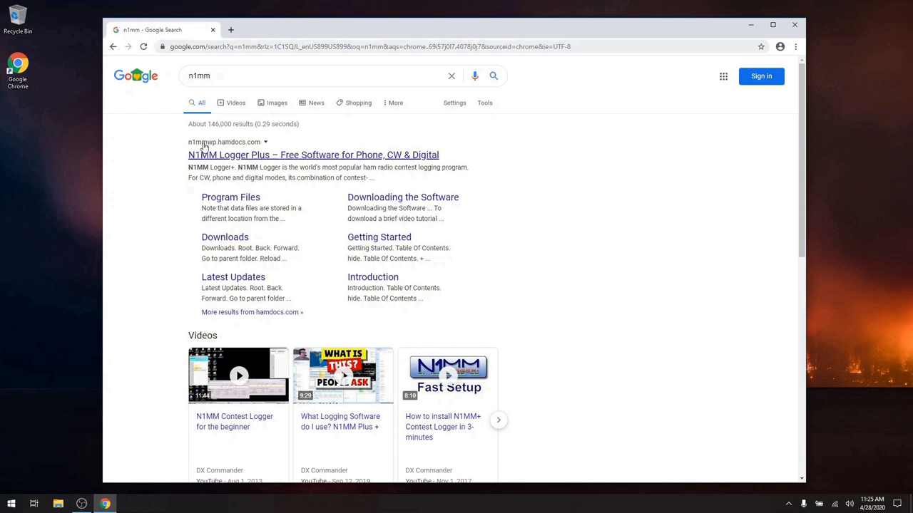
mouse_move(227, 150)
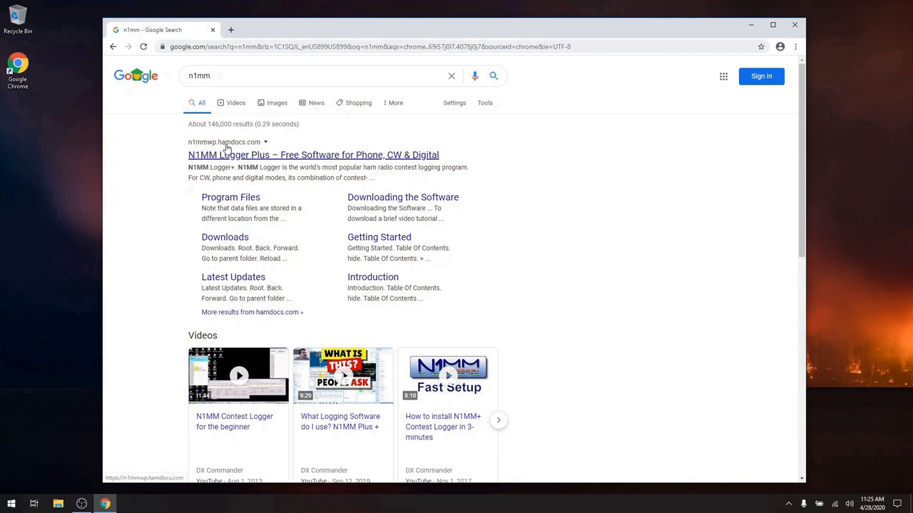
Step: Open the N1MM Logger Plus result, bookmark the home page, and browse the Docs menu
left_click(313, 154)
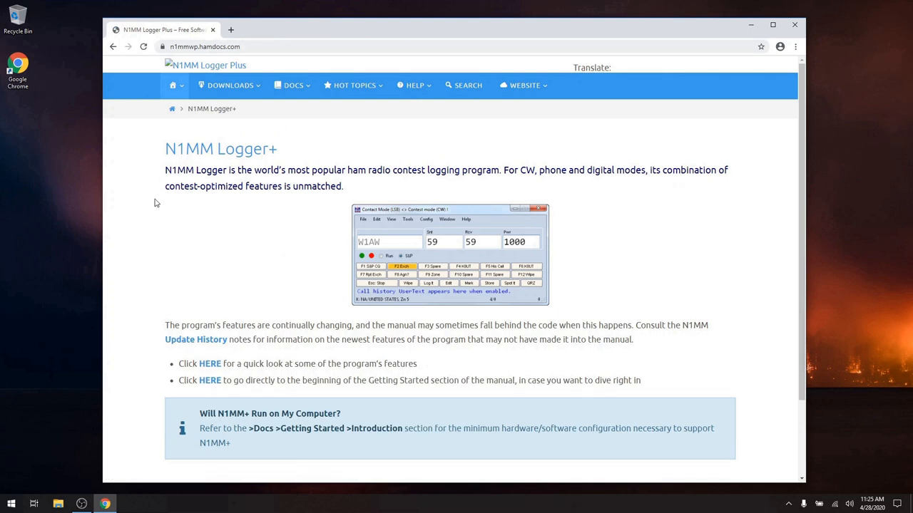
mouse_move(152, 251)
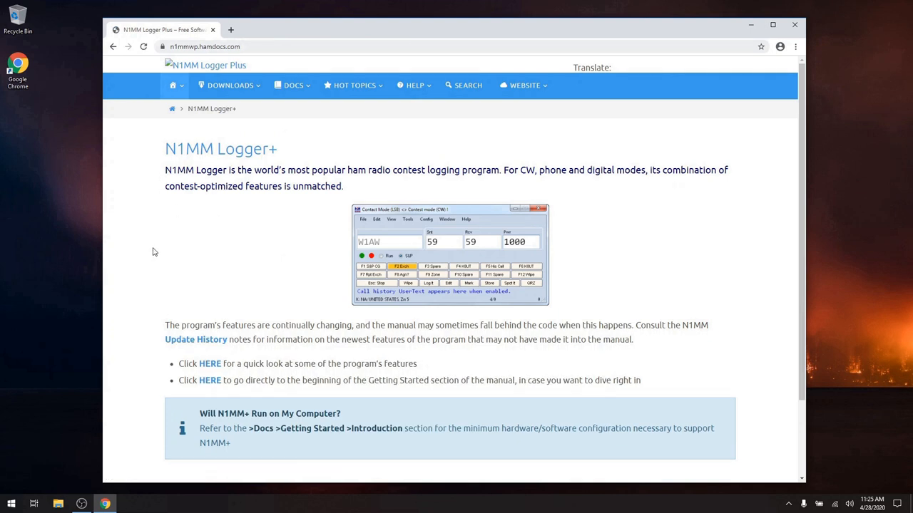
mouse_move(773, 57)
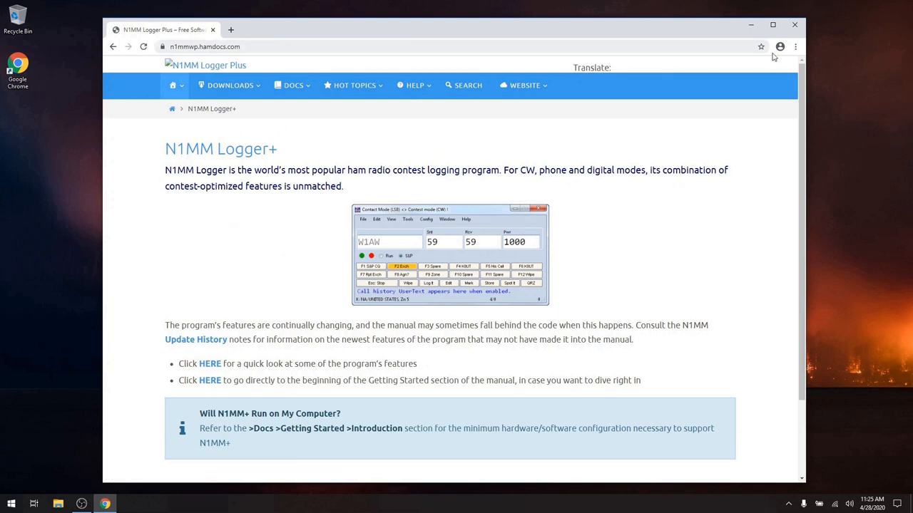
left_click(761, 46)
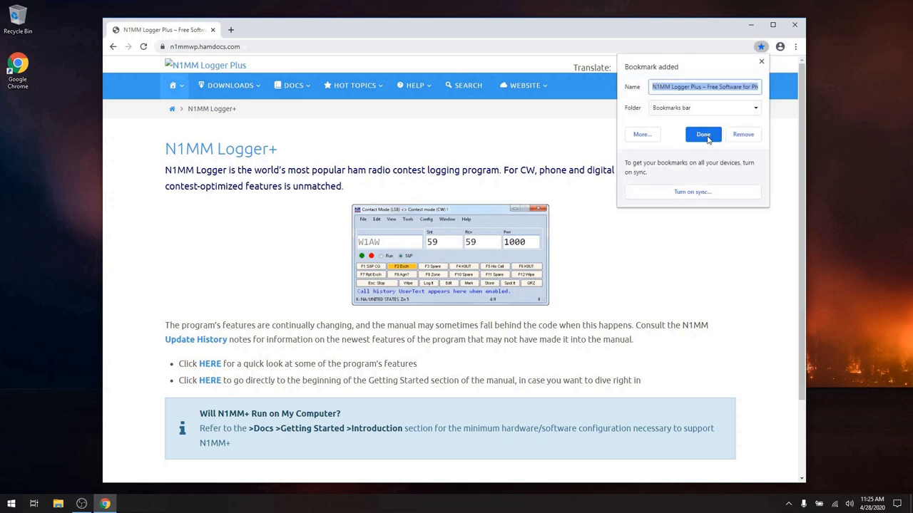
left_click(702, 134)
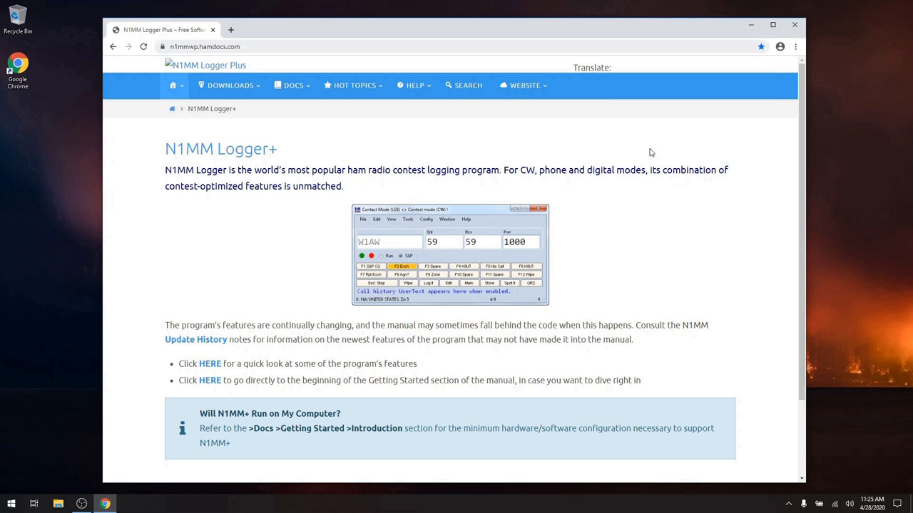
mouse_move(199, 18)
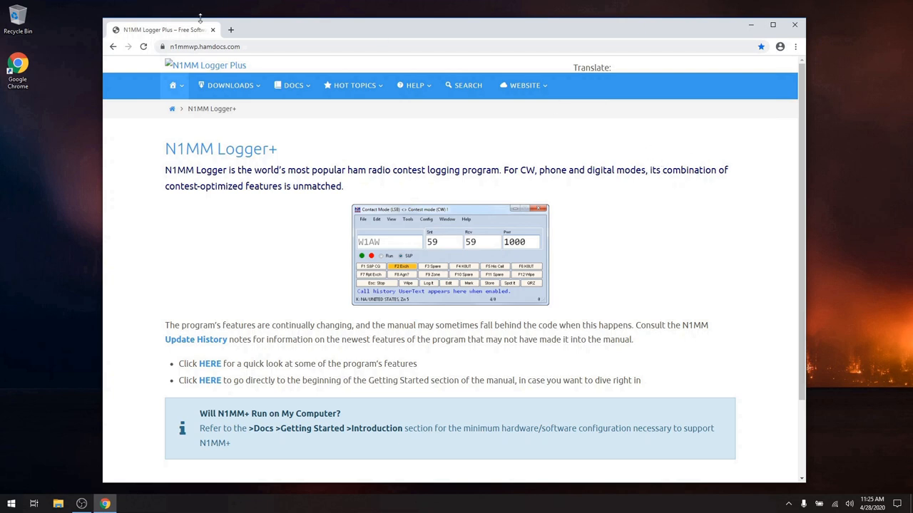
mouse_move(217, 228)
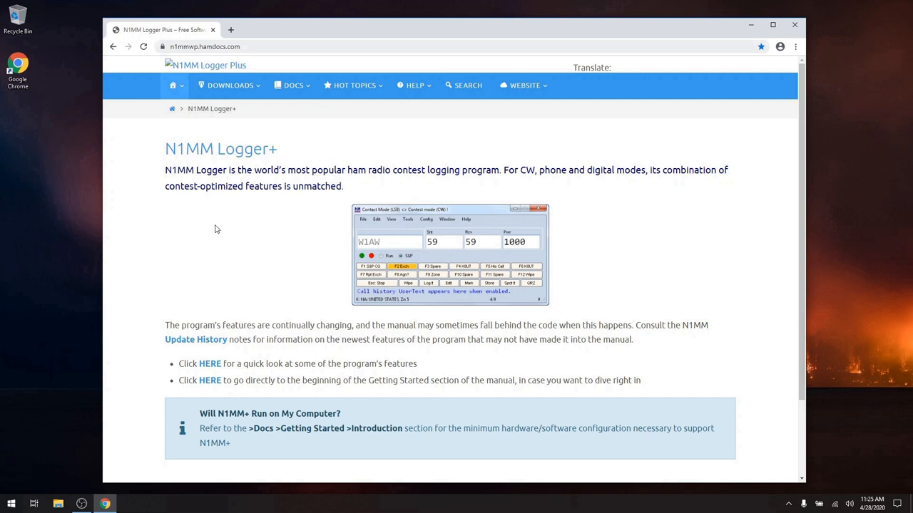
mouse_move(225, 238)
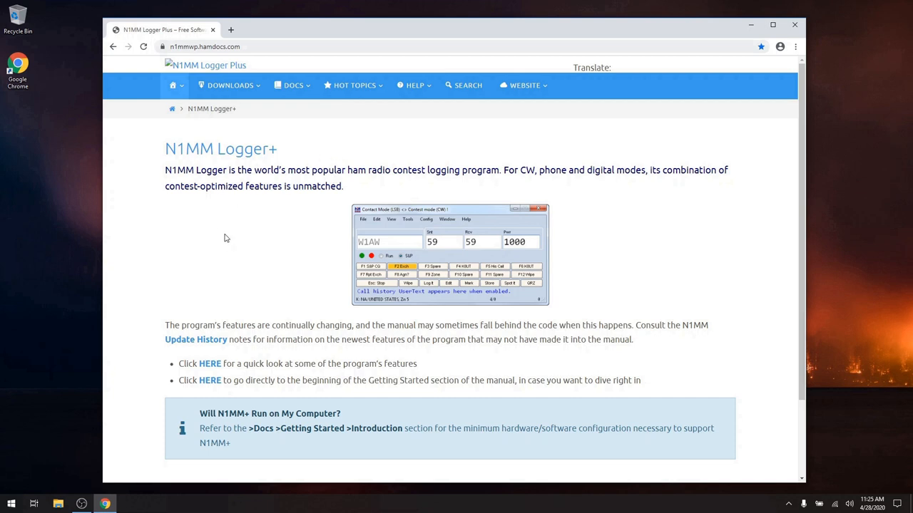
mouse_move(291, 120)
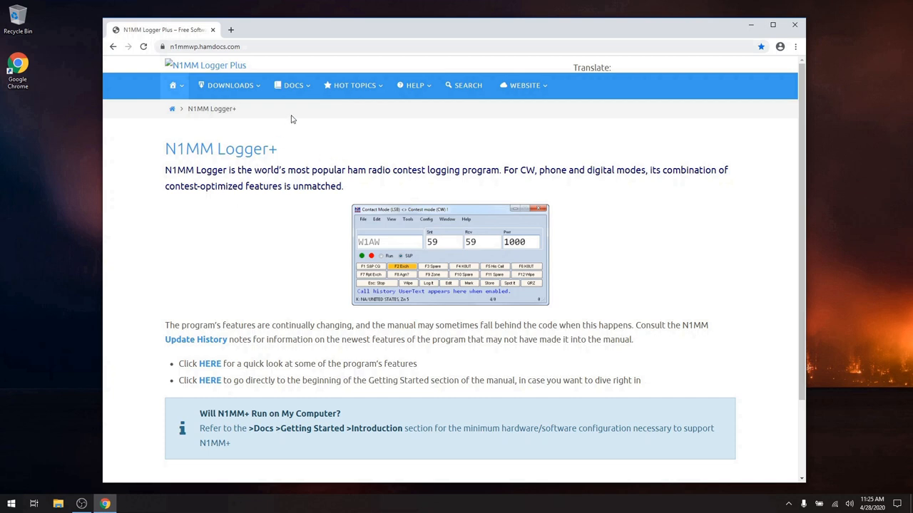
left_click(292, 85)
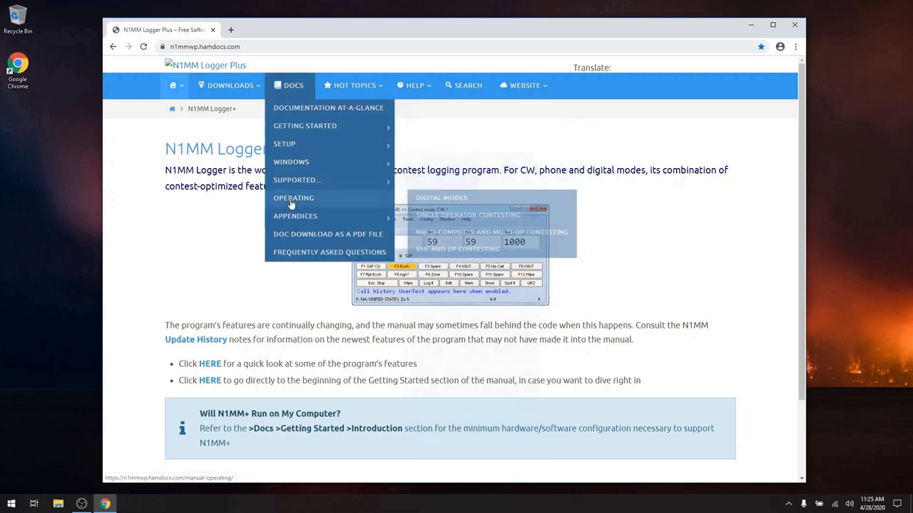
mouse_move(296, 180)
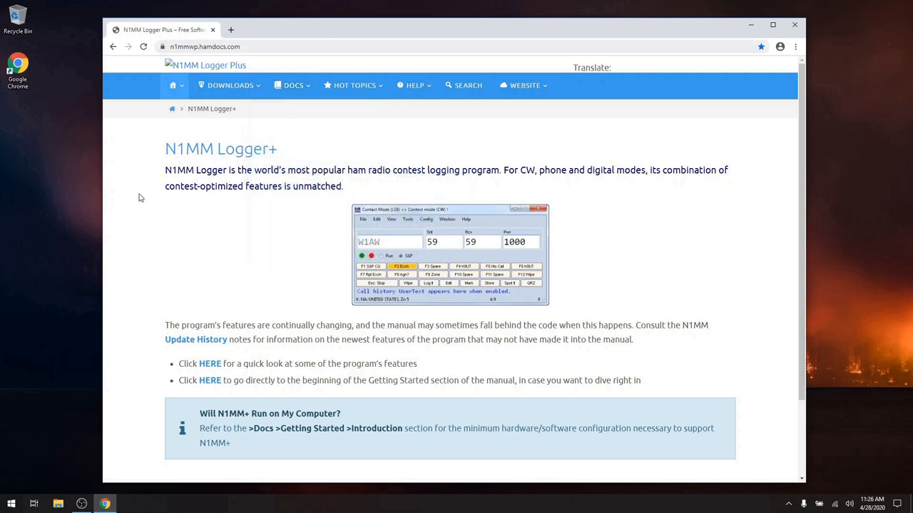
Step: Navigate the Downloads menu to the Full Install file listing
left_click(229, 86)
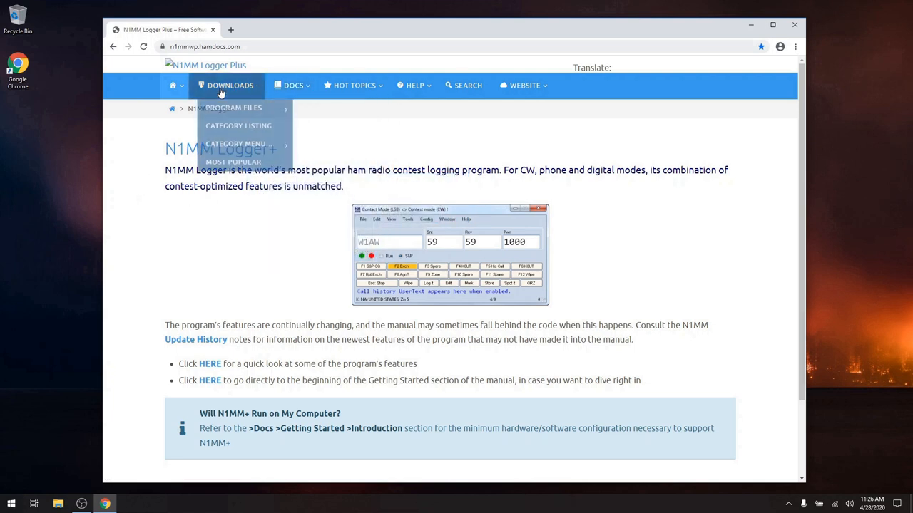
mouse_move(225, 108)
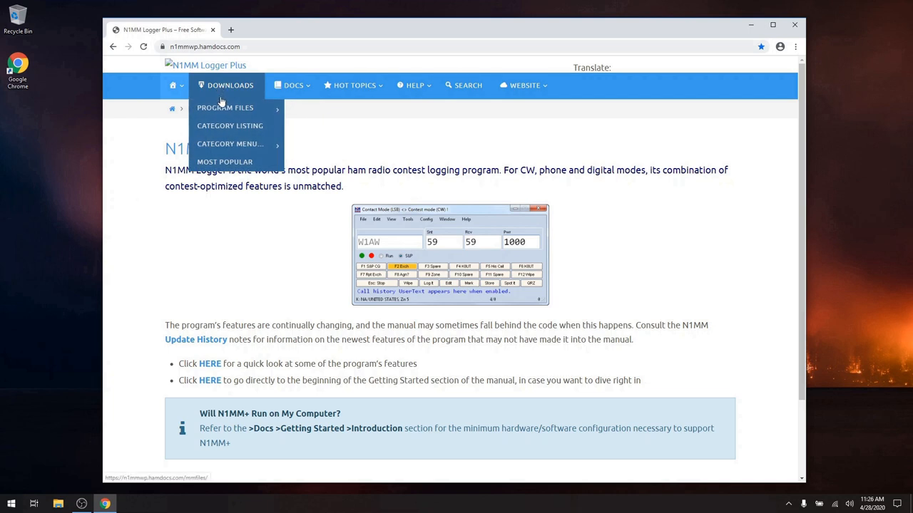
mouse_move(225, 109)
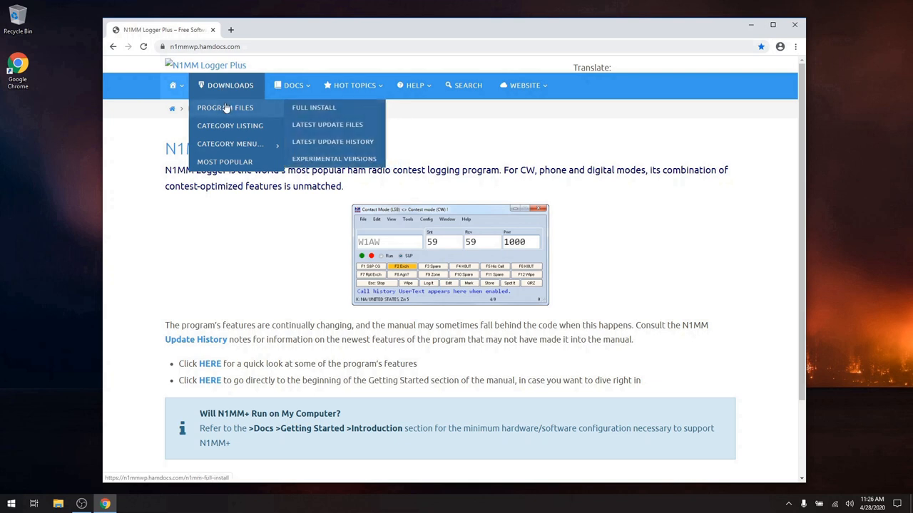
mouse_move(314, 107)
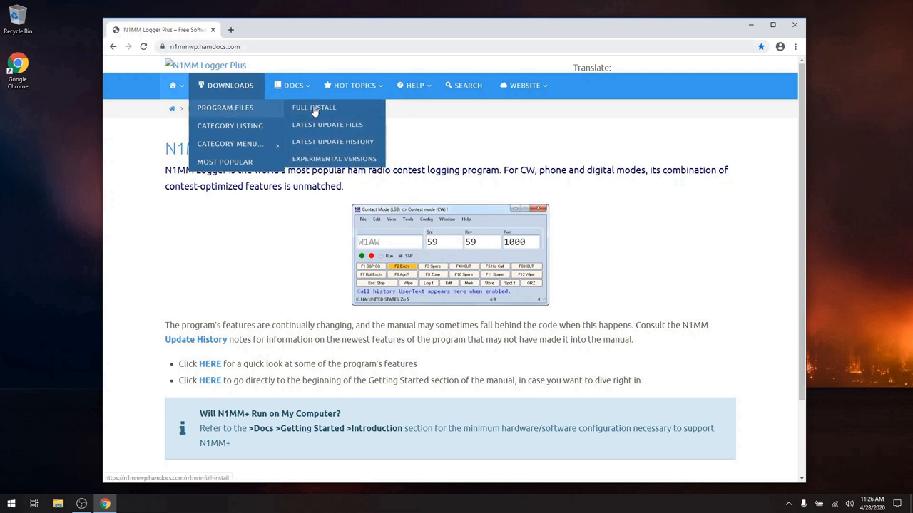
left_click(314, 108)
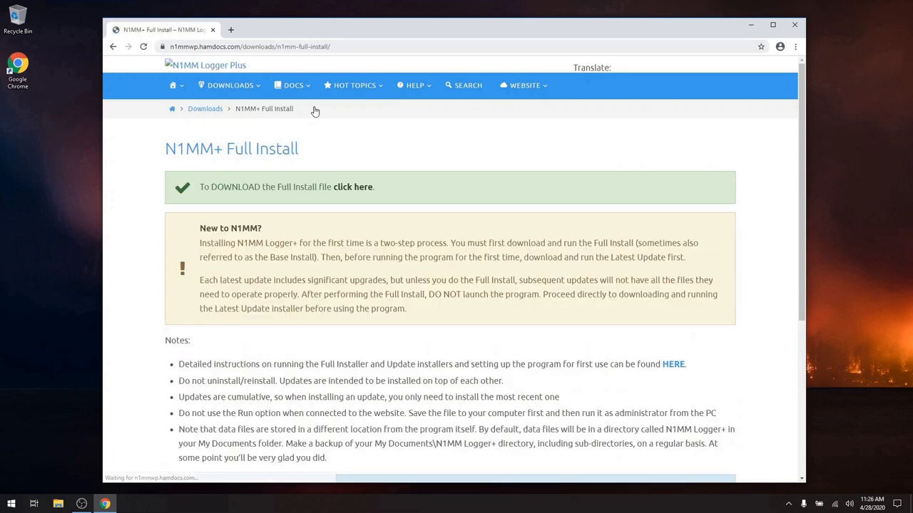
mouse_move(351, 191)
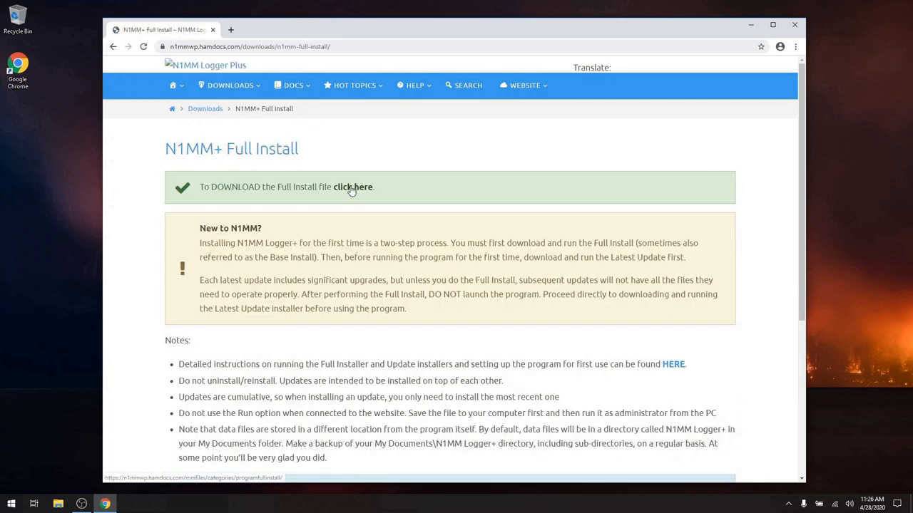
left_click(352, 186)
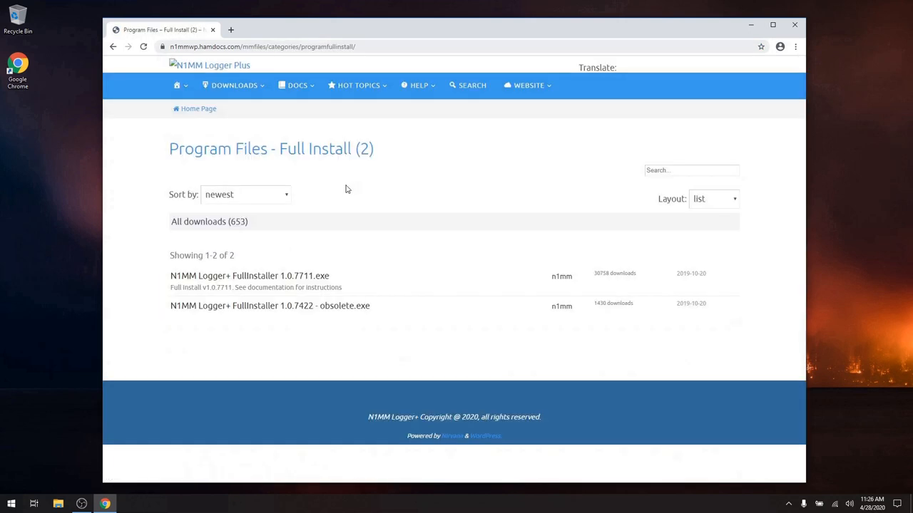
mouse_move(216, 277)
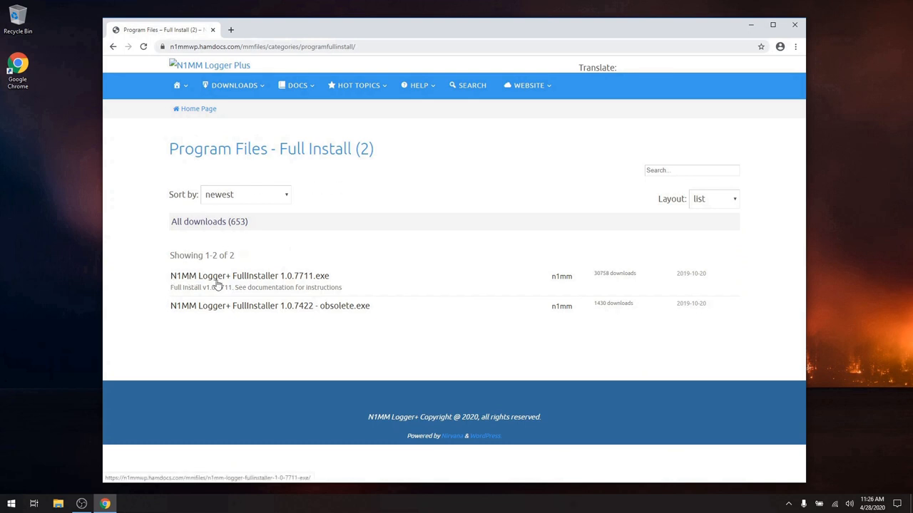
mouse_move(282, 285)
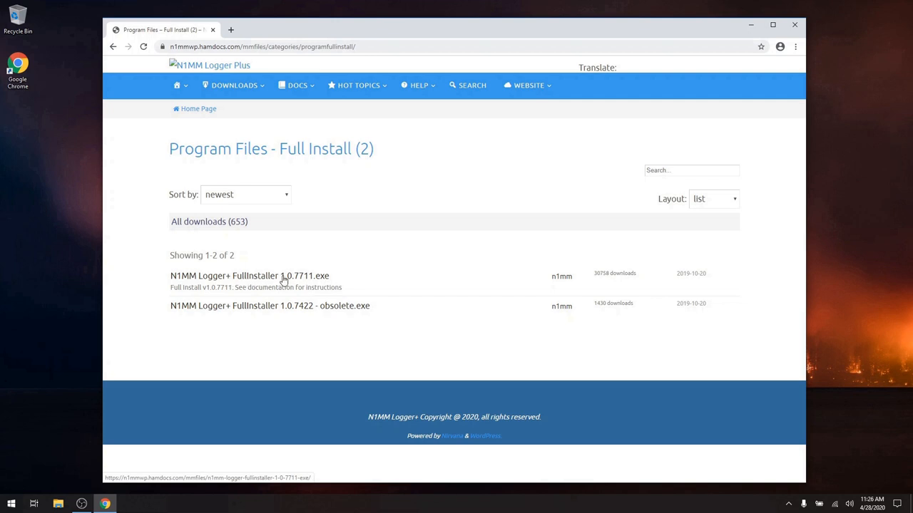
mouse_move(242, 278)
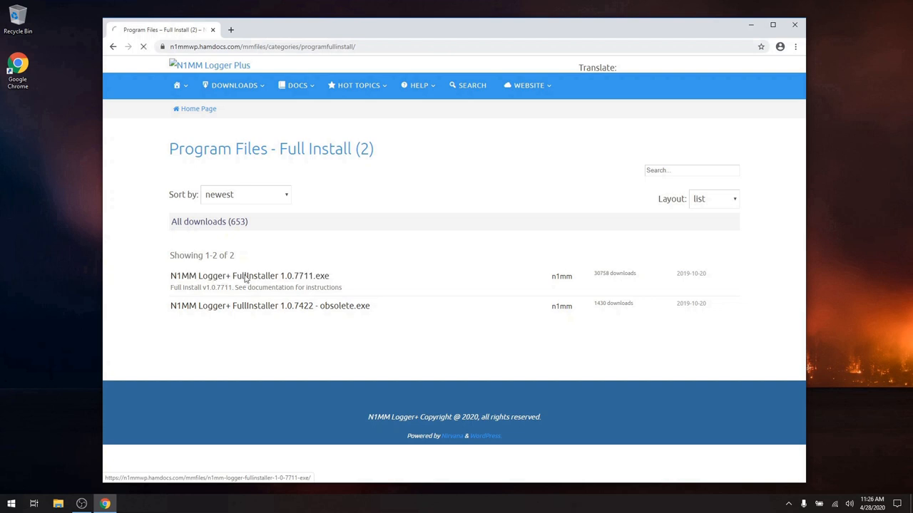
Step: Start downloading FullInstaller 1.0.7711.exe from its download page
left_click(248, 275)
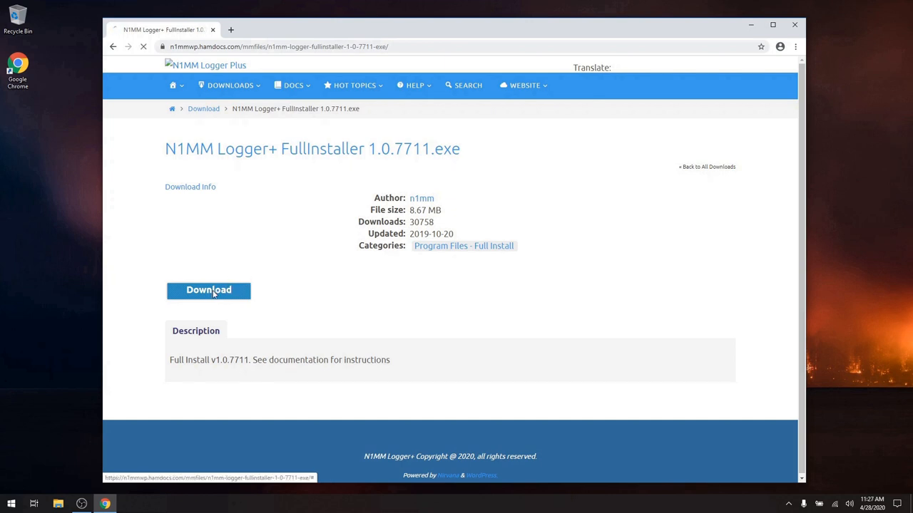
left_click(208, 291)
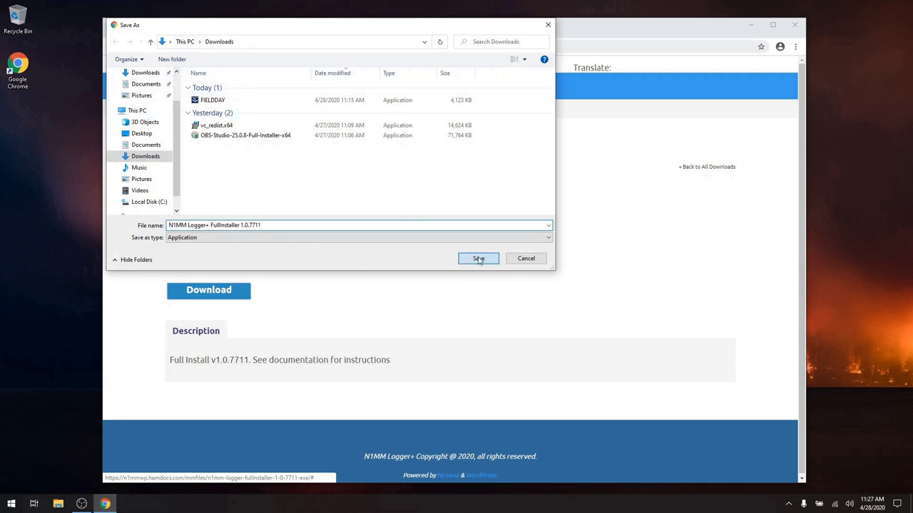
left_click(478, 258)
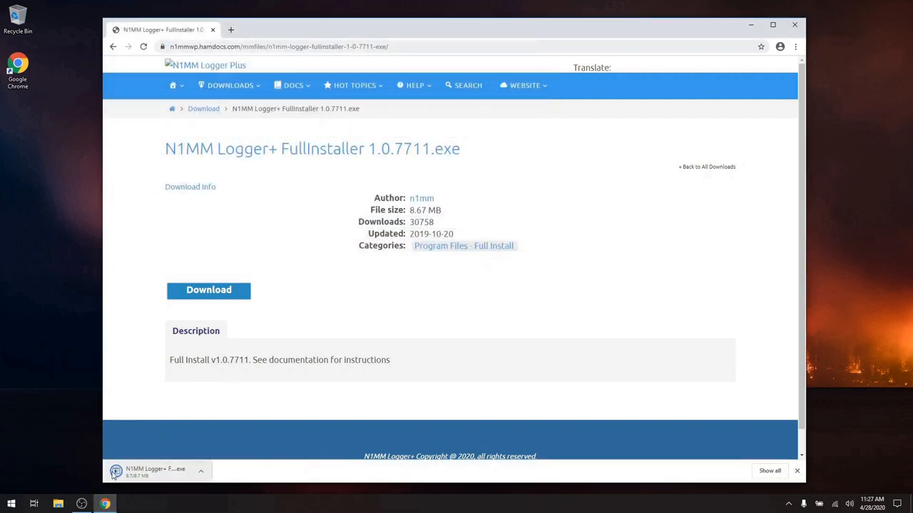
mouse_move(516, 331)
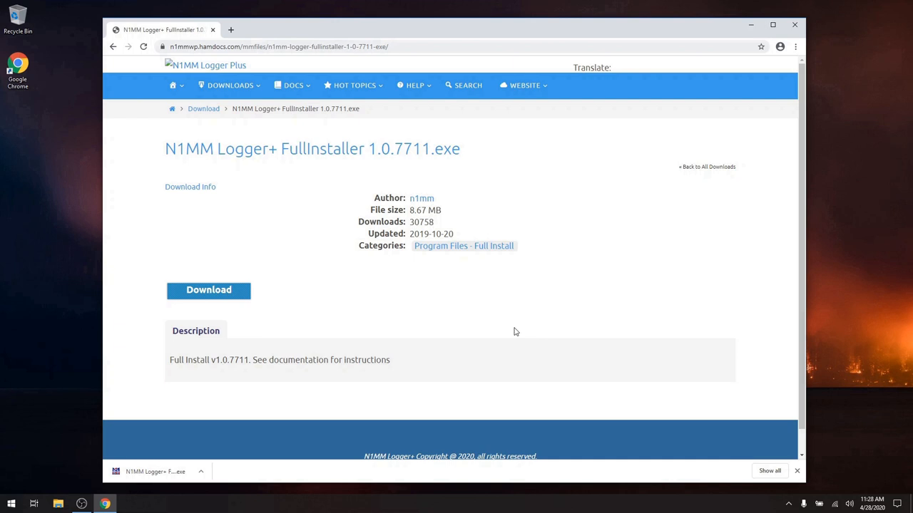
mouse_move(549, 287)
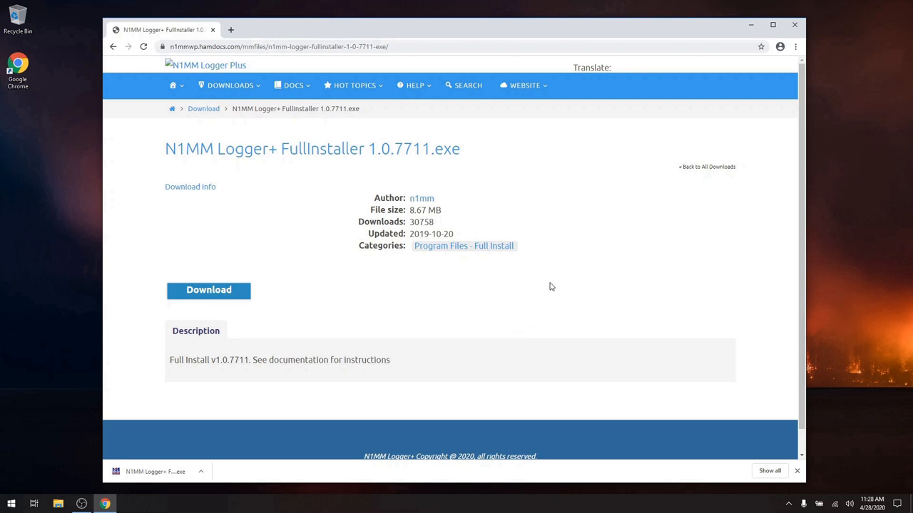
mouse_move(568, 284)
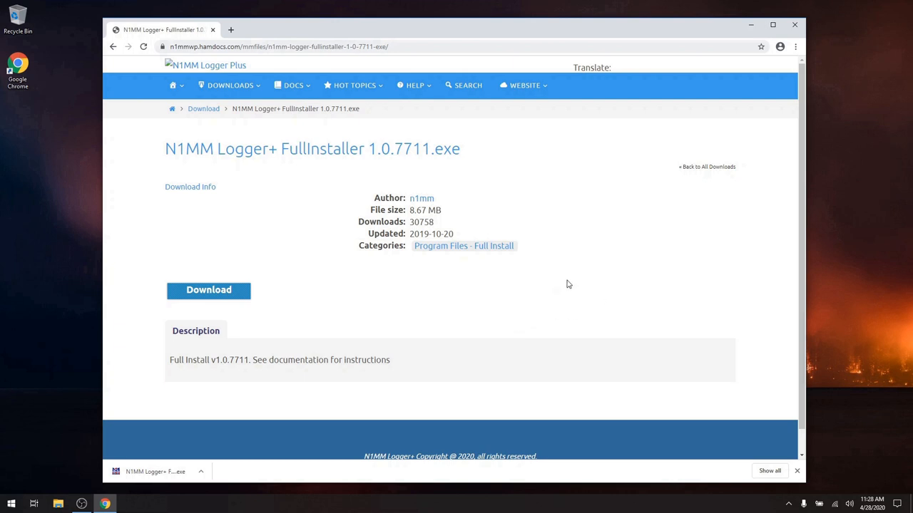
mouse_move(50, 419)
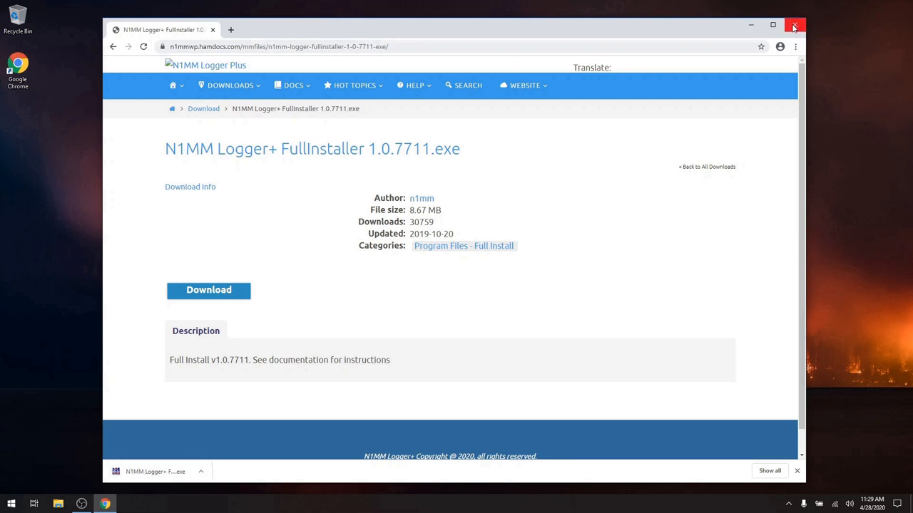
Step: Close Chrome, run the downloaded installer and accept the disclaimer and default components
left_click(793, 25)
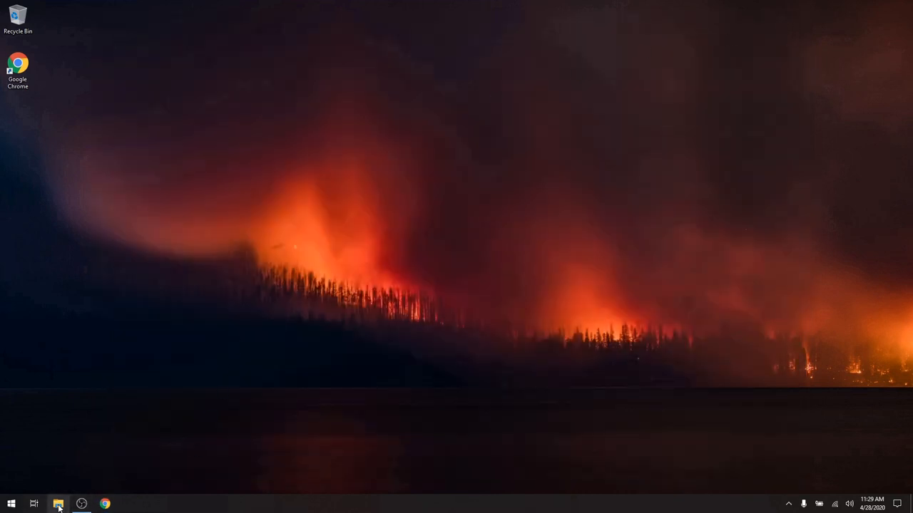
left_click(57, 505)
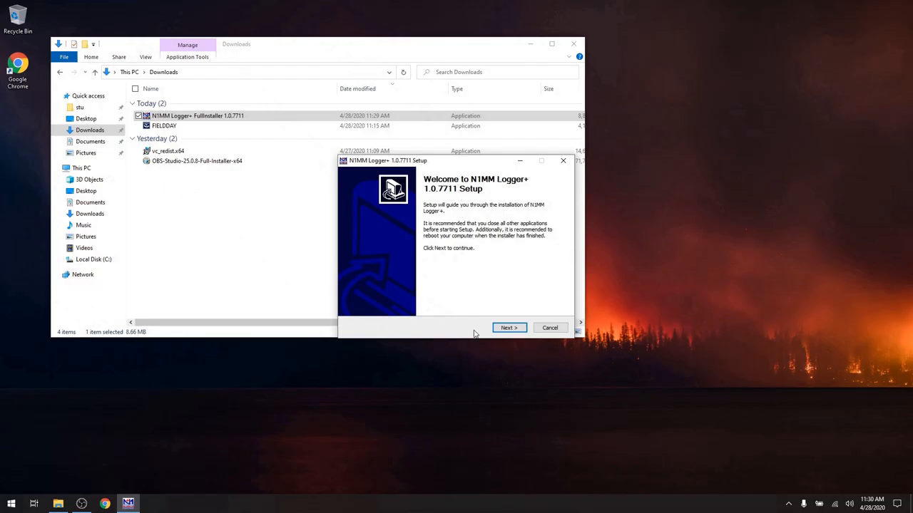
left_click(509, 326)
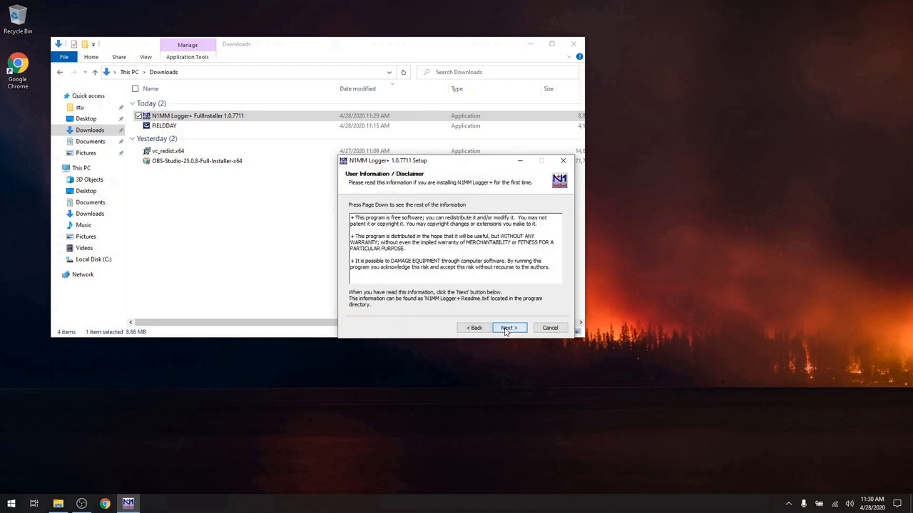
left_click(507, 327)
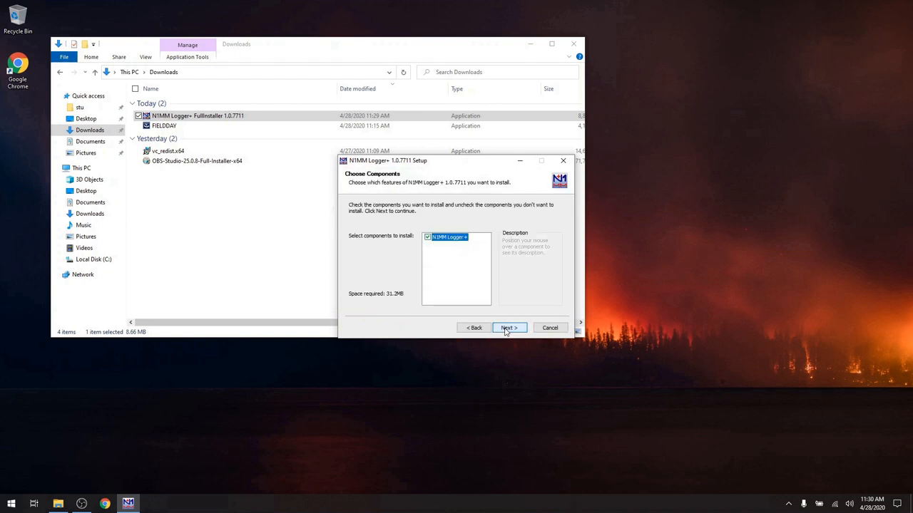
left_click(508, 326)
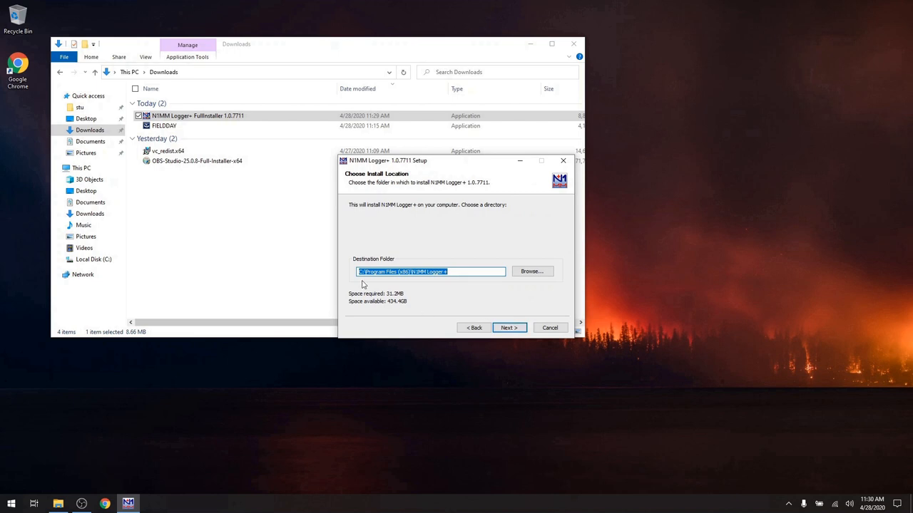
Step: Install to the default program and user folders, finish setup and confirm the reboot
left_click(509, 327)
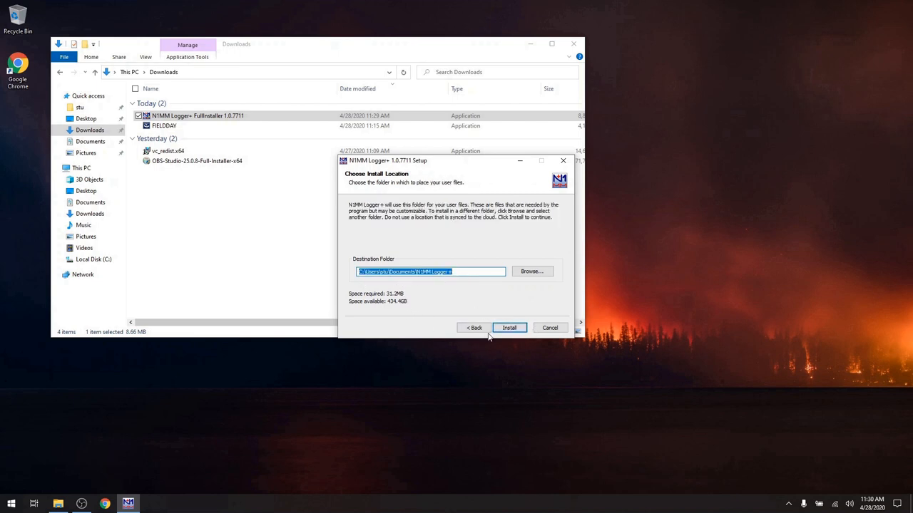
left_click(507, 326)
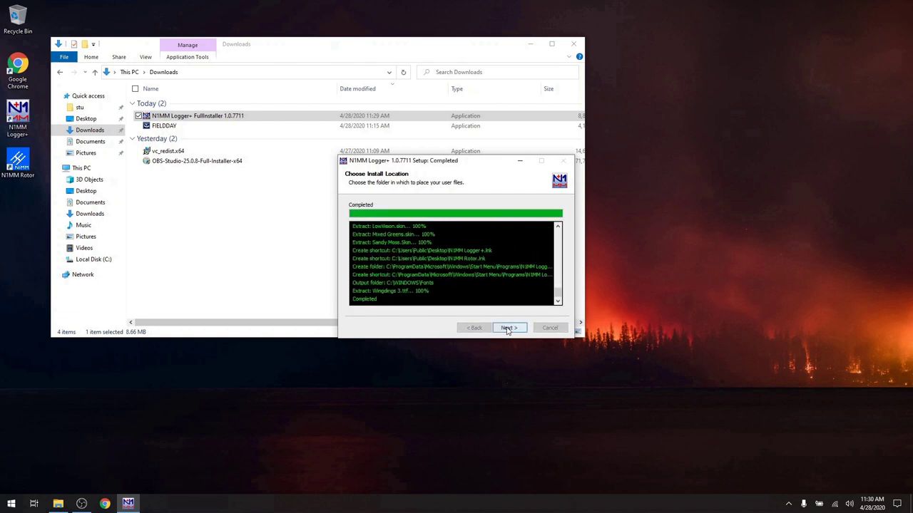
left_click(509, 327)
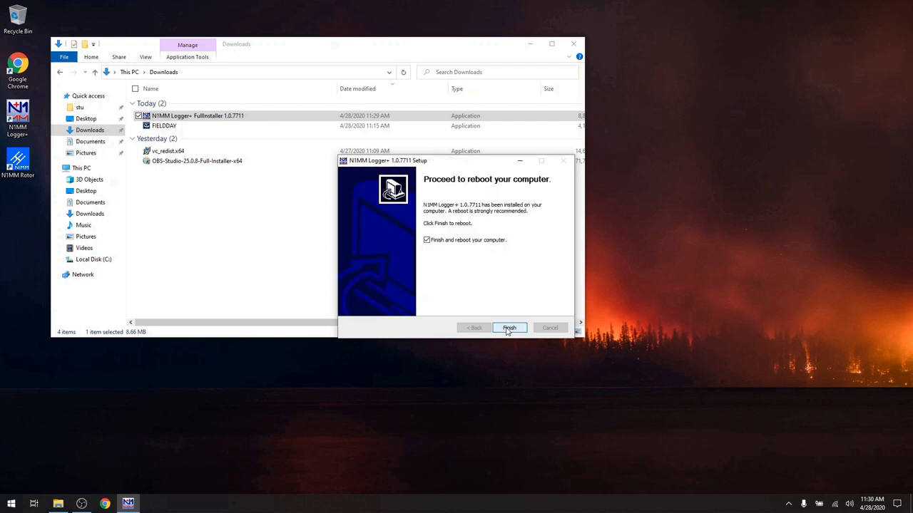
mouse_move(449, 257)
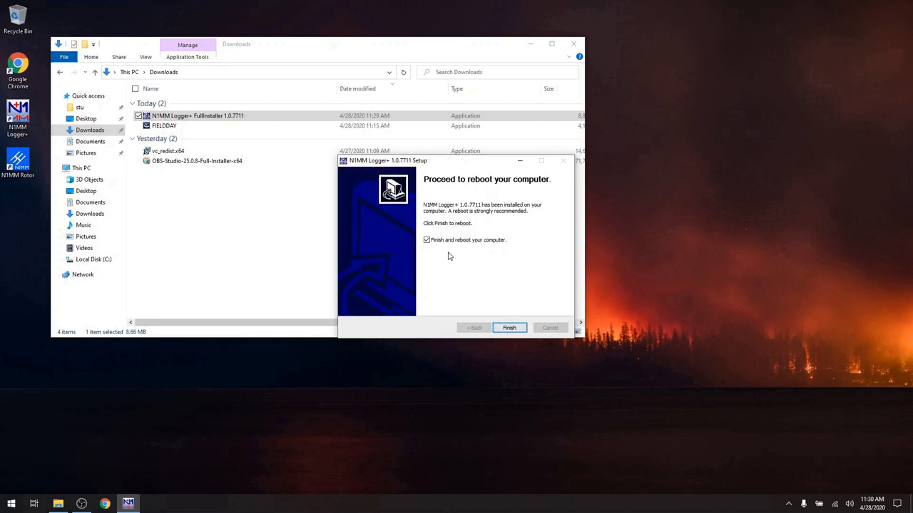
mouse_move(455, 268)
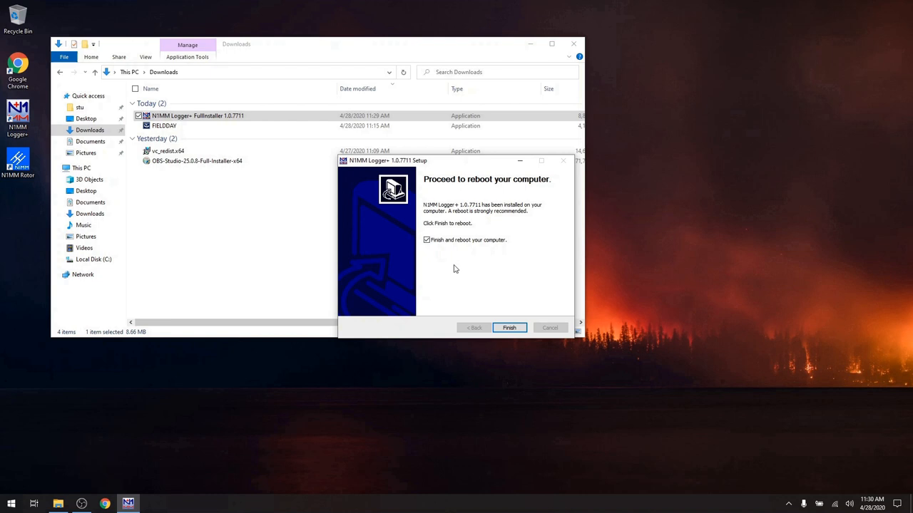
mouse_move(442, 269)
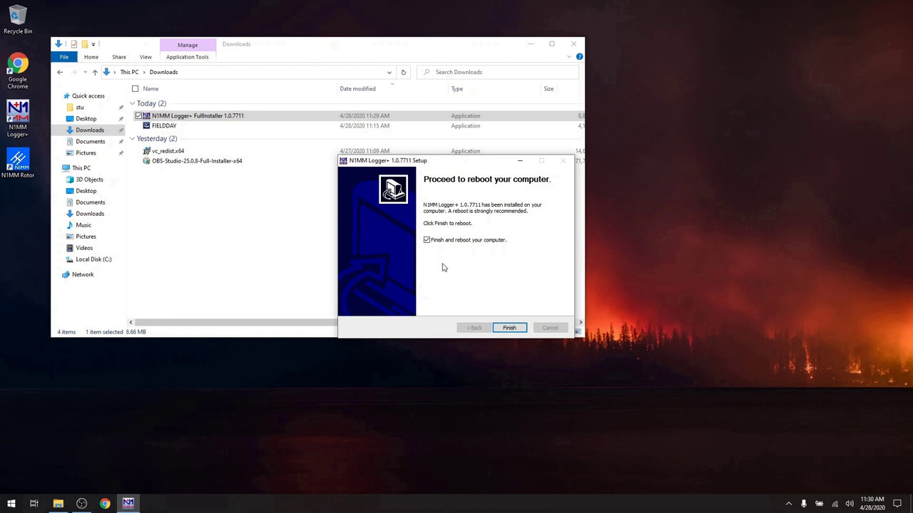
mouse_move(447, 270)
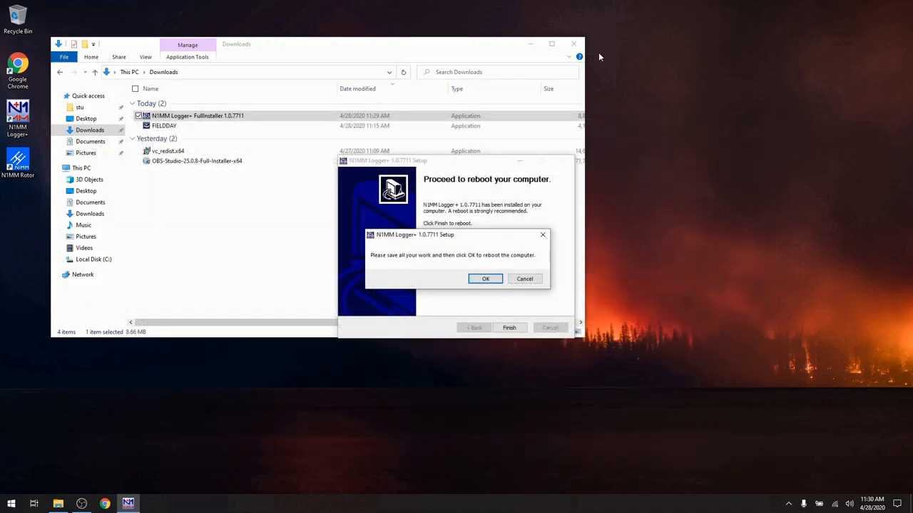
left_click(485, 278)
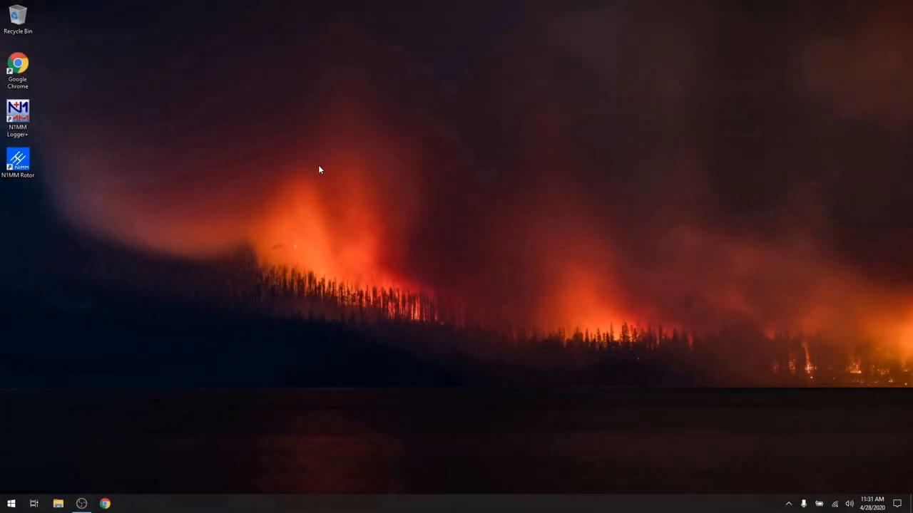
mouse_move(51, 175)
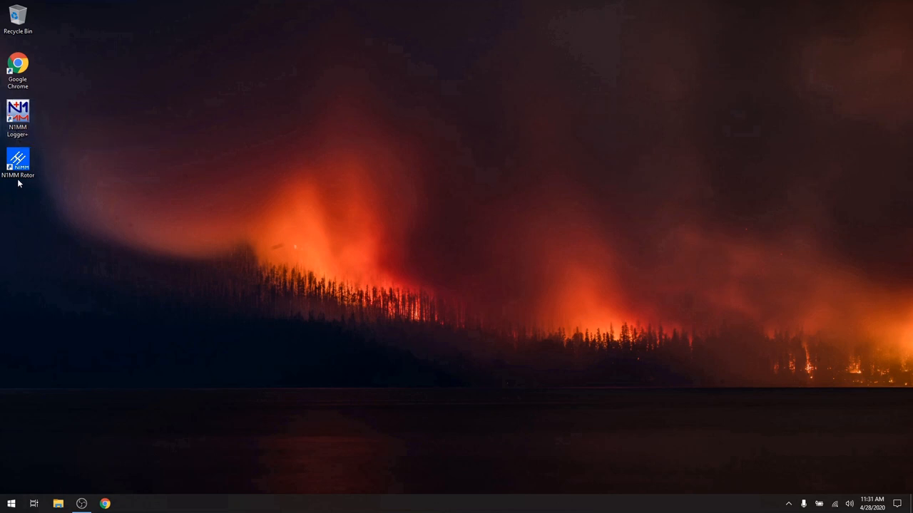
Step: Delete the N1MM Rotor desktop shortcut and confirm the deletion
left_click(17, 159)
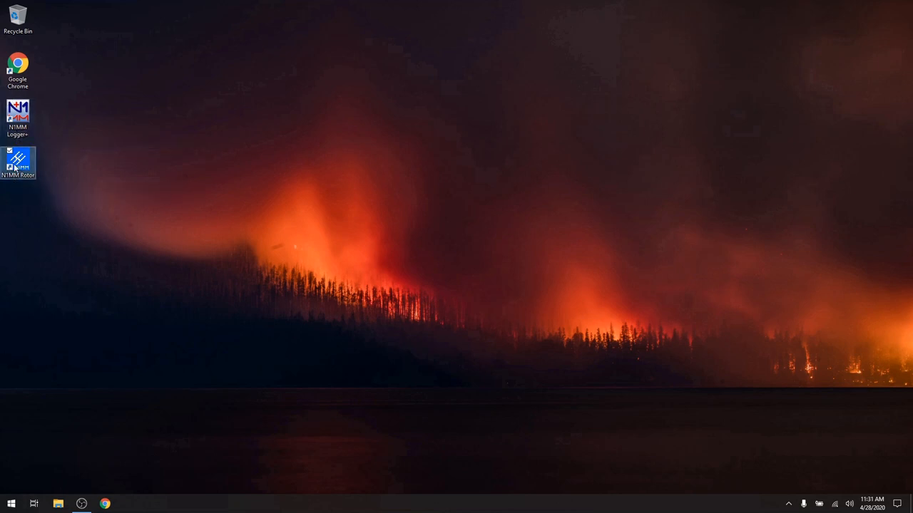
right_click(17, 163)
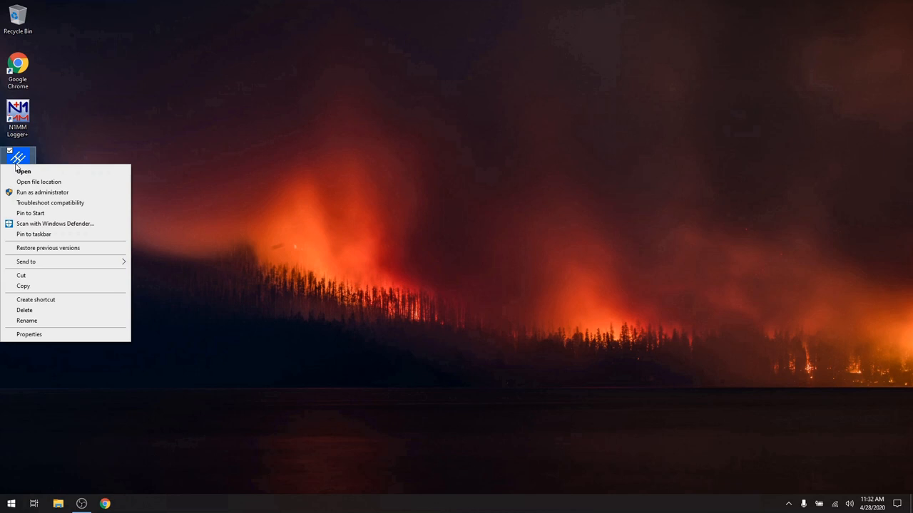
mouse_move(45, 311)
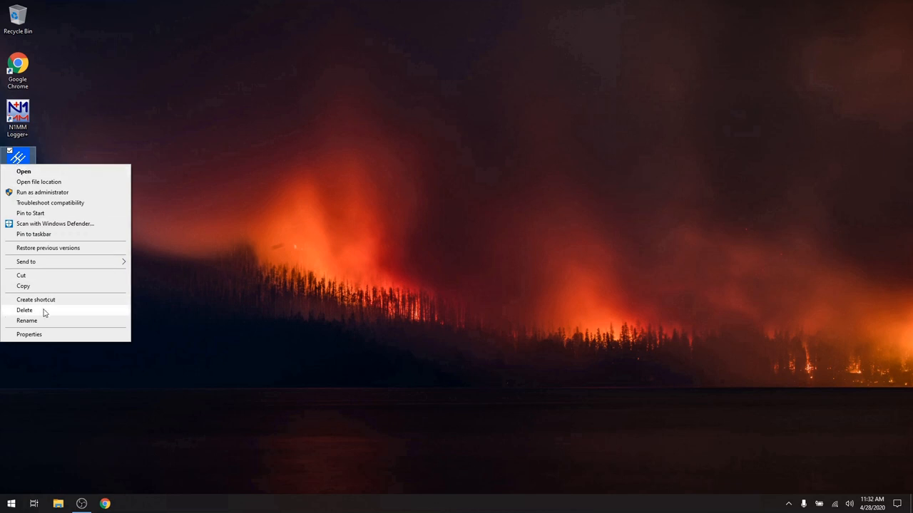
right_click(17, 12)
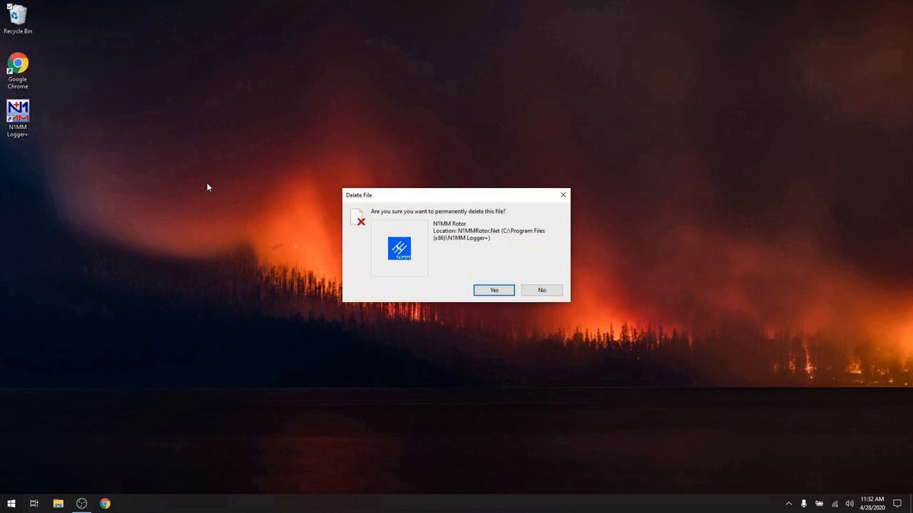
left_click(493, 289)
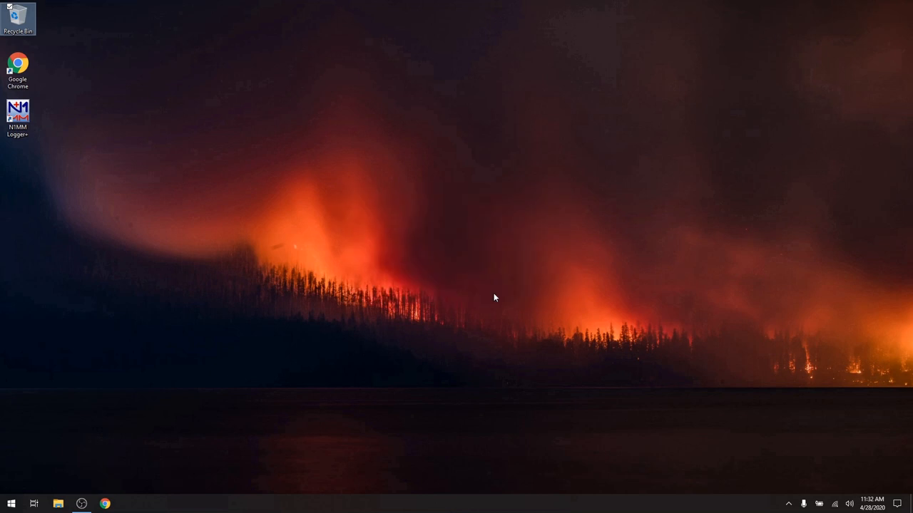
mouse_move(319, 276)
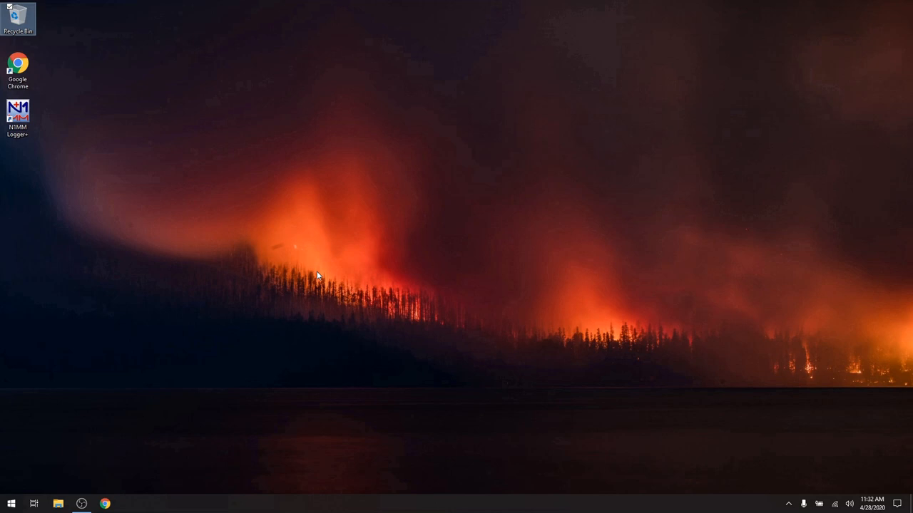
mouse_move(225, 341)
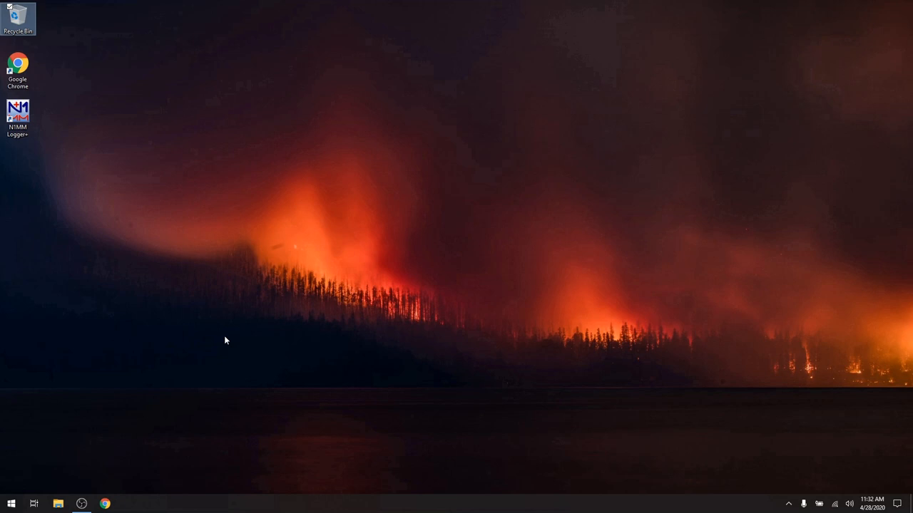
mouse_move(72, 298)
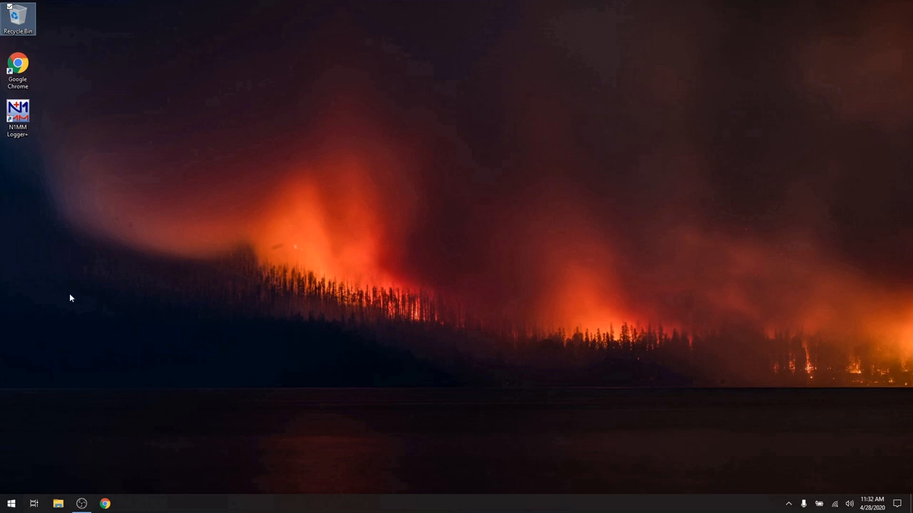
mouse_move(51, 295)
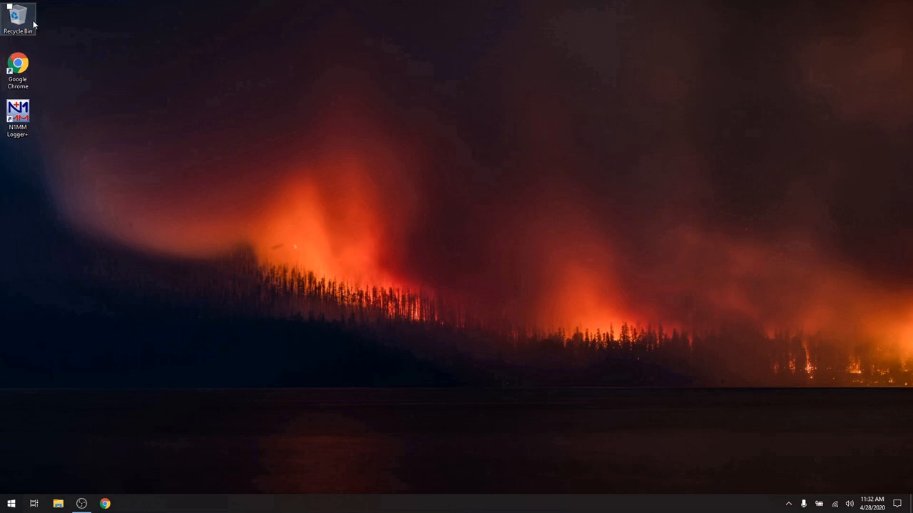
mouse_move(121, 66)
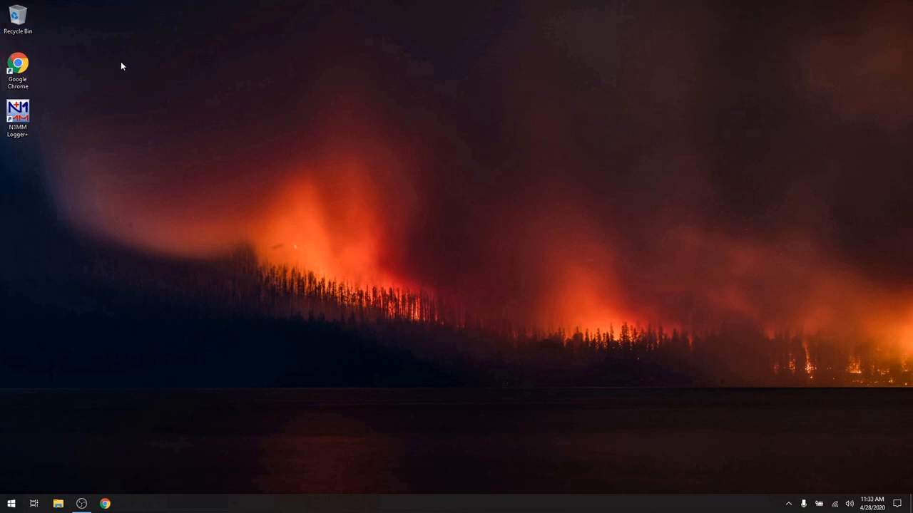
Step: Launch N1MM Logger+ and choose to create a new logger database
left_click(17, 114)
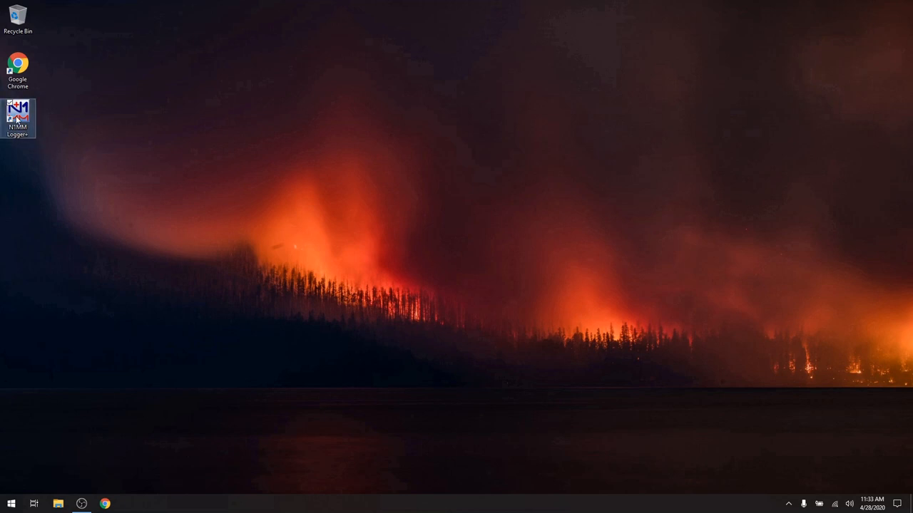
double_click(17, 117)
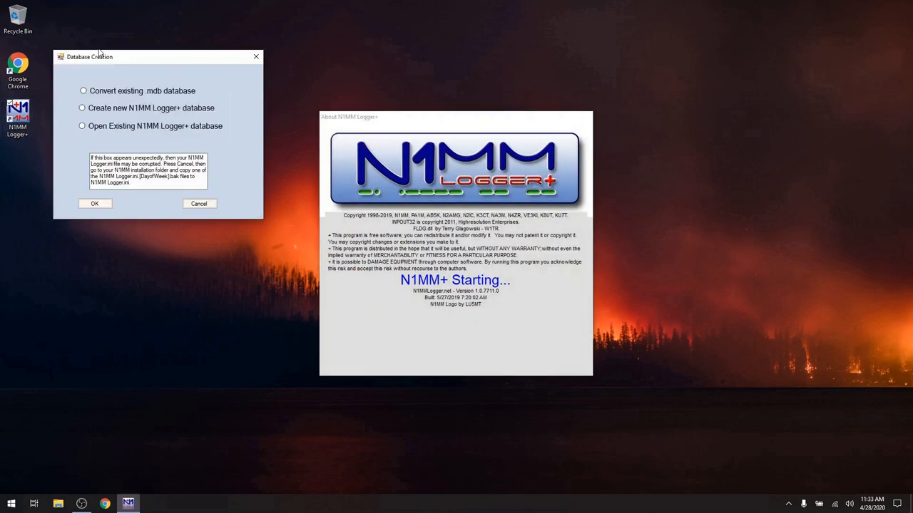
left_click_drag(88, 57, 398, 54)
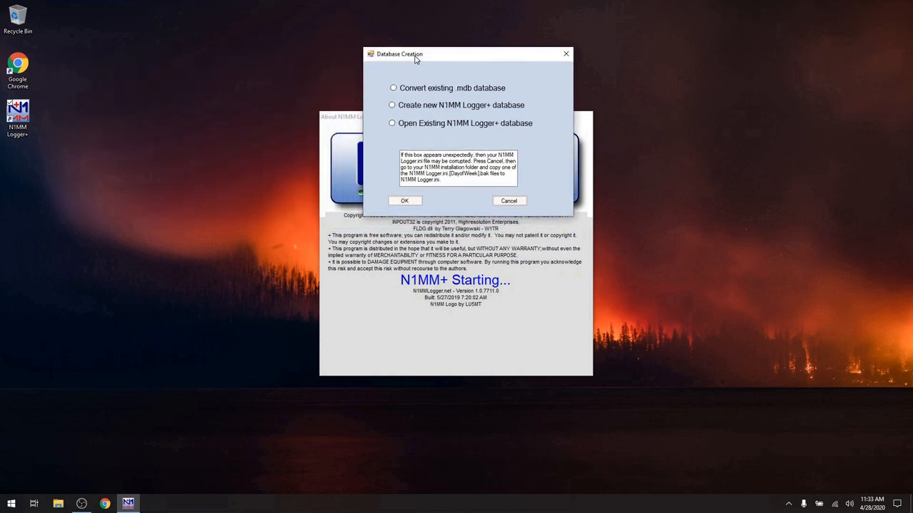
mouse_move(465, 92)
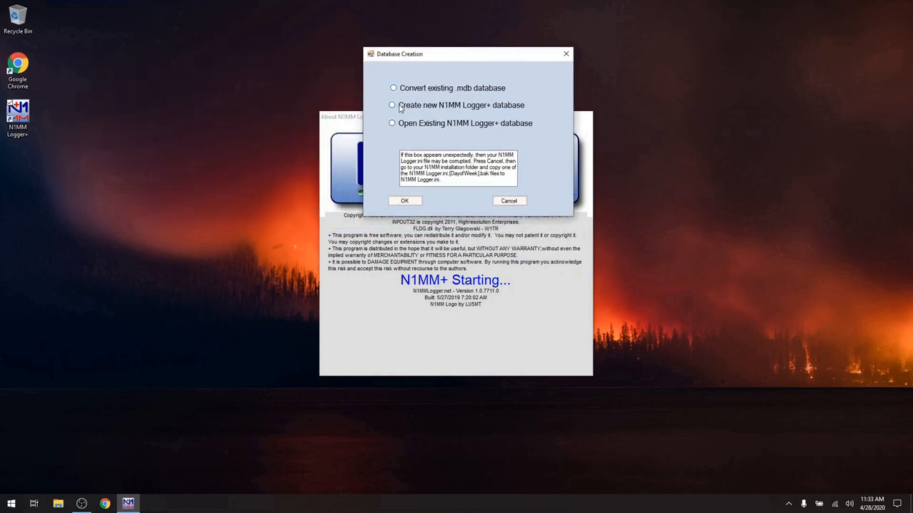
left_click(393, 105)
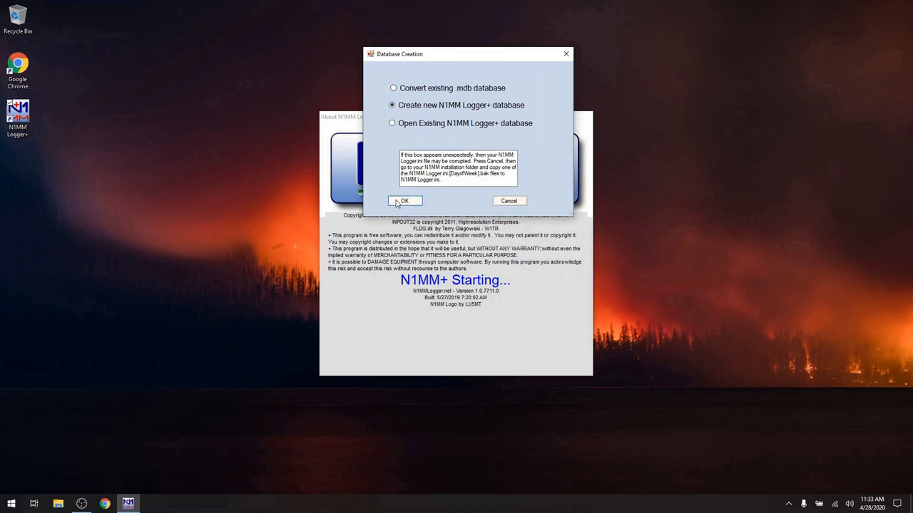
left_click(405, 200)
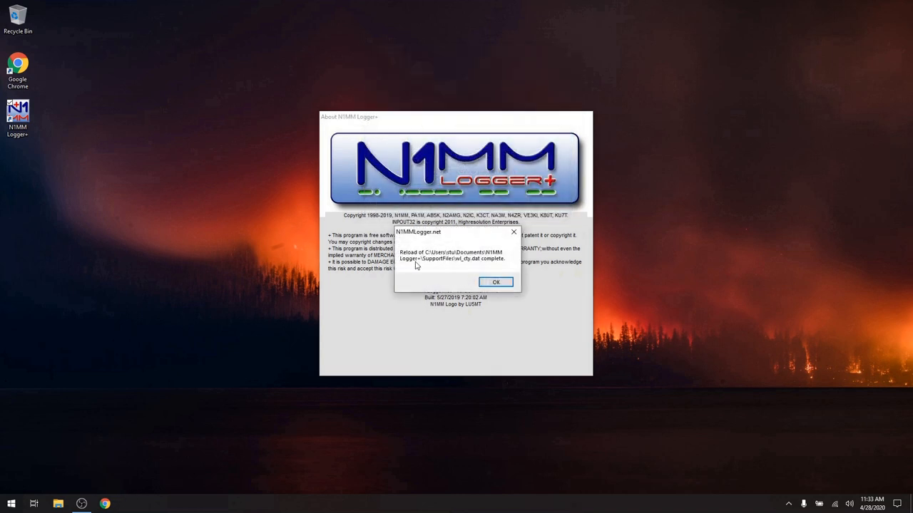
mouse_move(450, 265)
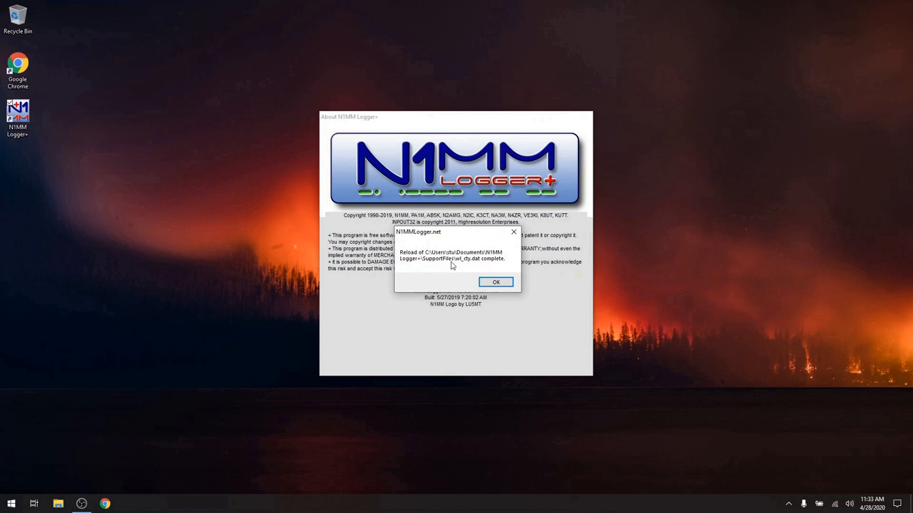
mouse_move(476, 268)
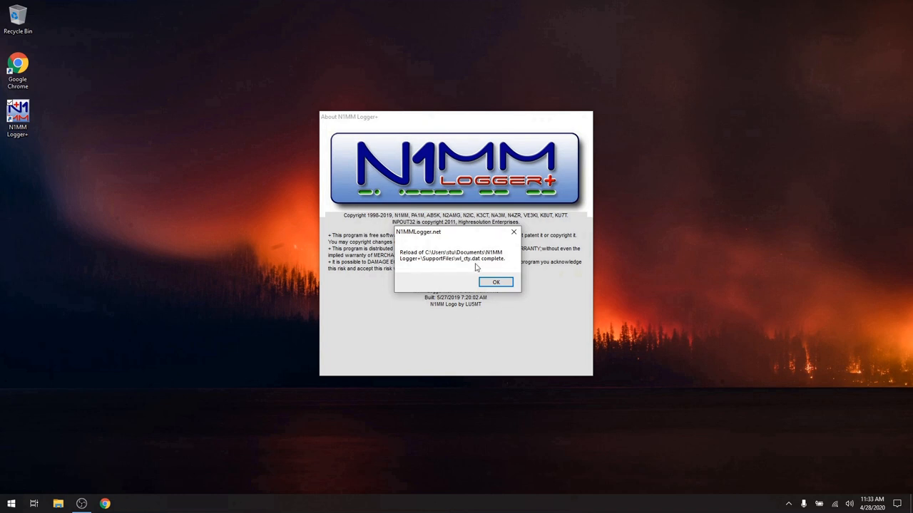
Step: Acknowledge the country file reload and Missing Station Info notices
left_click(497, 283)
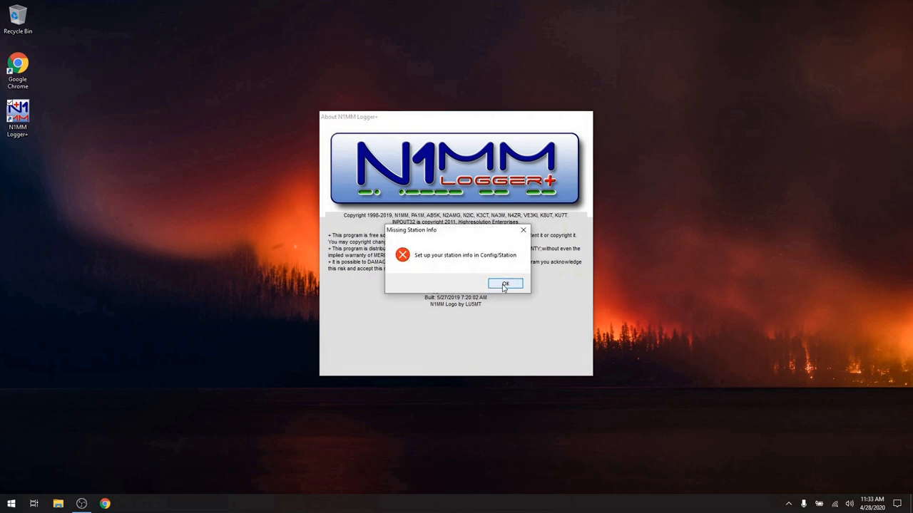
left_click(504, 283)
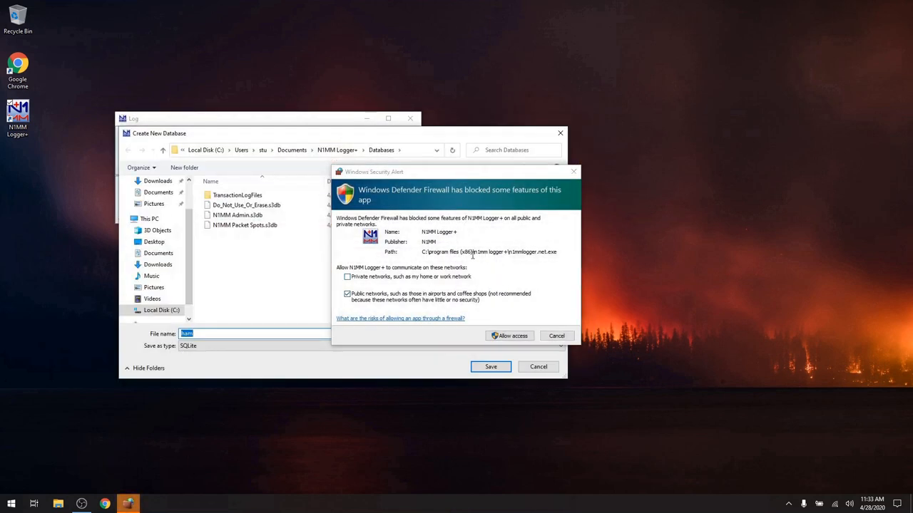
mouse_move(371, 187)
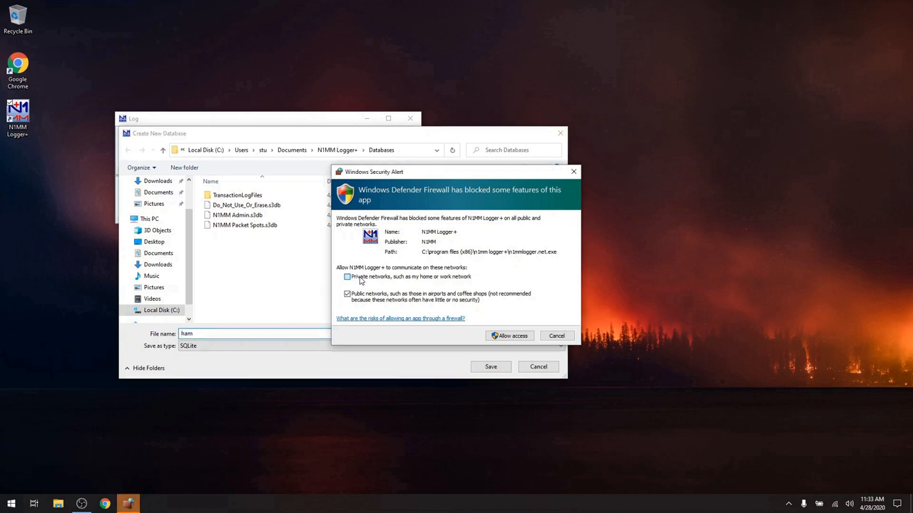
Step: Allow N1MM Logger+ firewall access on private networks
left_click(348, 277)
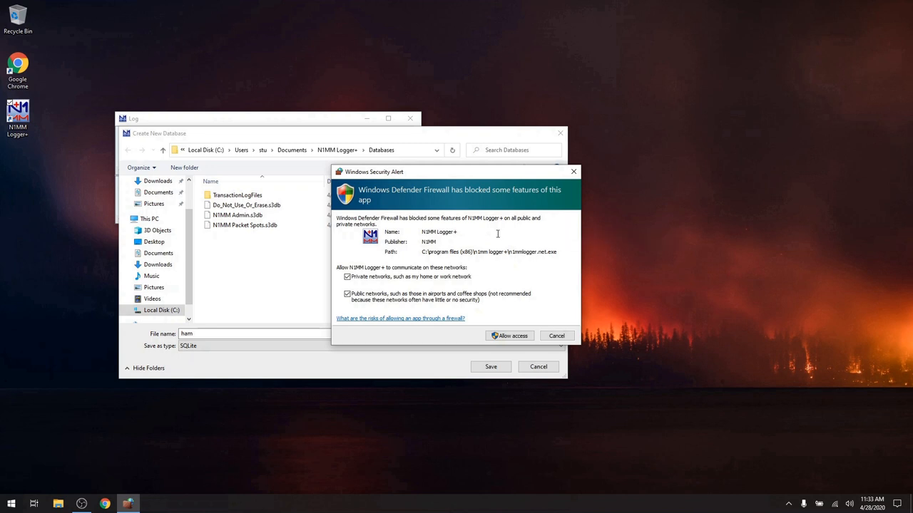
mouse_move(468, 236)
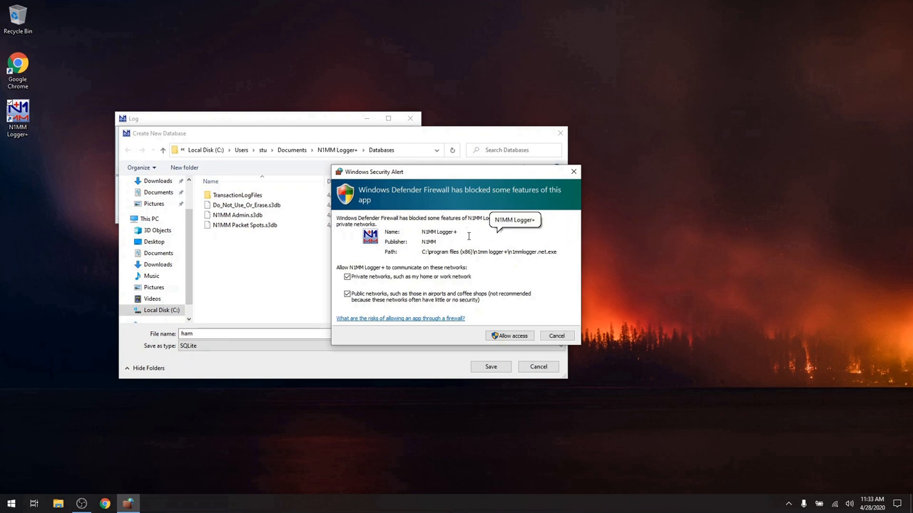
mouse_move(499, 276)
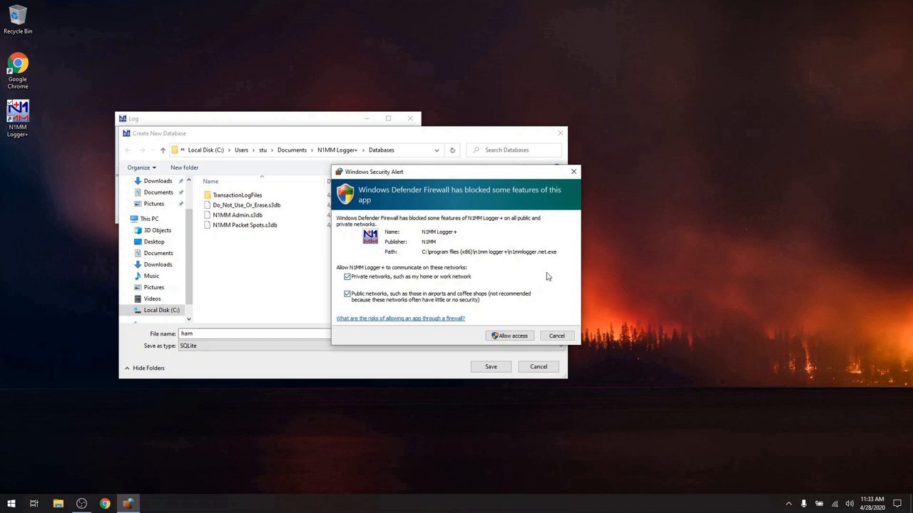
mouse_move(538, 274)
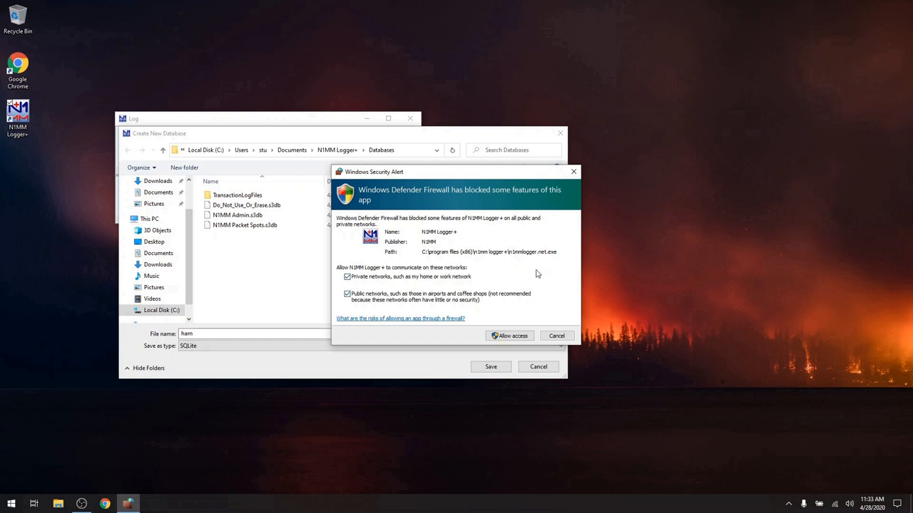
mouse_move(508, 252)
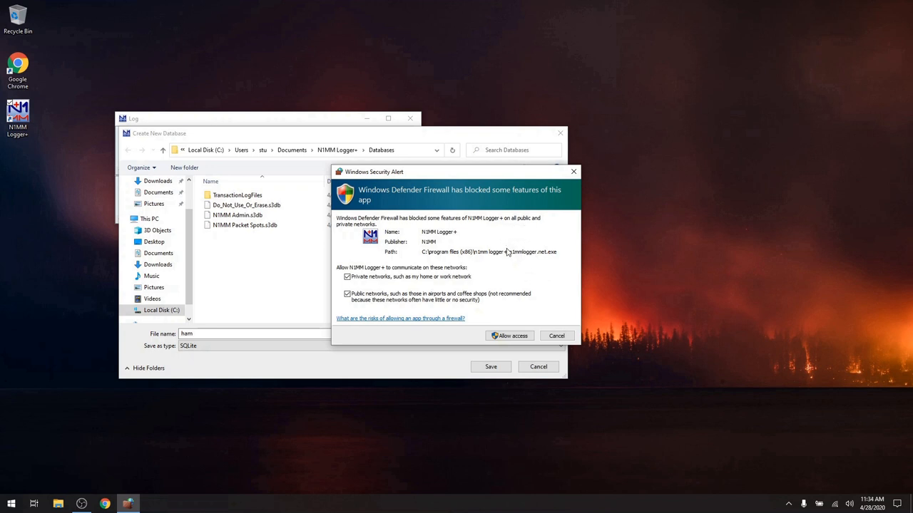
mouse_move(496, 245)
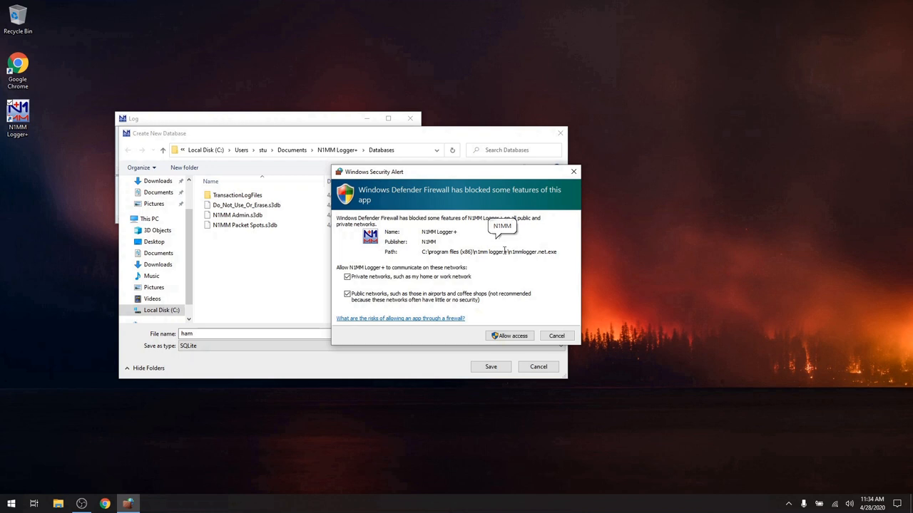
mouse_move(508, 268)
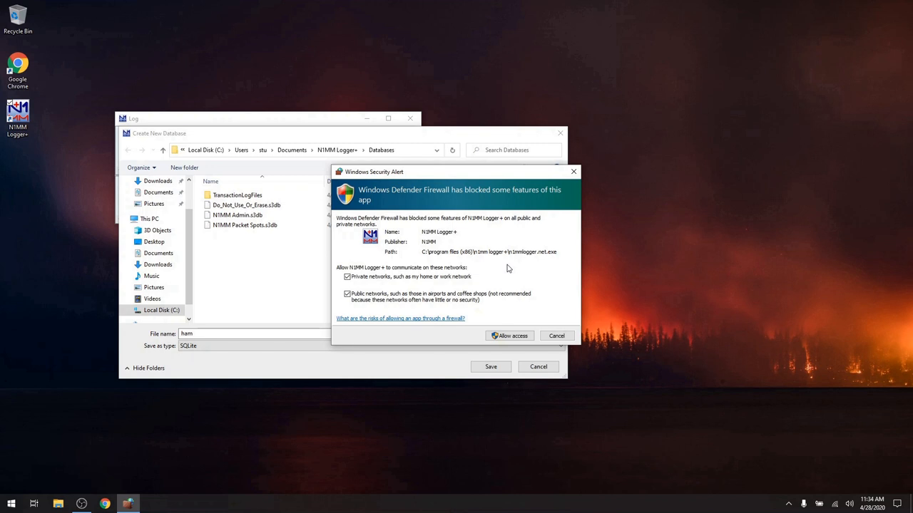
mouse_move(508, 262)
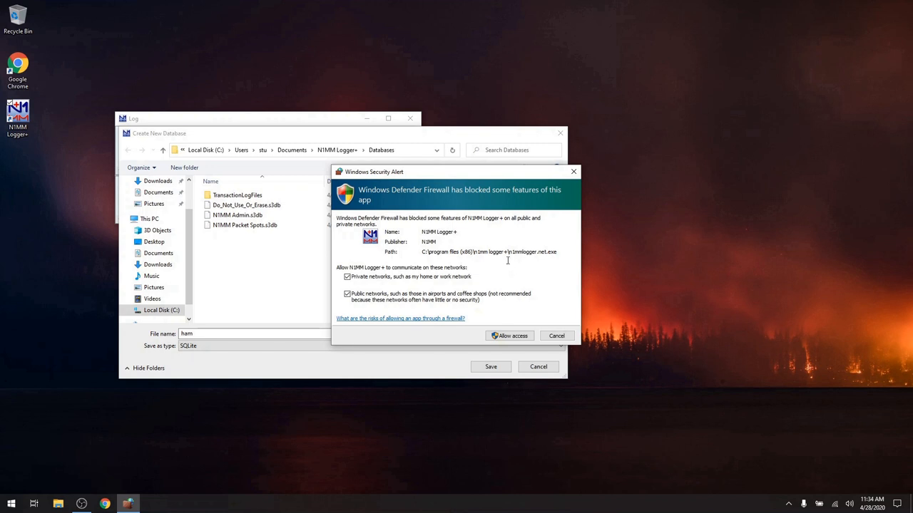
mouse_move(506, 352)
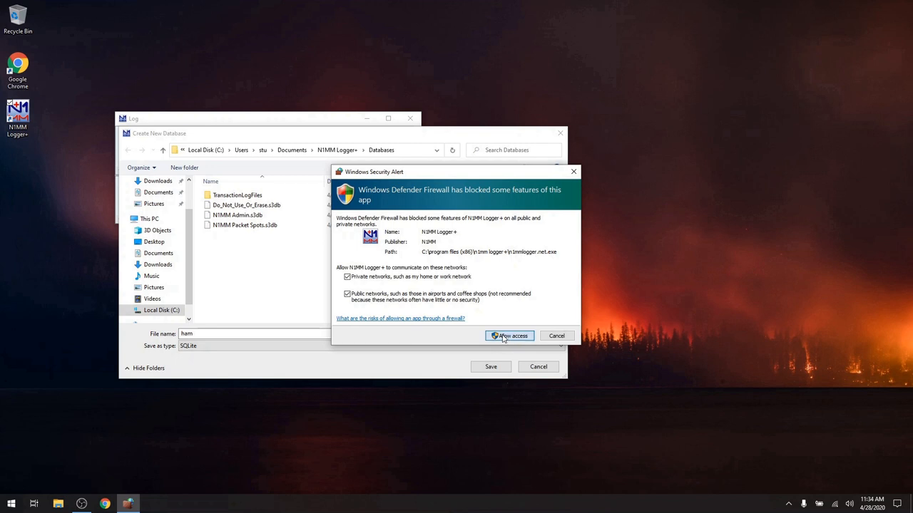
left_click(509, 336)
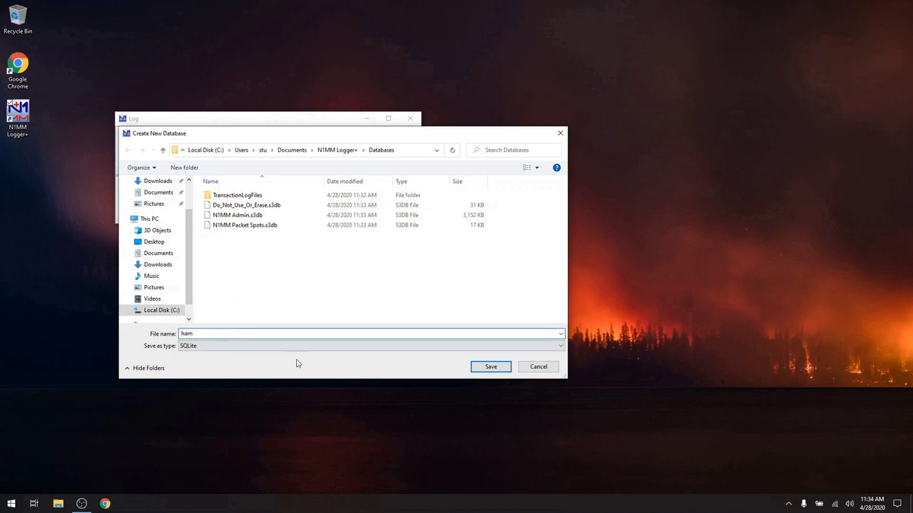
mouse_move(422, 271)
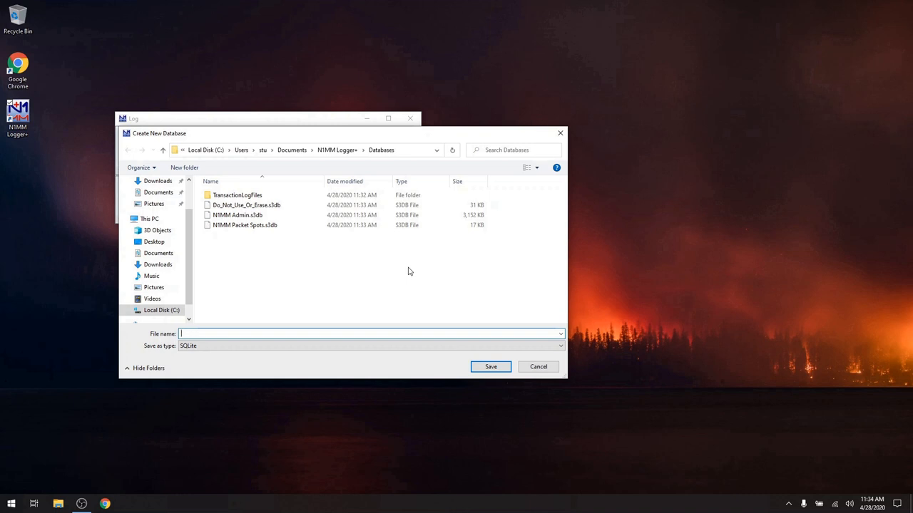
Step: Name the new database AG6AG and save it
type("AG")
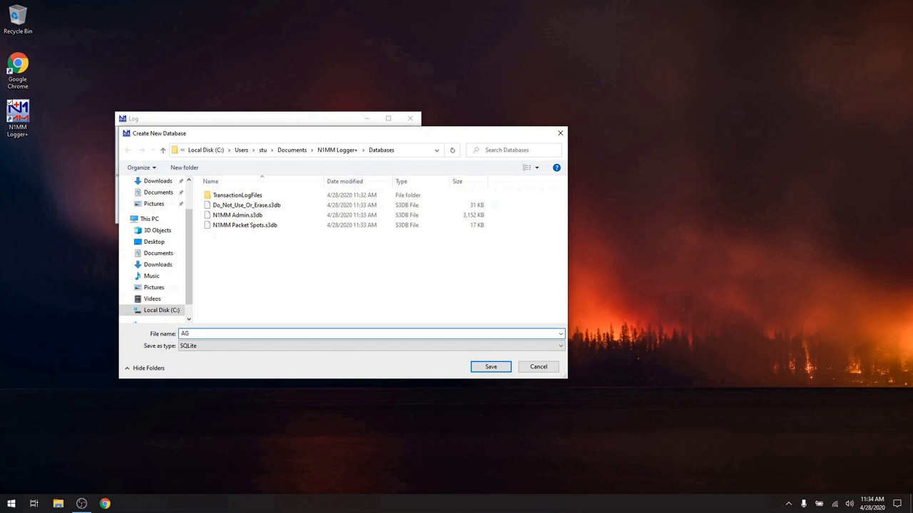
type("6AG")
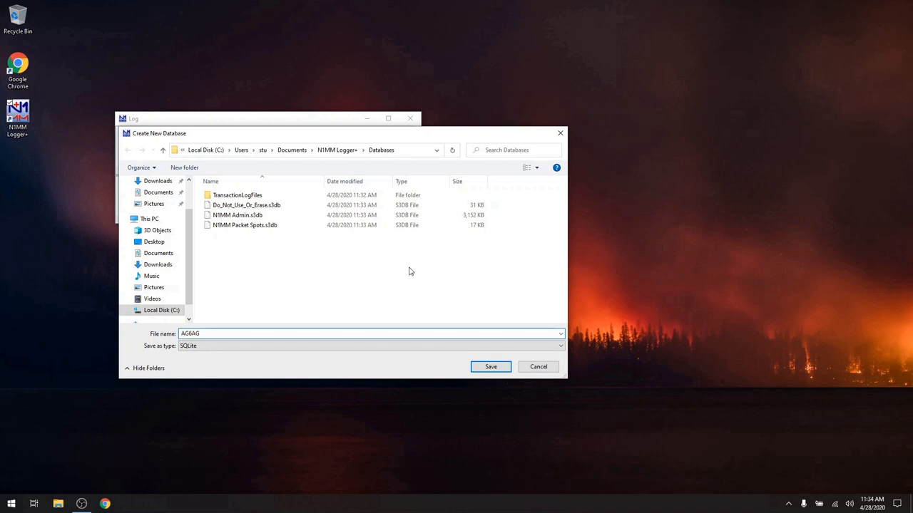
left_click(490, 367)
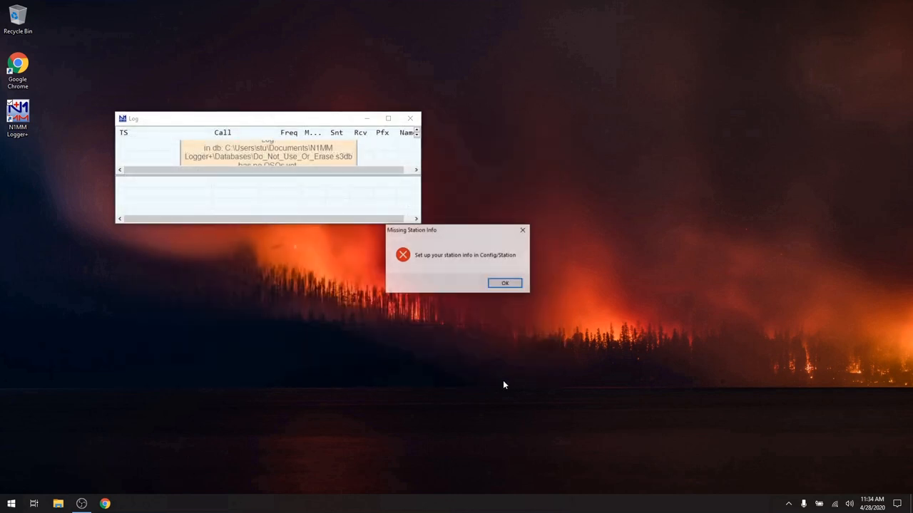
left_click(505, 283)
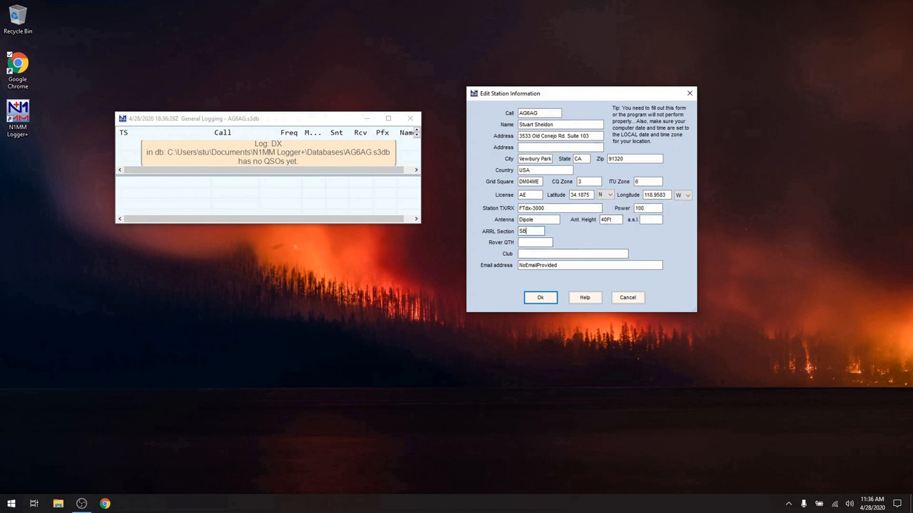
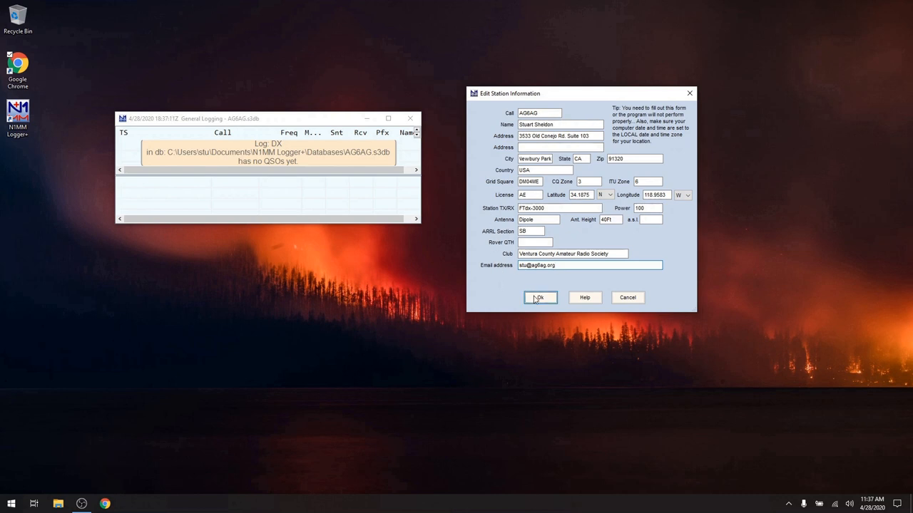
left_click(539, 298)
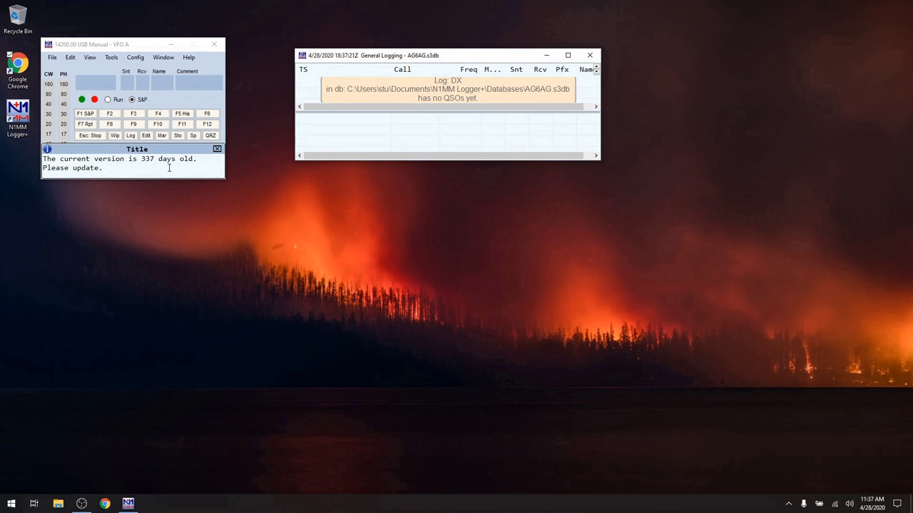
Step: Open the entry window's list of logger utility commands
left_click(216, 148)
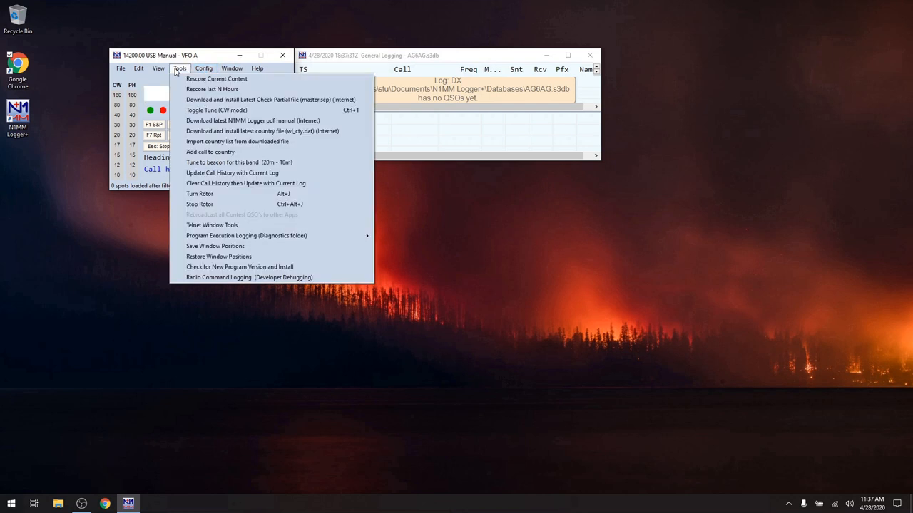
mouse_move(245, 235)
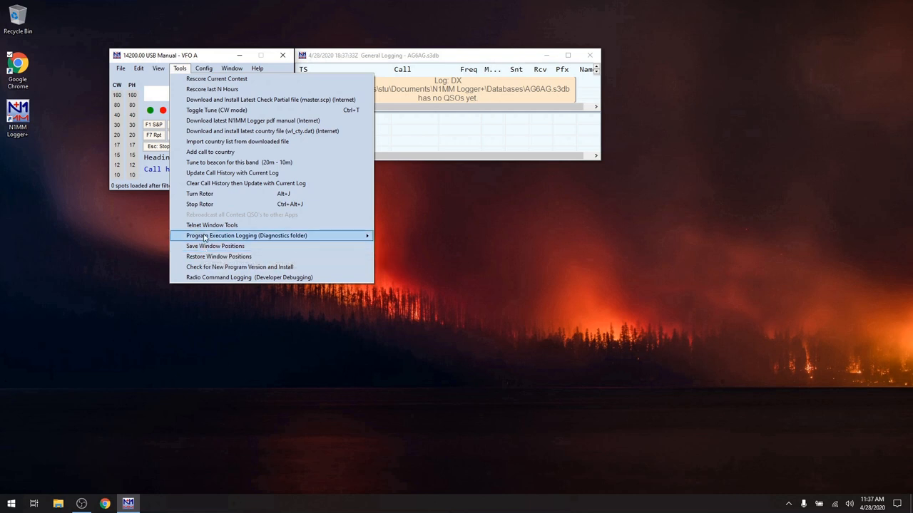
mouse_move(218, 256)
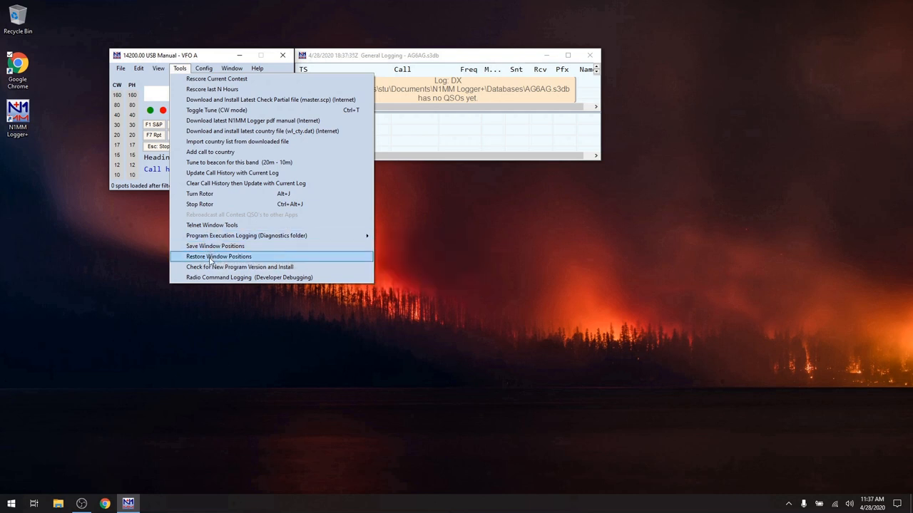
mouse_move(240, 267)
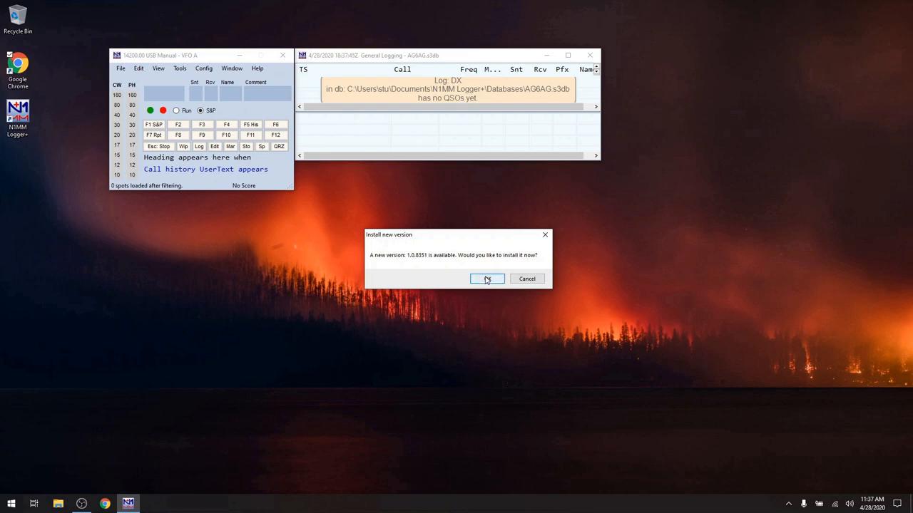
Step: Install the 1.0.8351 update through Setup, relaunch the logger and accept anonymous data collection
left_click(488, 278)
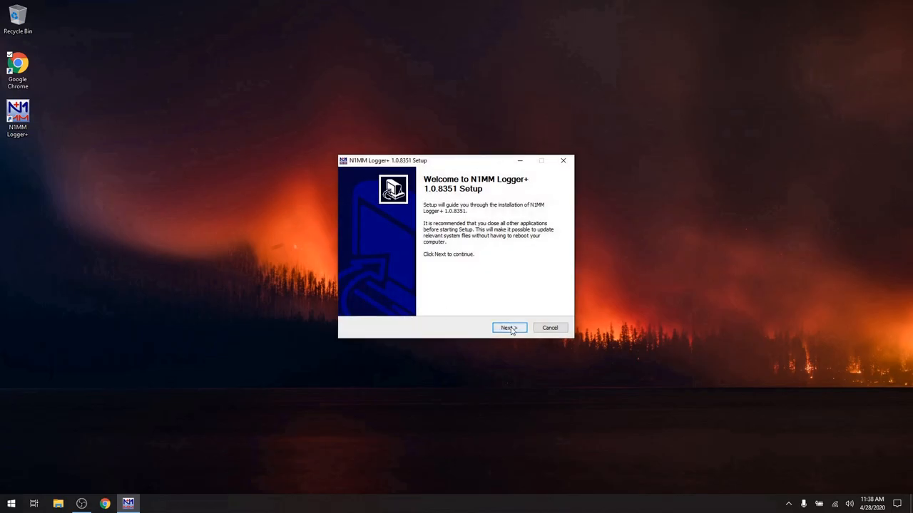
left_click(509, 326)
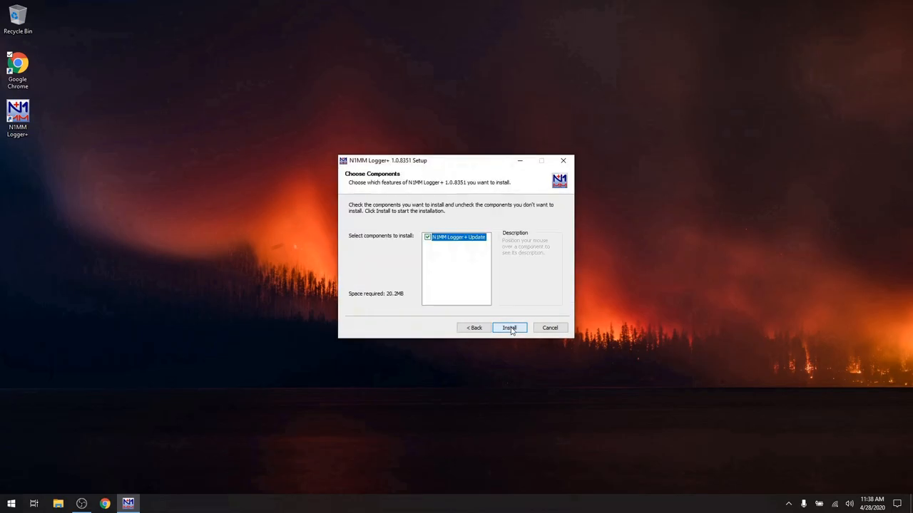
left_click(509, 326)
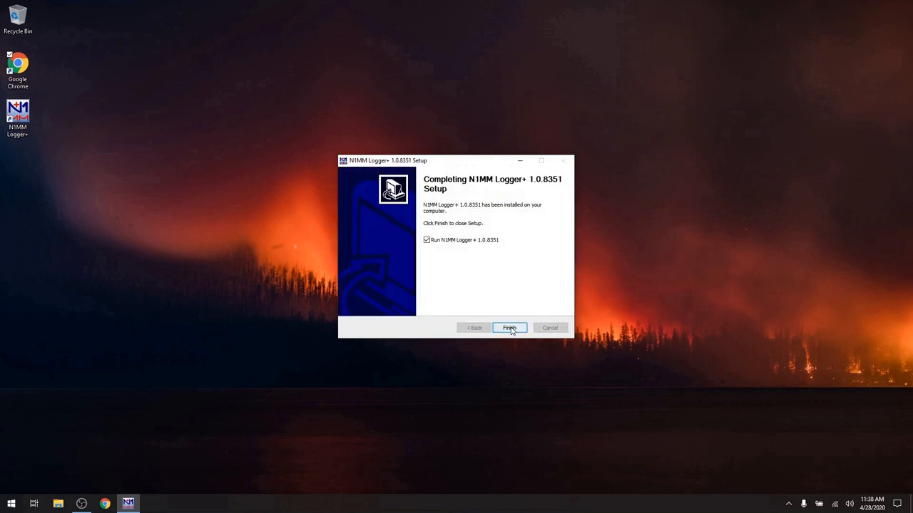
left_click(509, 328)
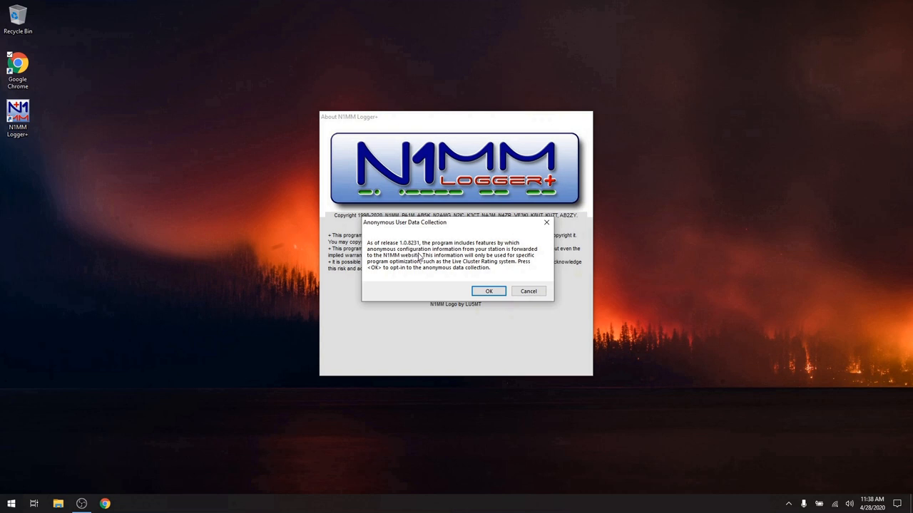
mouse_move(468, 257)
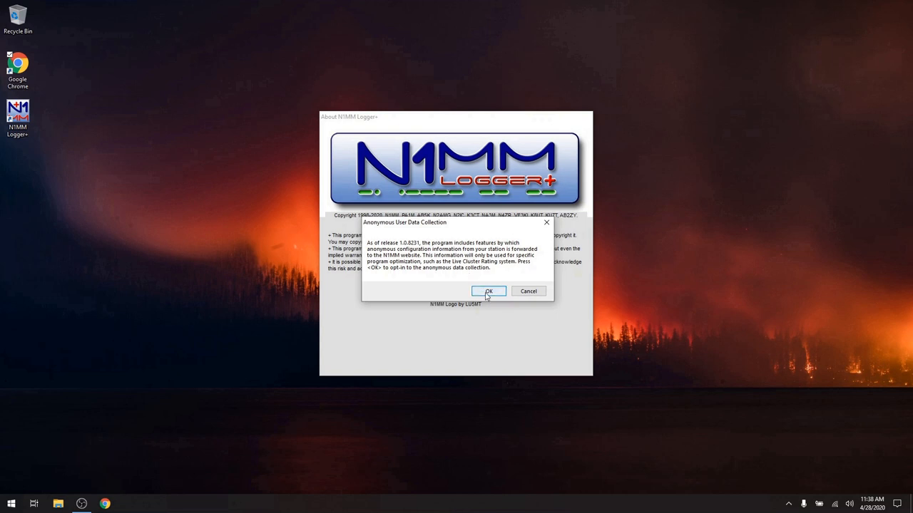
left_click(488, 291)
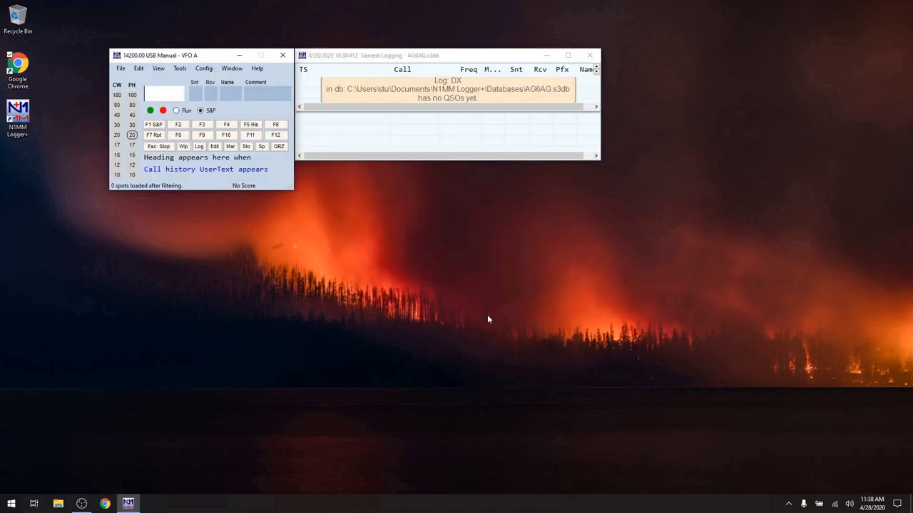
mouse_move(409, 163)
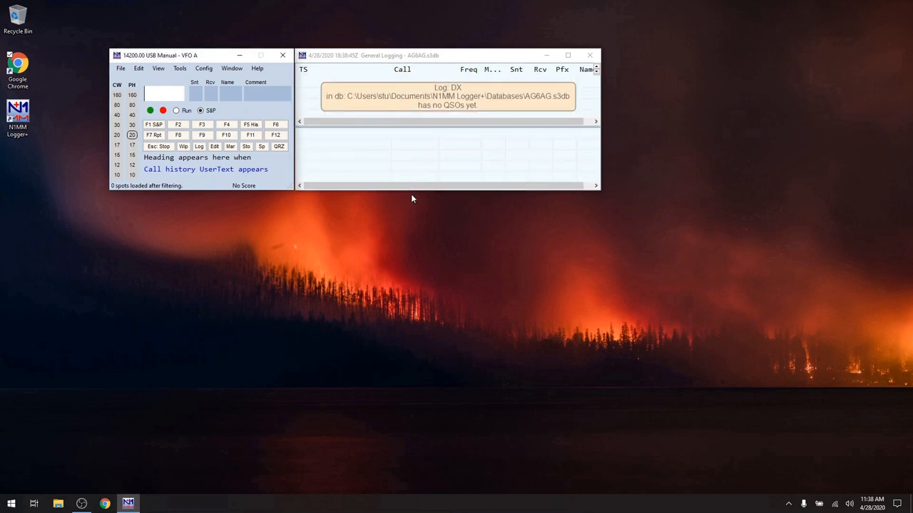
mouse_move(506, 14)
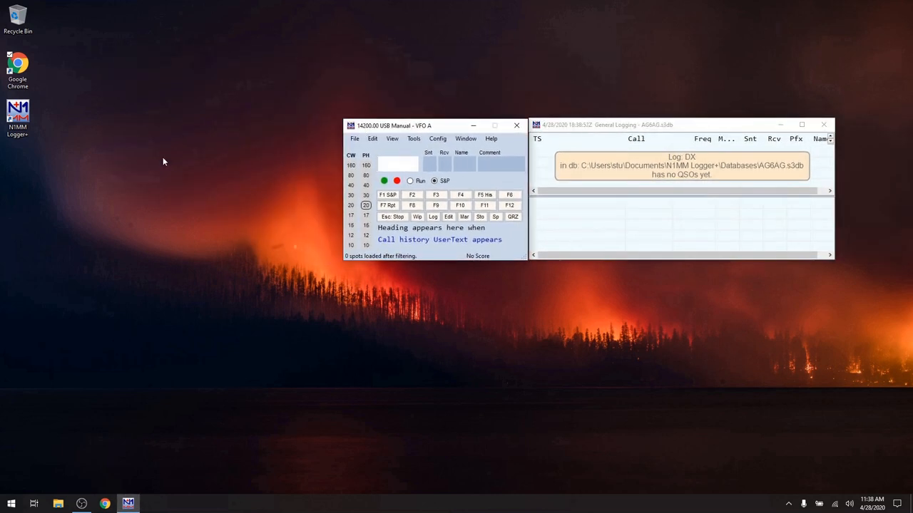
mouse_move(184, 202)
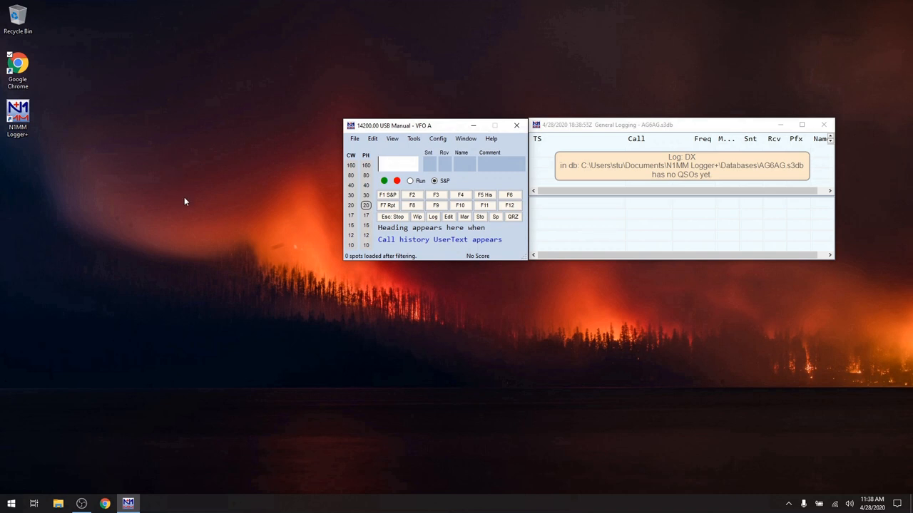
mouse_move(250, 192)
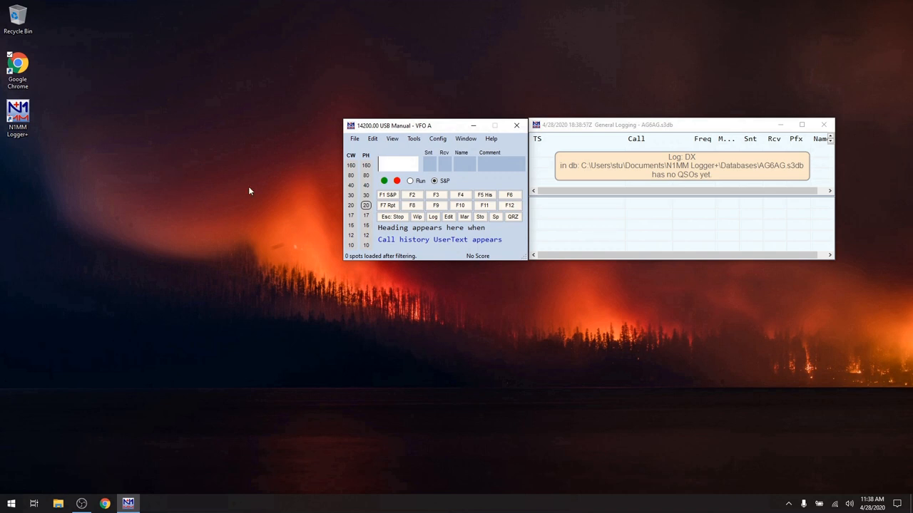
Step: Drag the Entry and Log windows together to the center of the desktop
left_click(436, 138)
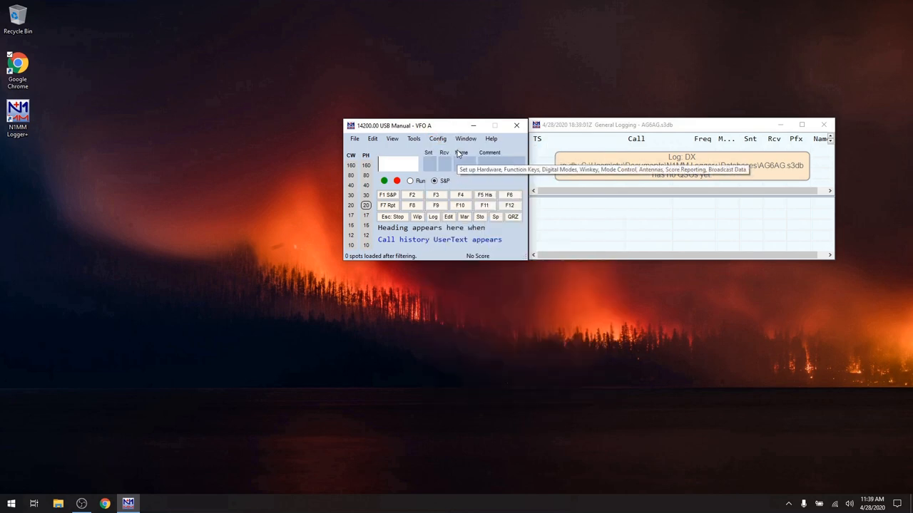
left_click(436, 139)
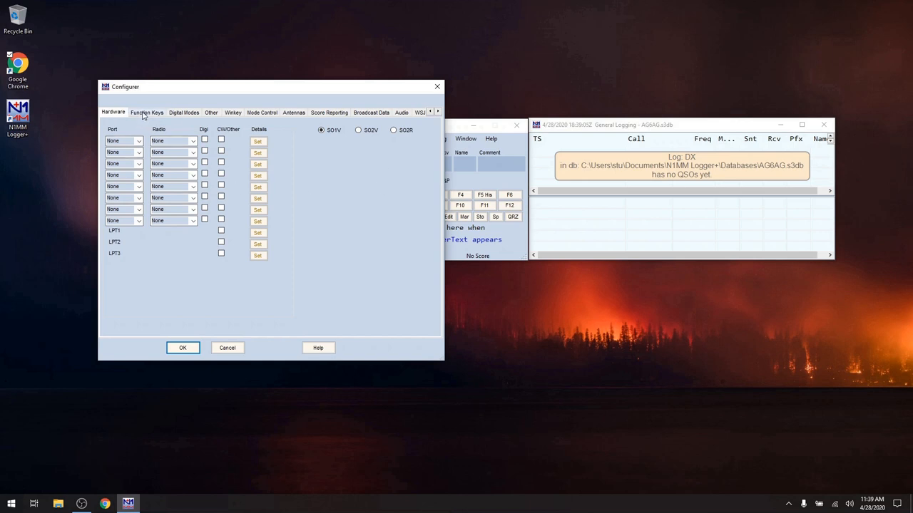
left_click(145, 111)
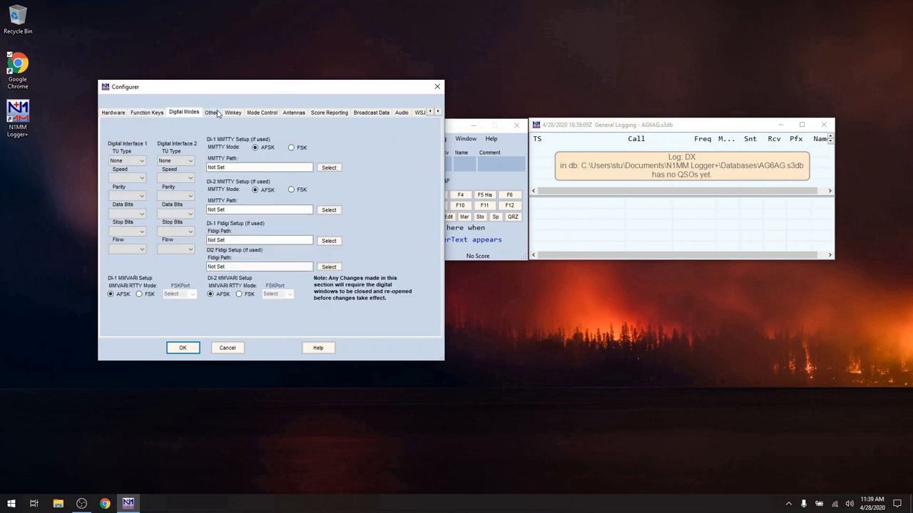
left_click(211, 111)
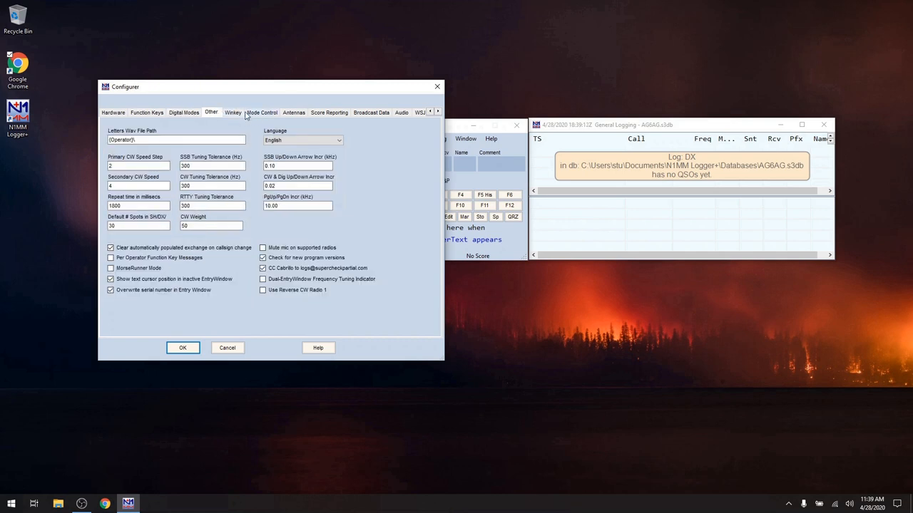
left_click(262, 111)
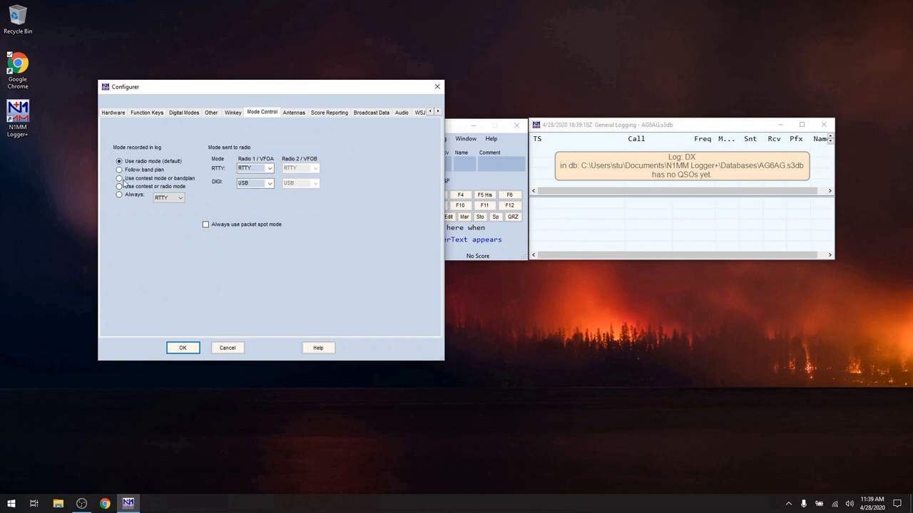
left_click(293, 111)
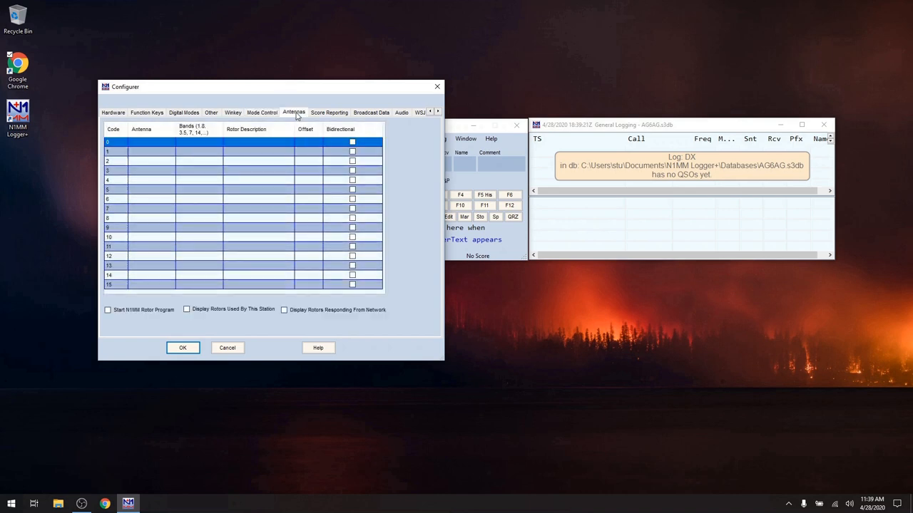
mouse_move(248, 148)
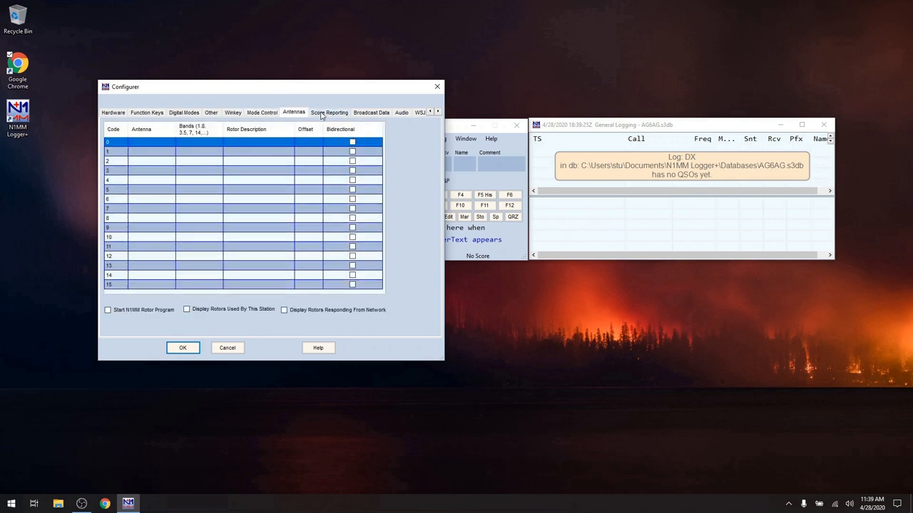
left_click(328, 111)
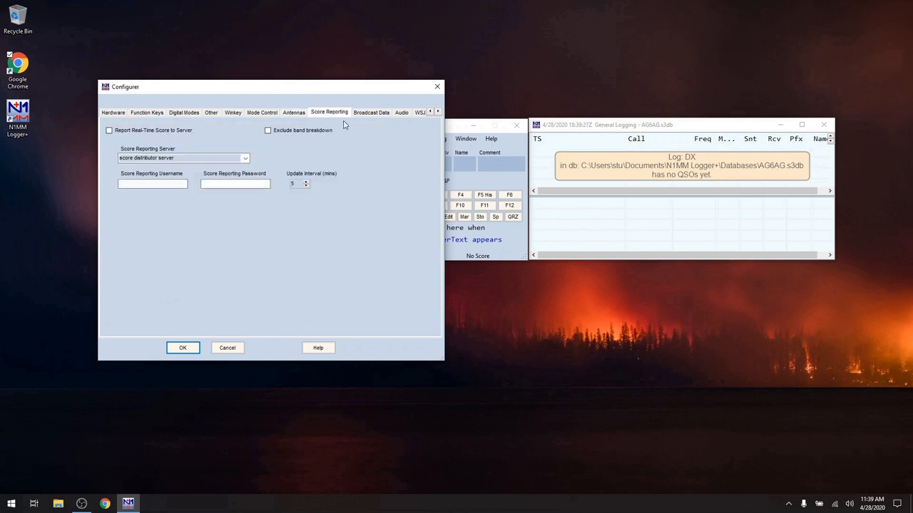
mouse_move(323, 174)
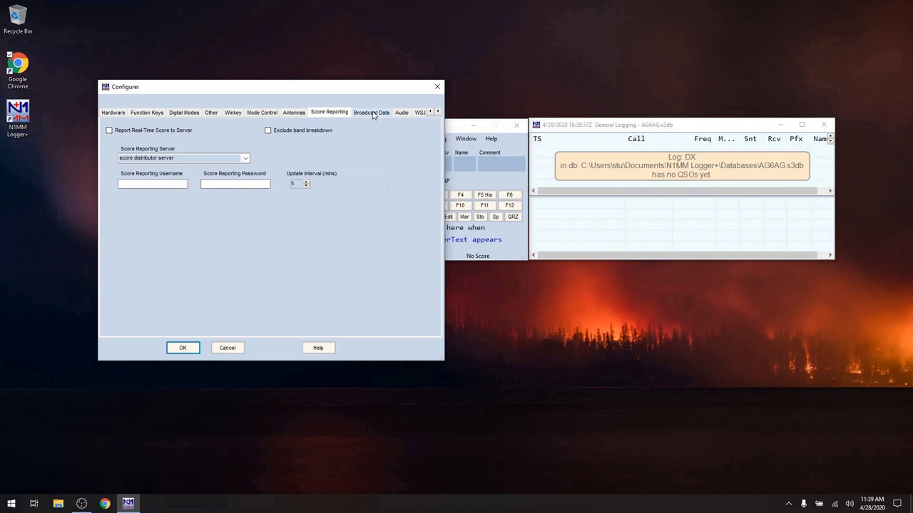
left_click(370, 111)
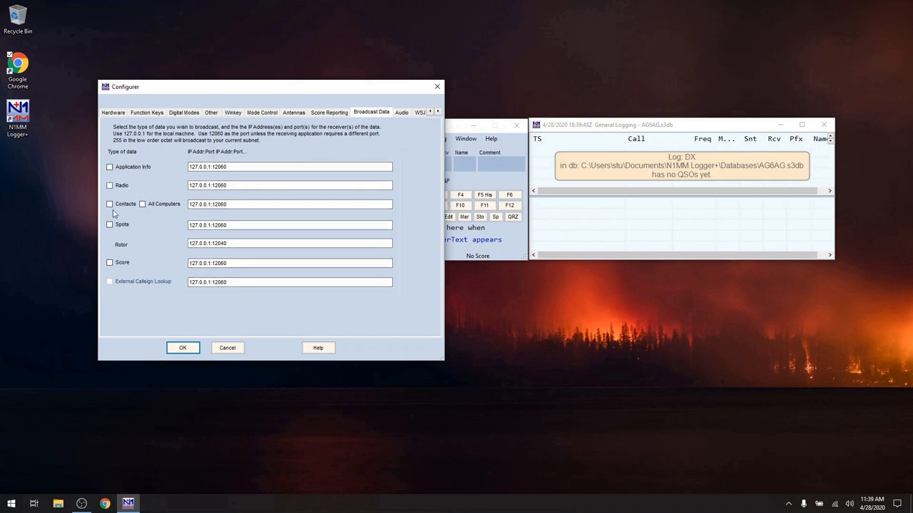
mouse_move(153, 241)
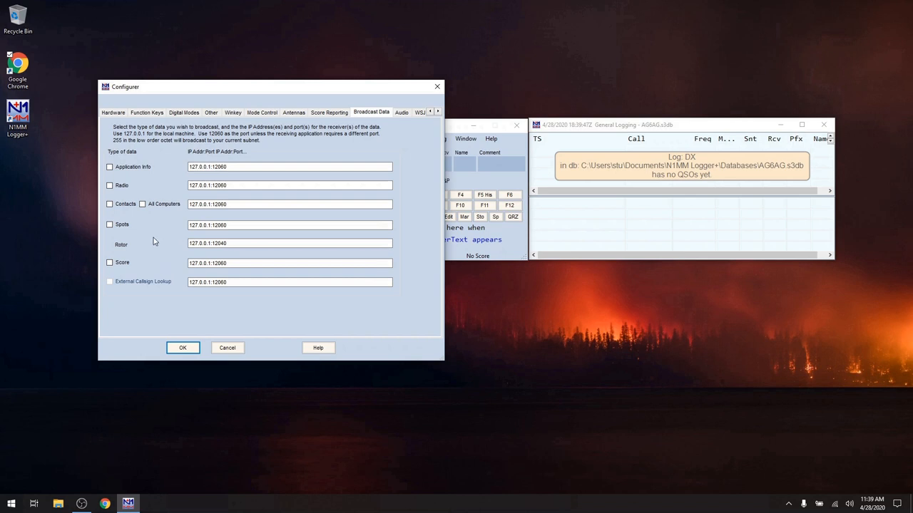
mouse_move(402, 112)
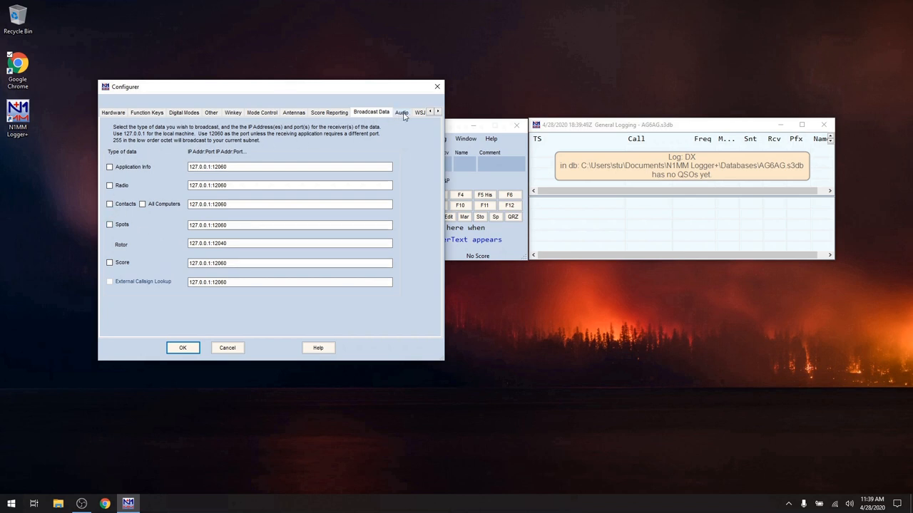
left_click(402, 111)
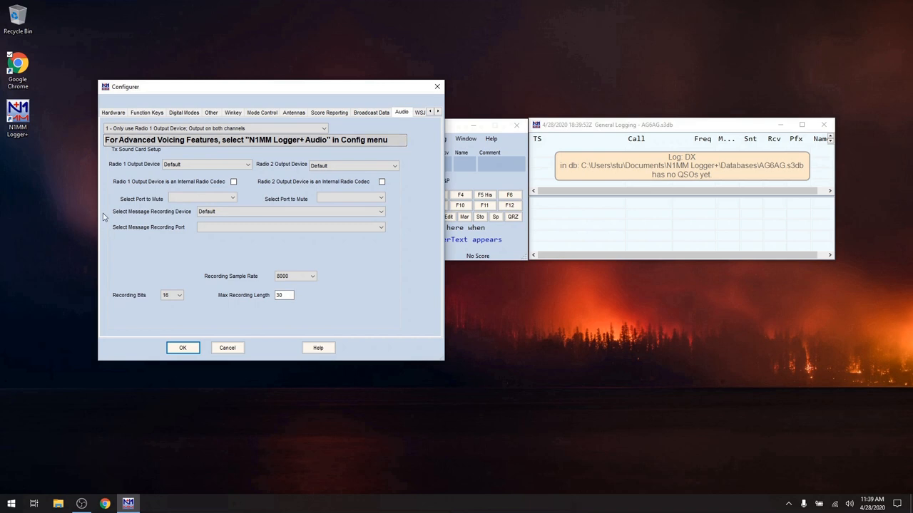
mouse_move(441, 235)
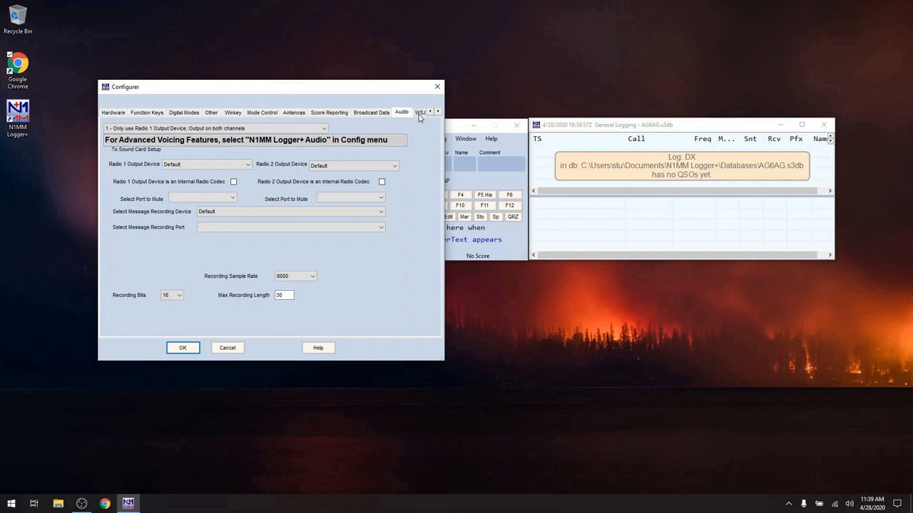
left_click(419, 111)
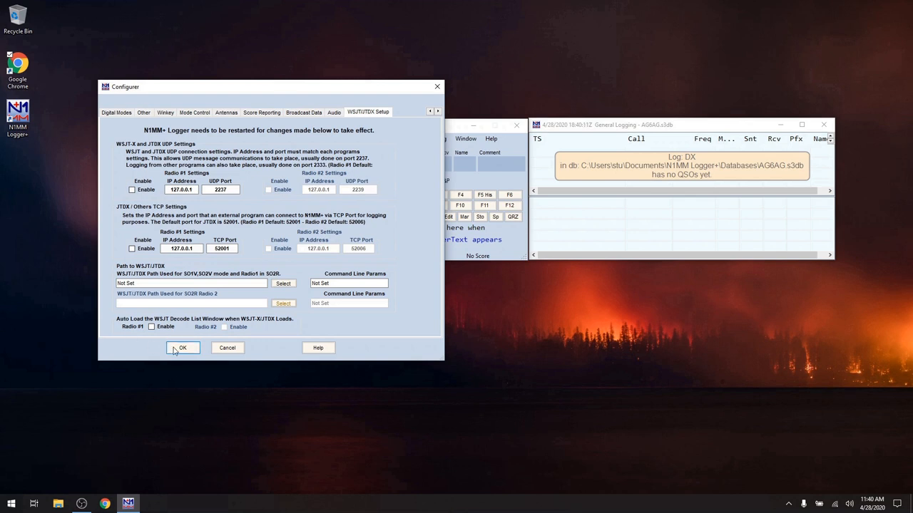
left_click(183, 348)
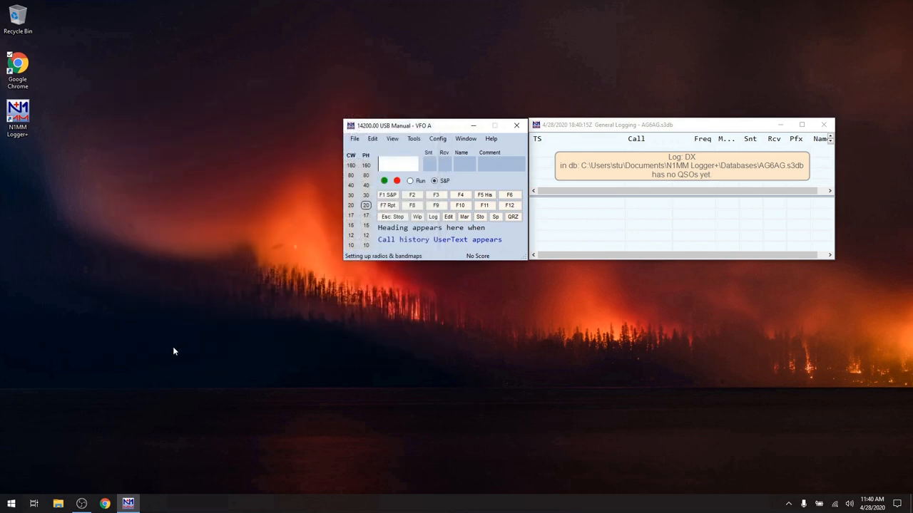
mouse_move(185, 357)
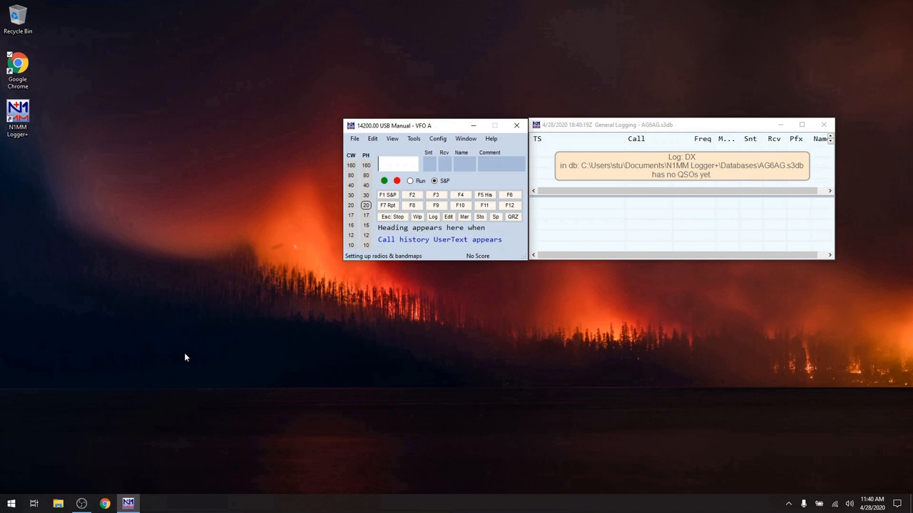
mouse_move(166, 326)
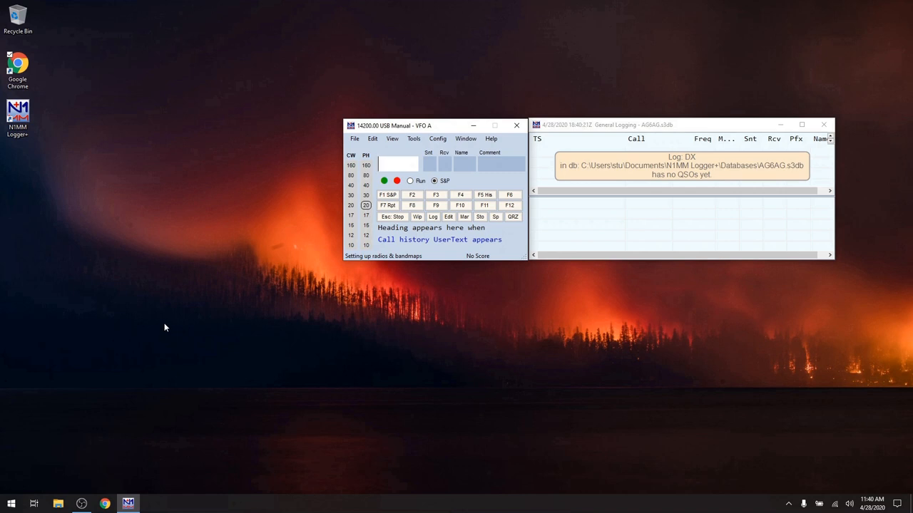
mouse_move(201, 300)
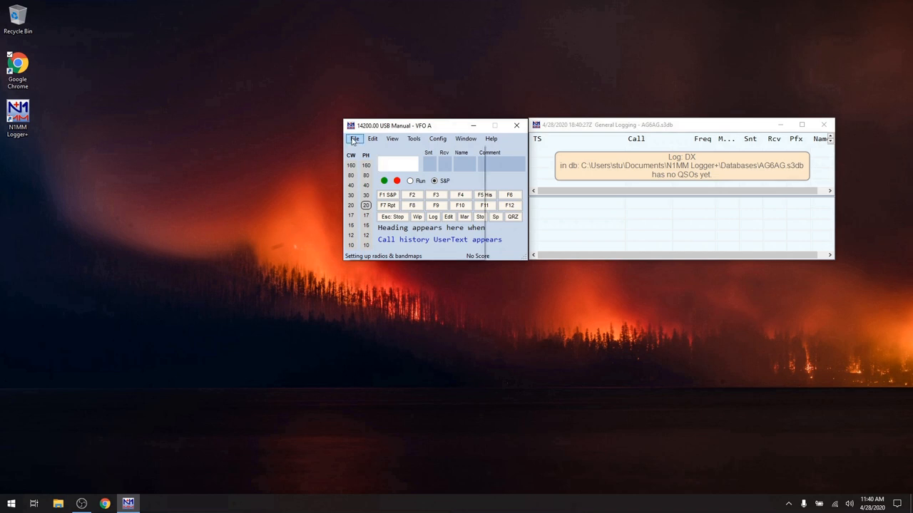
Step: Start a New Log in Database from the File menu and choose FD (ARRL Field Day) as log type
left_click(353, 138)
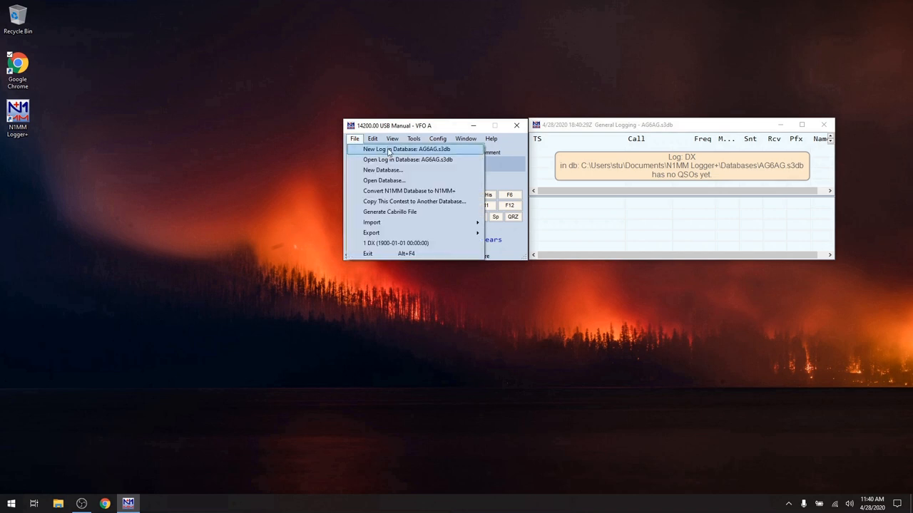
mouse_move(405, 148)
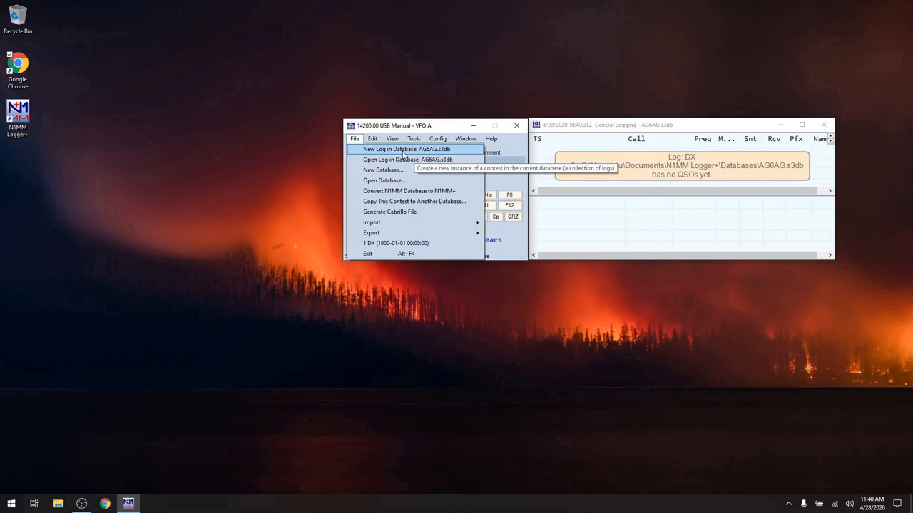
left_click(405, 148)
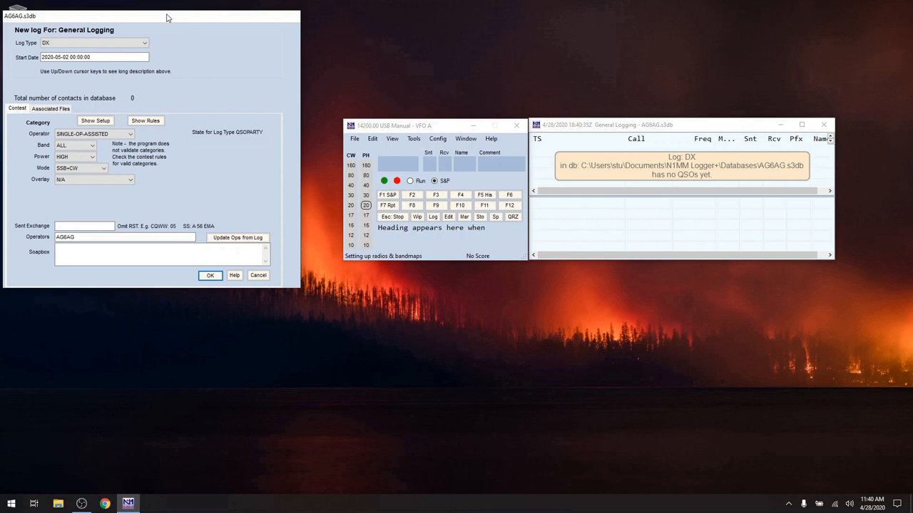
left_click(195, 54)
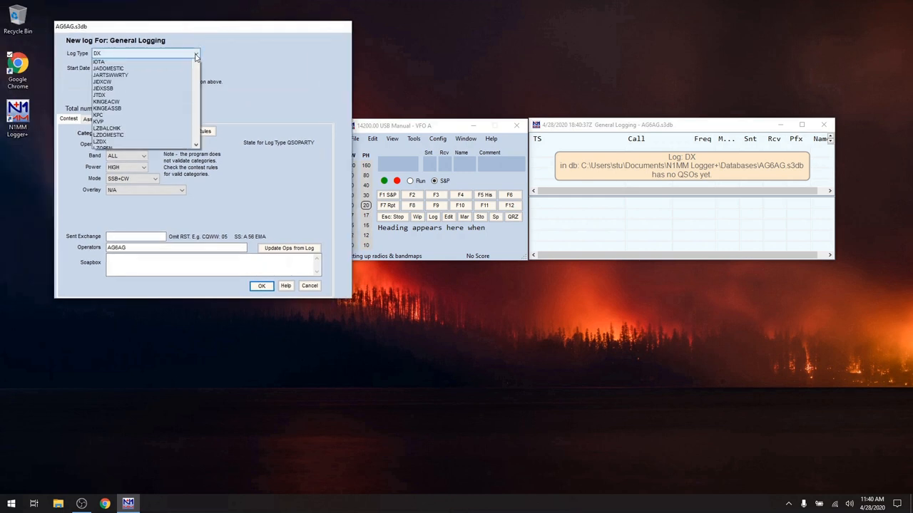
scroll("up", 3)
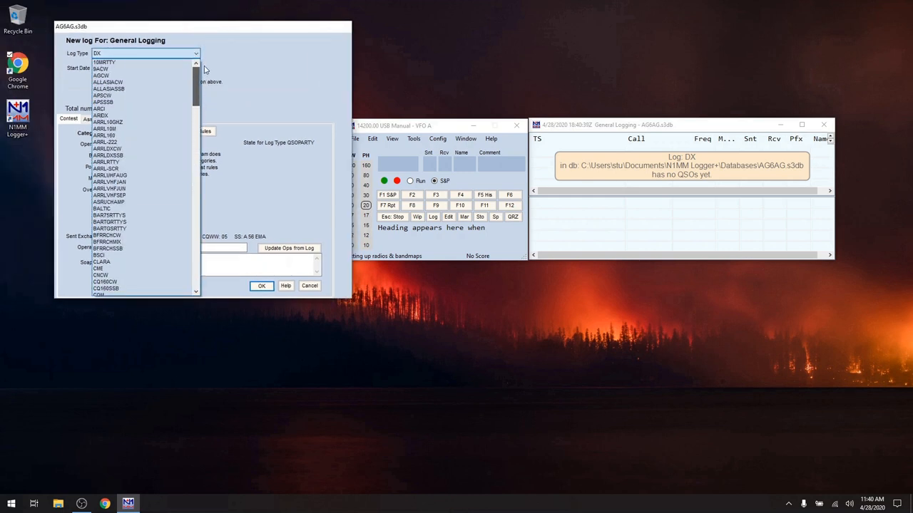
scroll("down", 3)
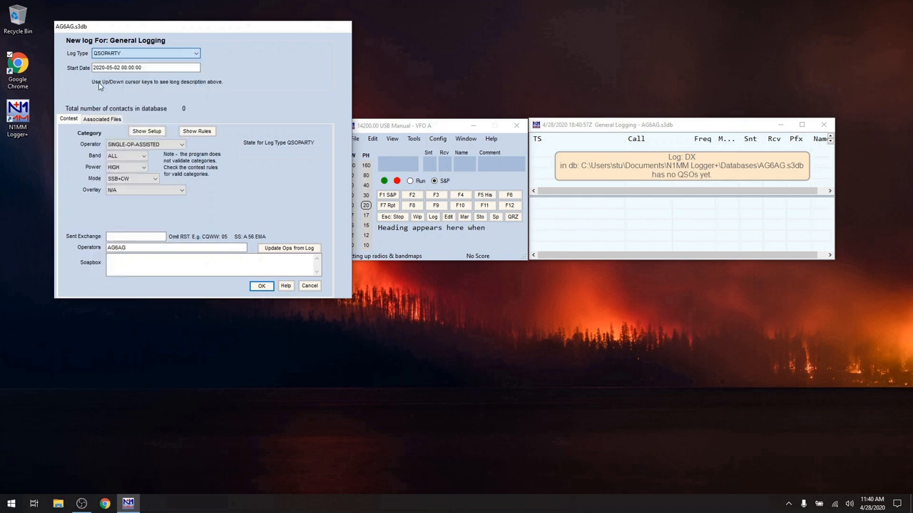
left_click(308, 151)
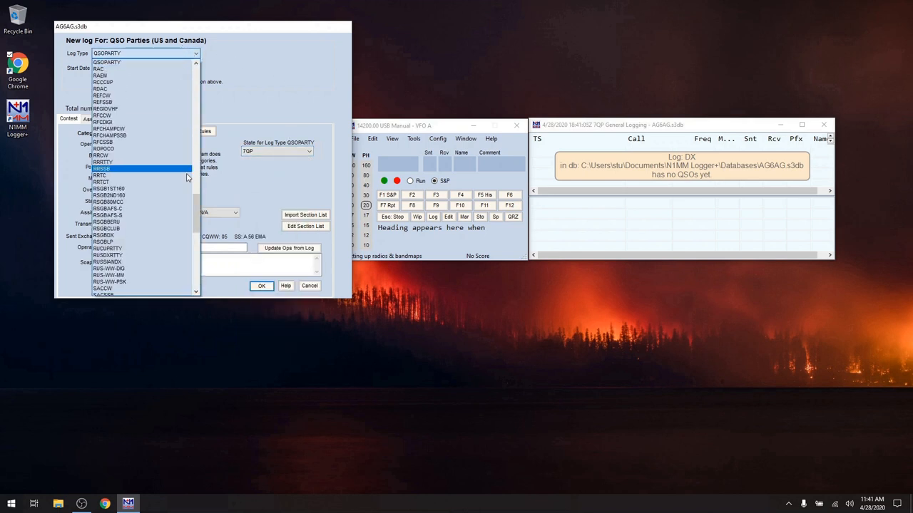
scroll("up", 3)
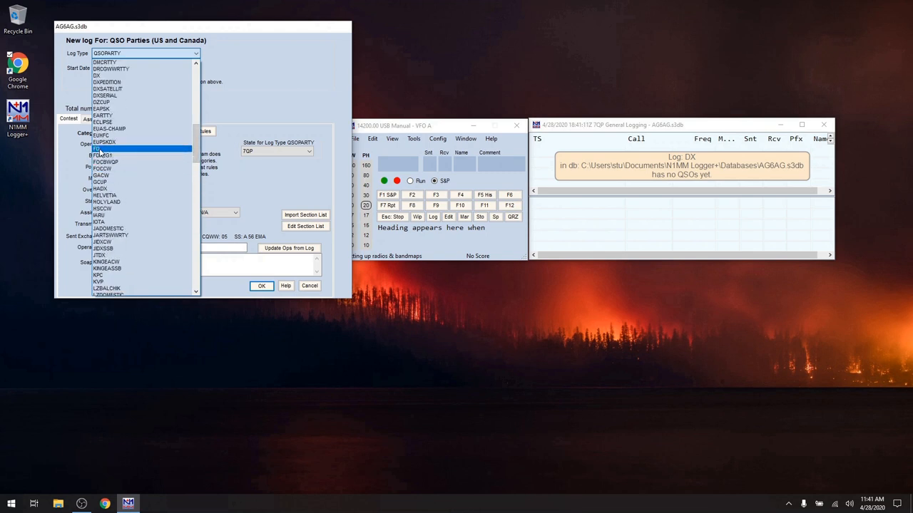
left_click(96, 148)
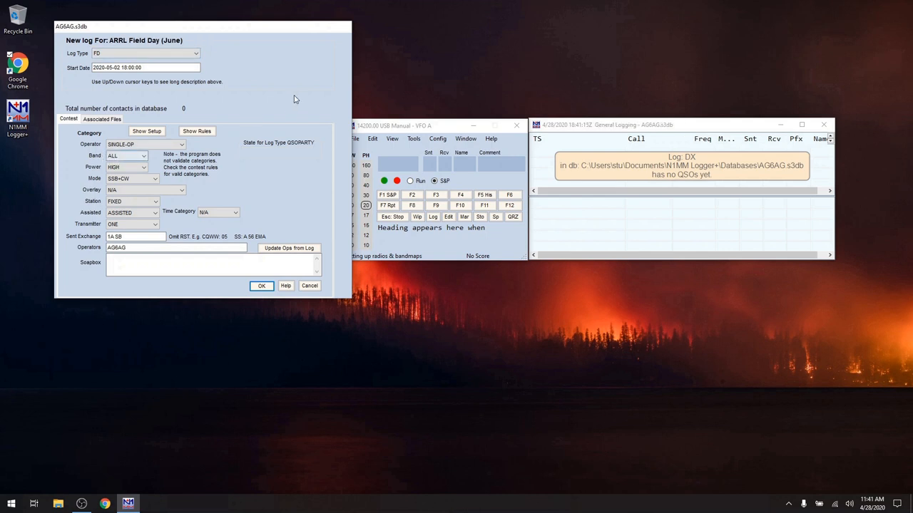
mouse_move(282, 74)
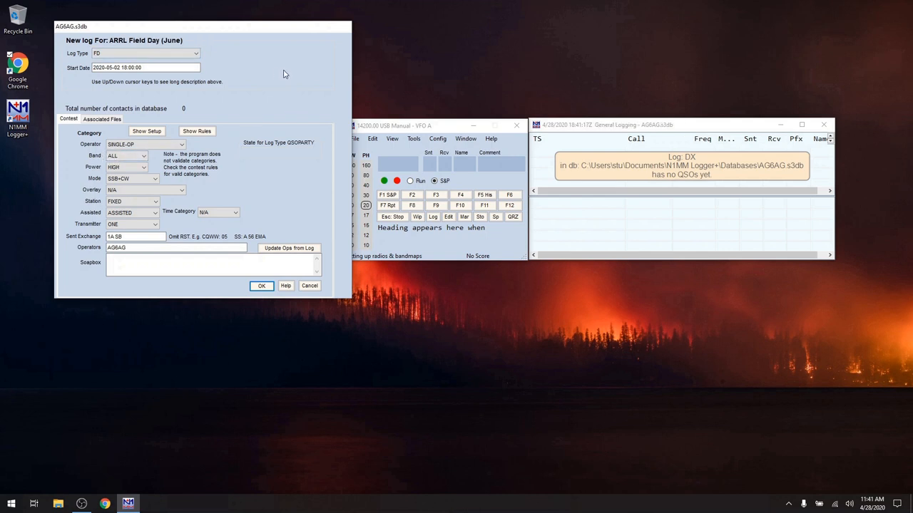
mouse_move(237, 51)
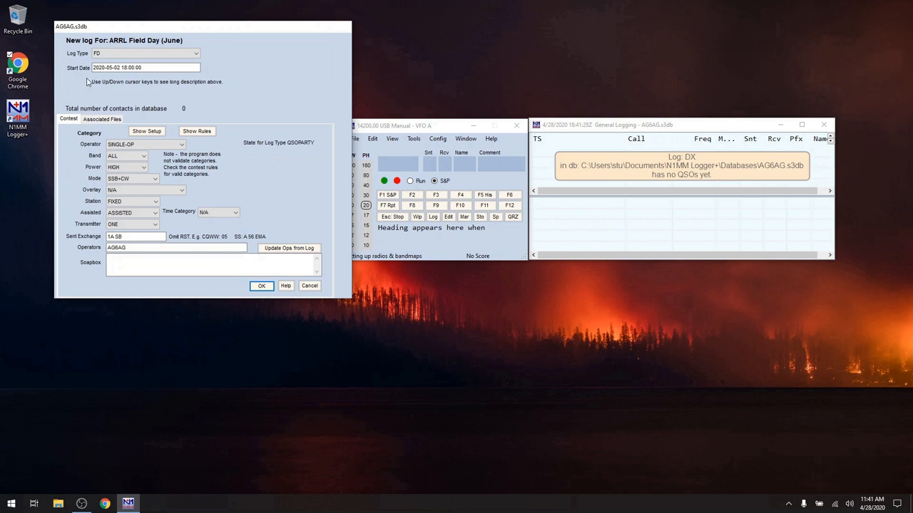
mouse_move(108, 83)
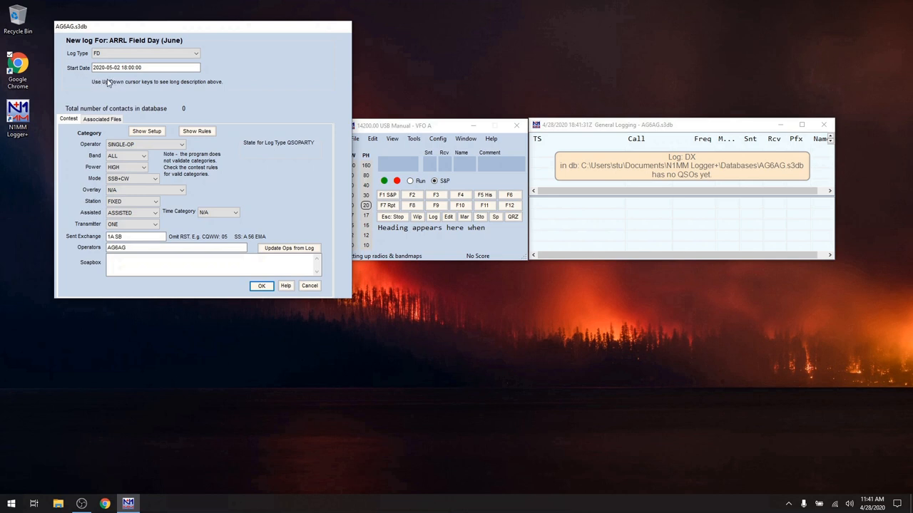
mouse_move(127, 92)
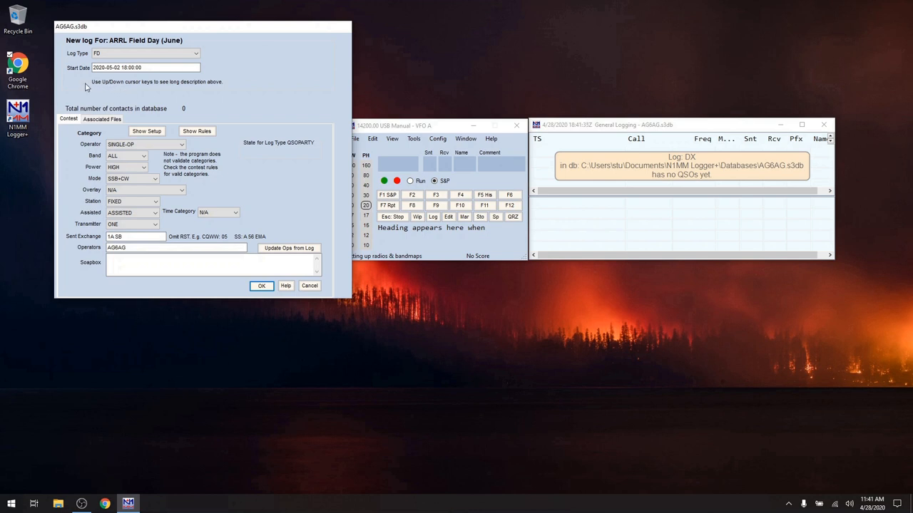
Step: Set the log's start date to June 27, 2020 via the calendar and confirm it
left_click(146, 67)
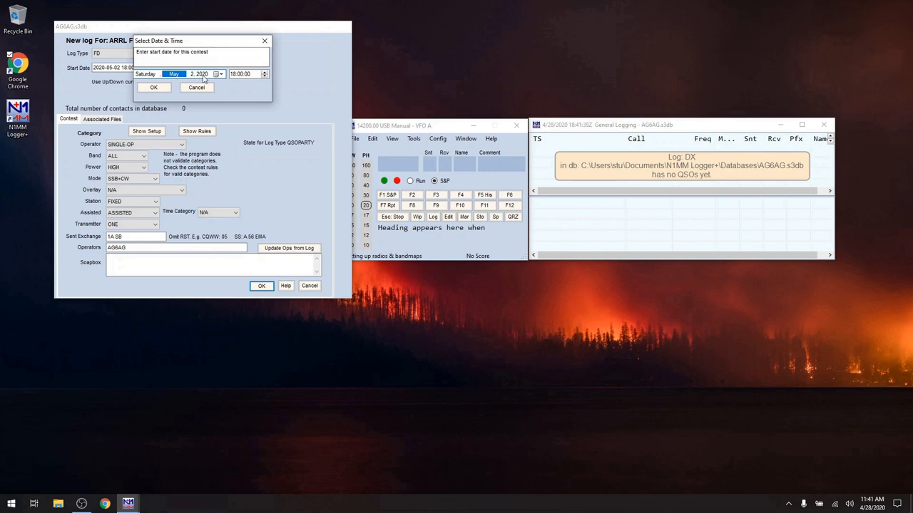
left_click(217, 74)
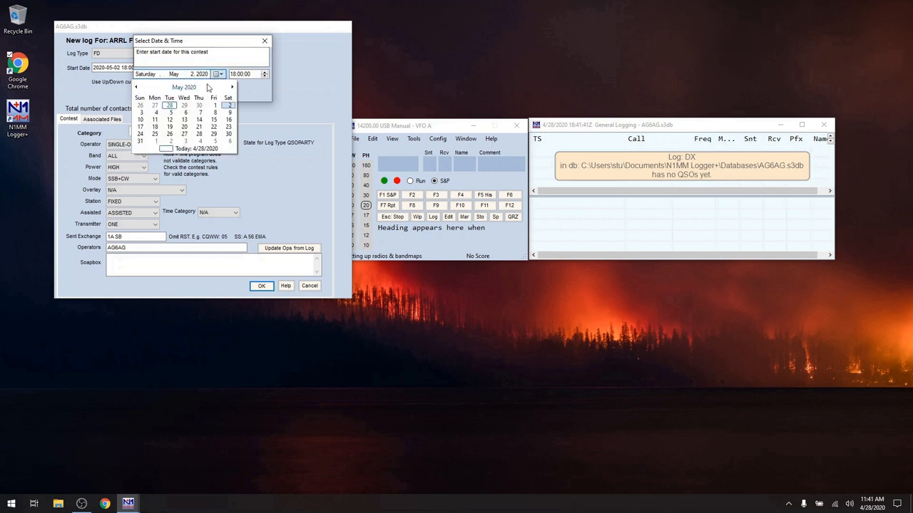
left_click(231, 87)
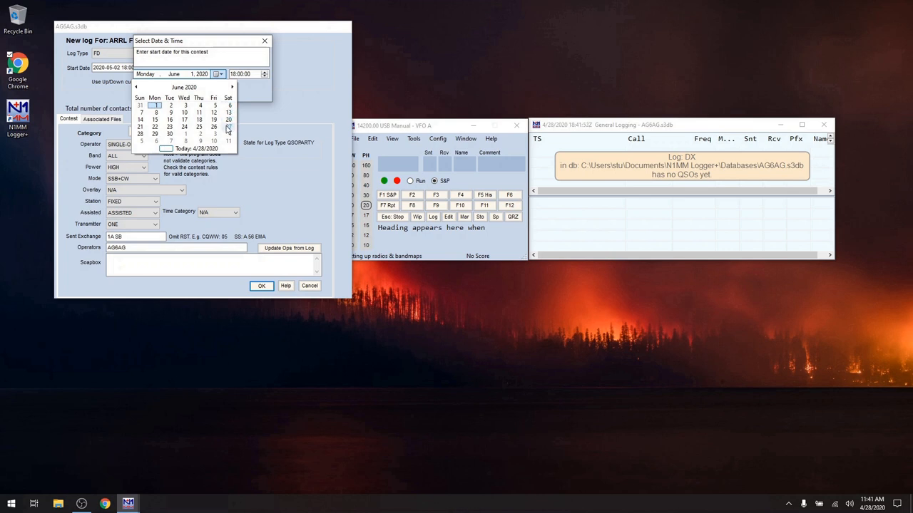
left_click(228, 135)
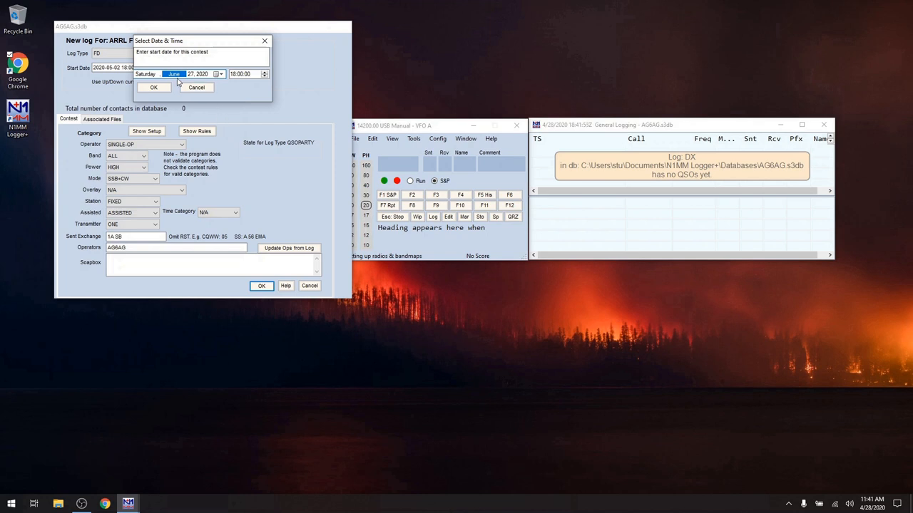
mouse_move(198, 81)
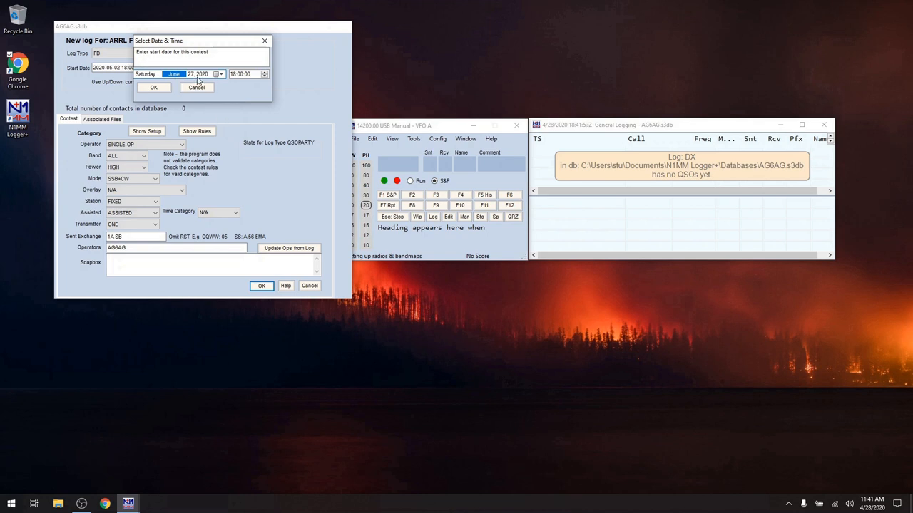
mouse_move(242, 97)
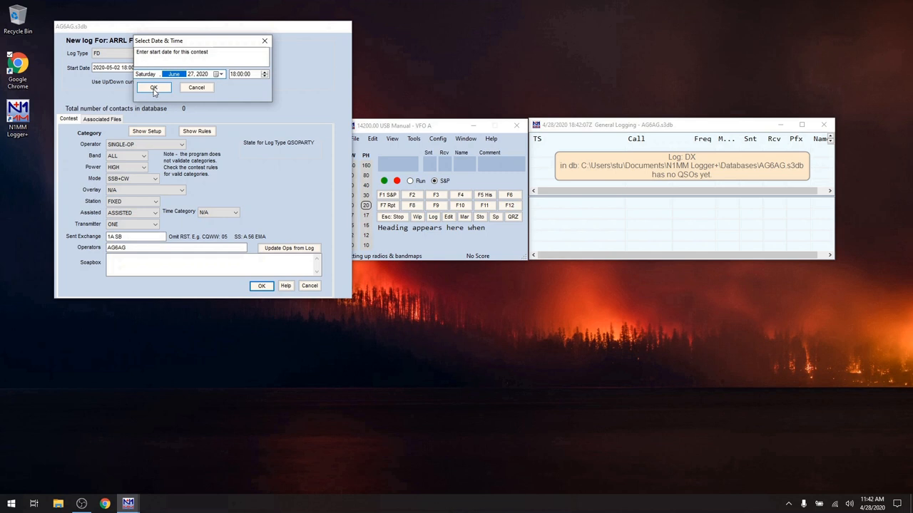
left_click(153, 87)
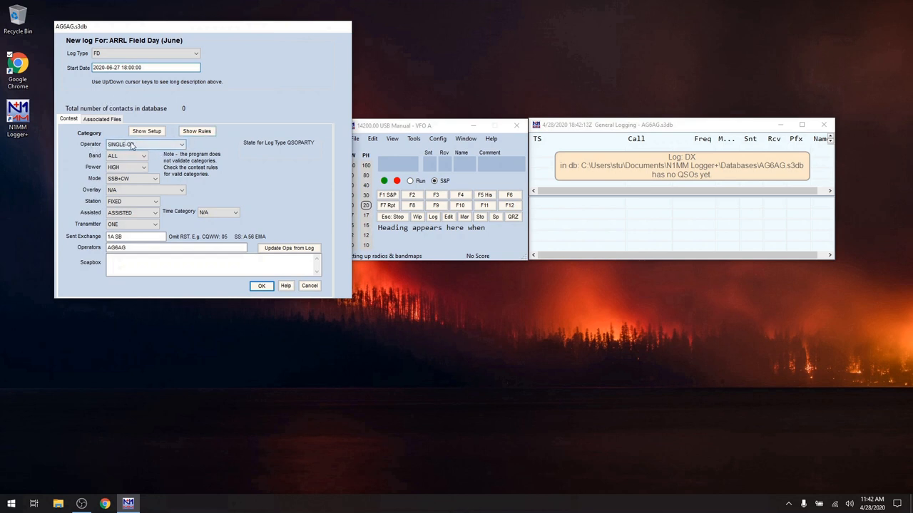
mouse_move(154, 145)
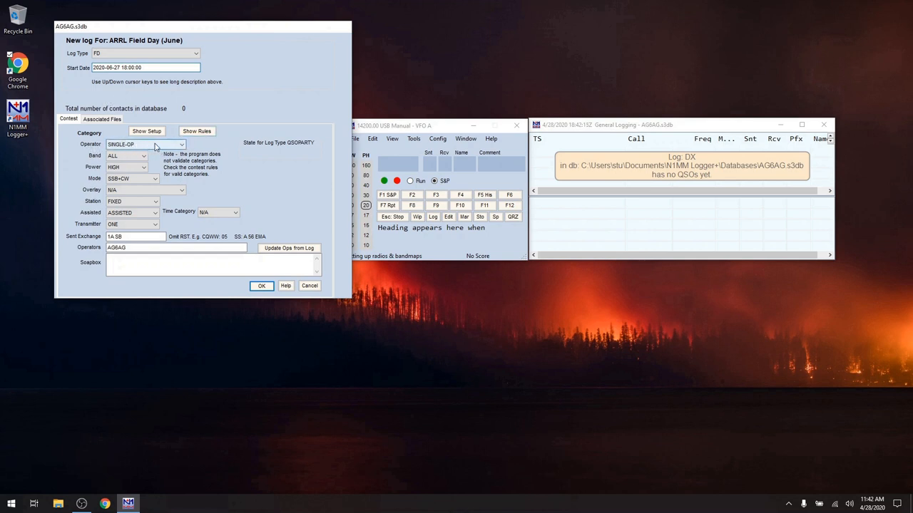
Step: Set categories to band ALL, power LOW, mode chosen, station FIXED
left_click(143, 156)
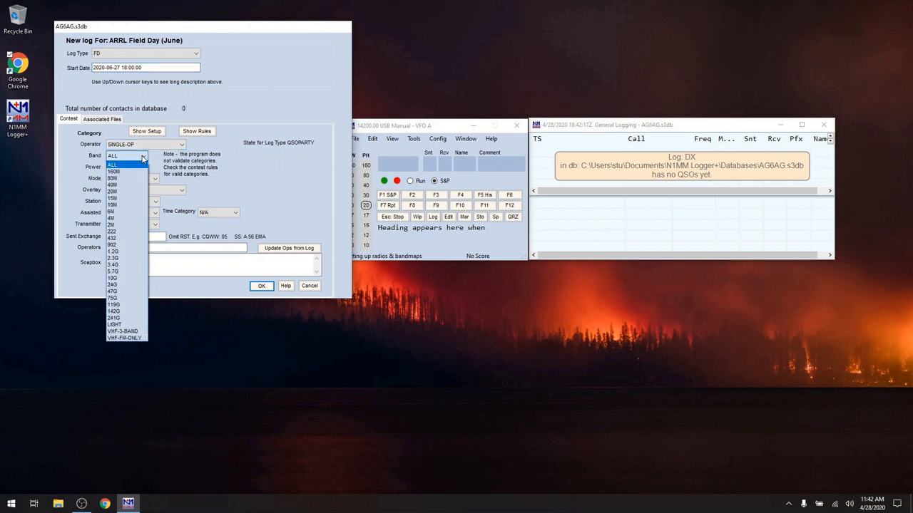
left_click(111, 155)
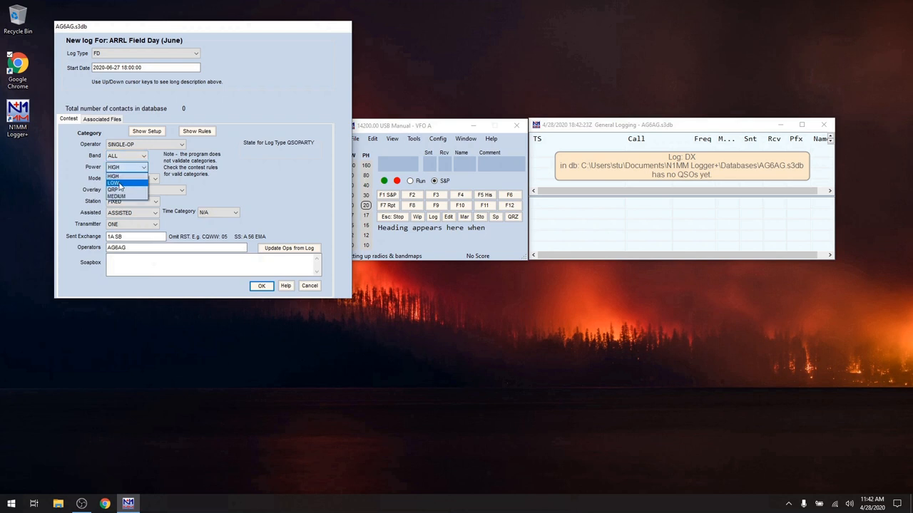
left_click(114, 183)
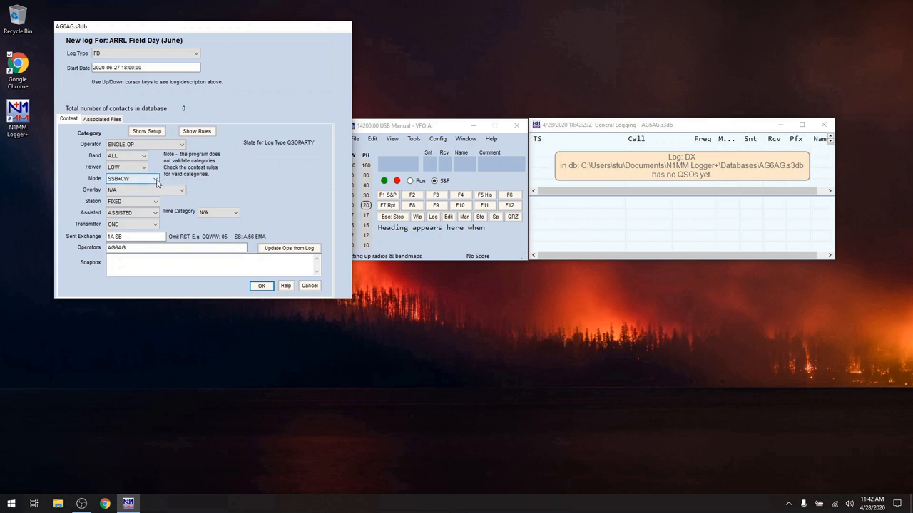
left_click(155, 179)
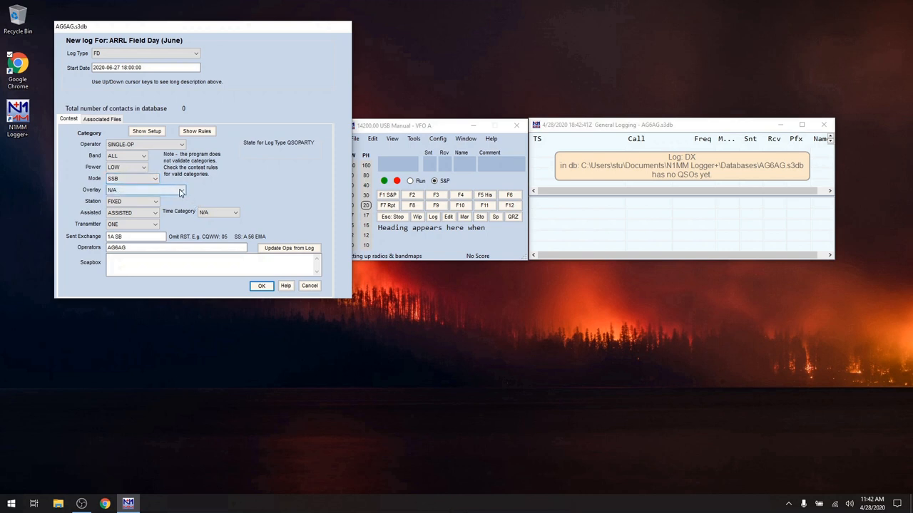
left_click(180, 189)
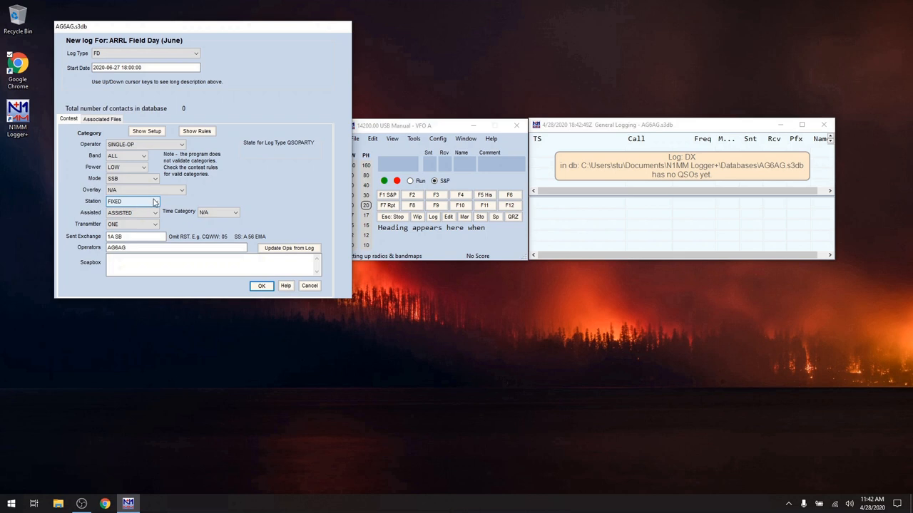
left_click(154, 201)
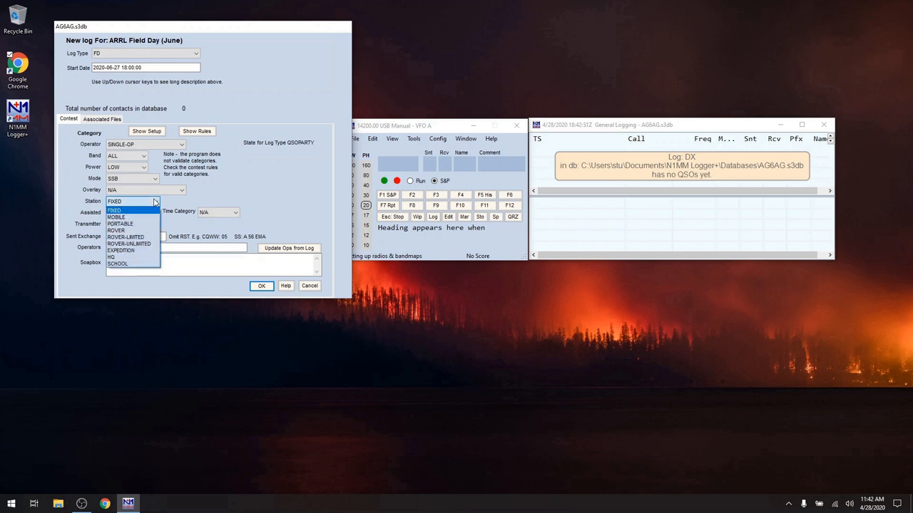
left_click(114, 208)
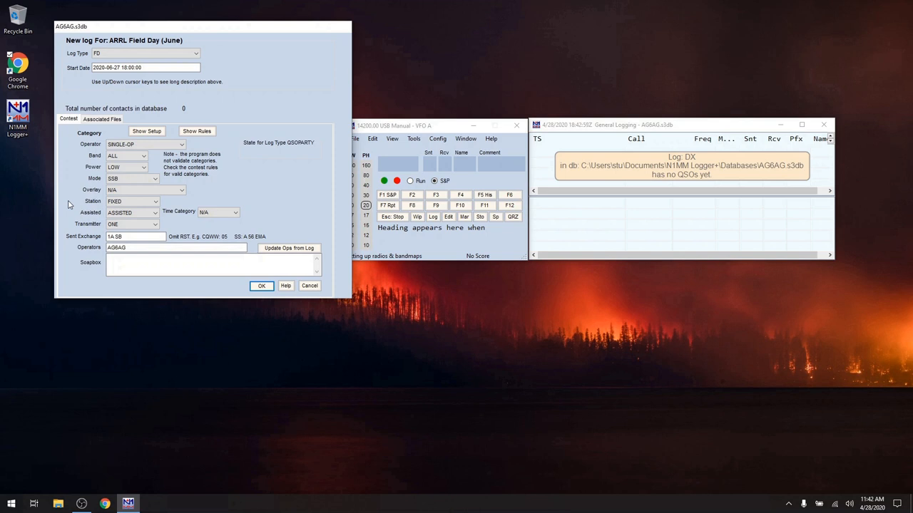
Step: Mark the operation NON-ASSISTED and set the transmitter category to UNLIMITED
left_click(154, 213)
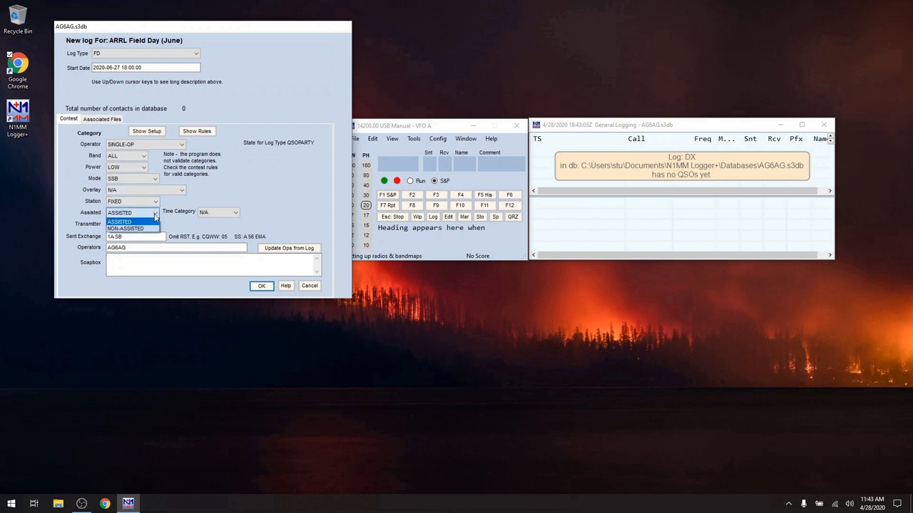
left_click(126, 228)
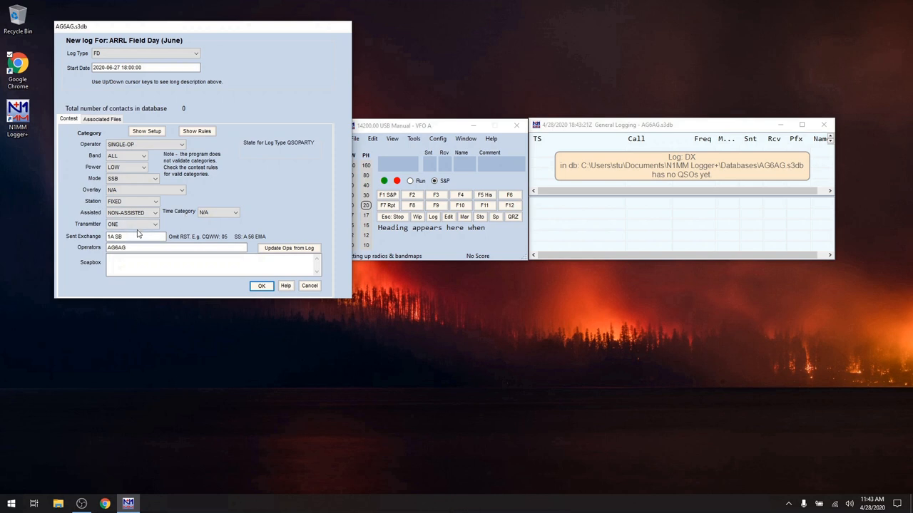
left_click(154, 224)
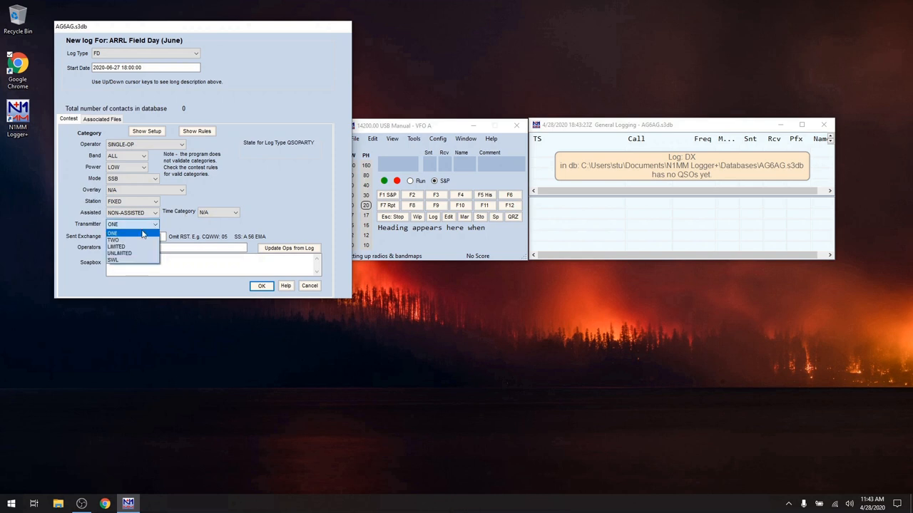
mouse_move(120, 254)
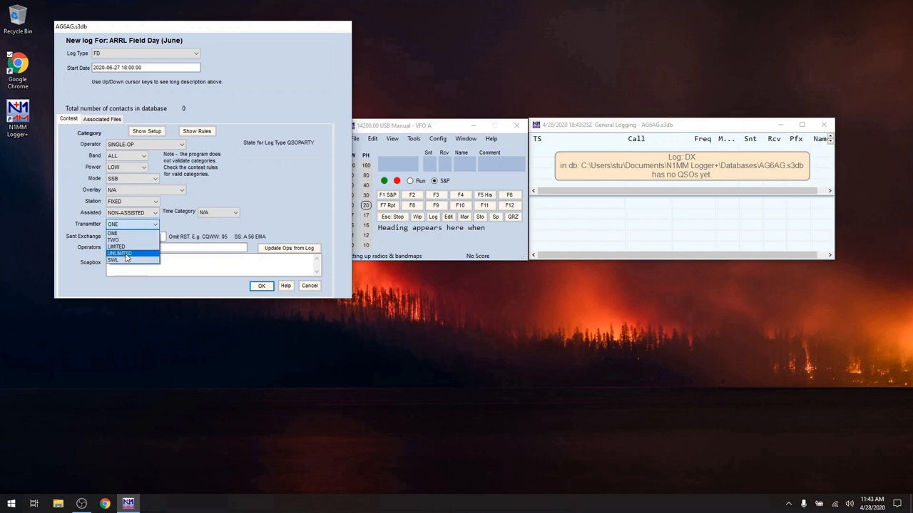
left_click(120, 254)
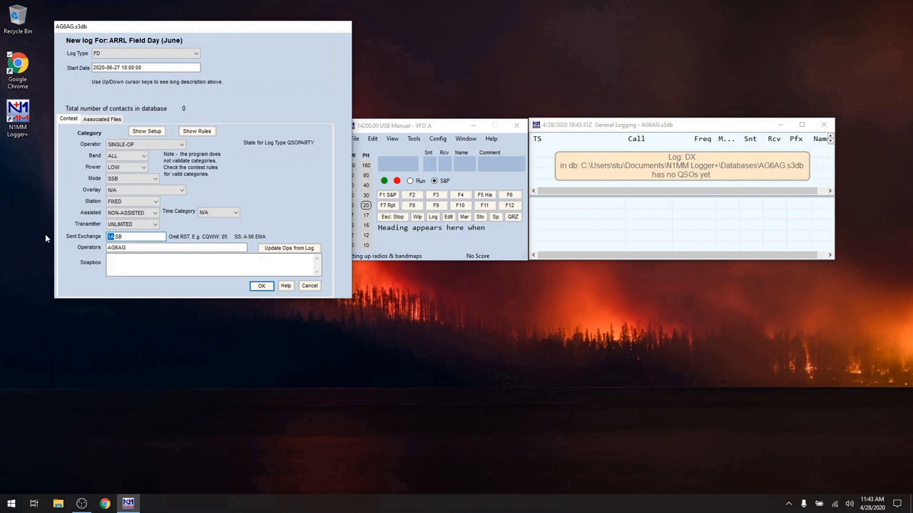
Step: Enter sent exchange 2E and create the ARRL Field Day log
type("2E")
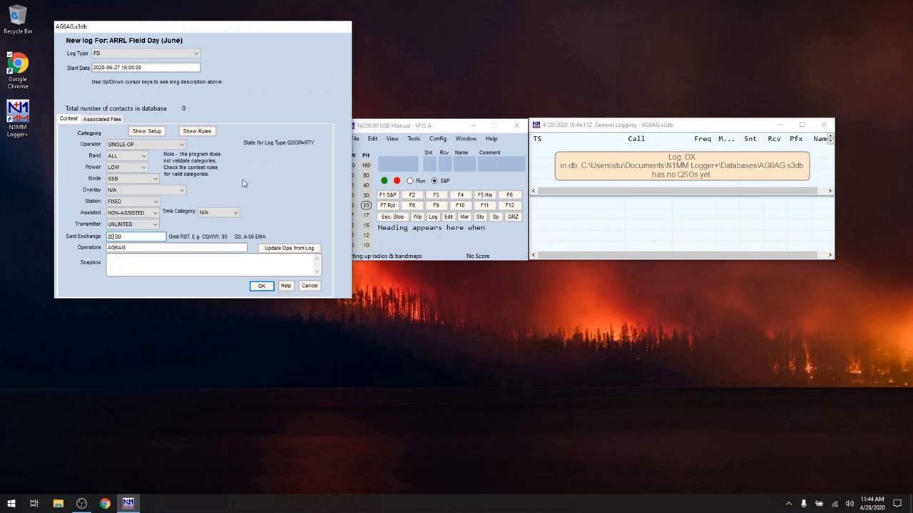
mouse_move(91, 245)
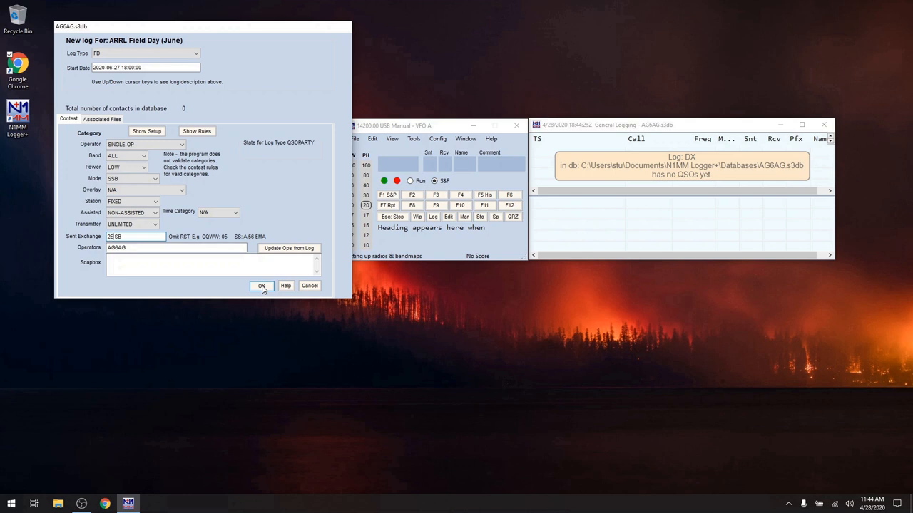
left_click(261, 285)
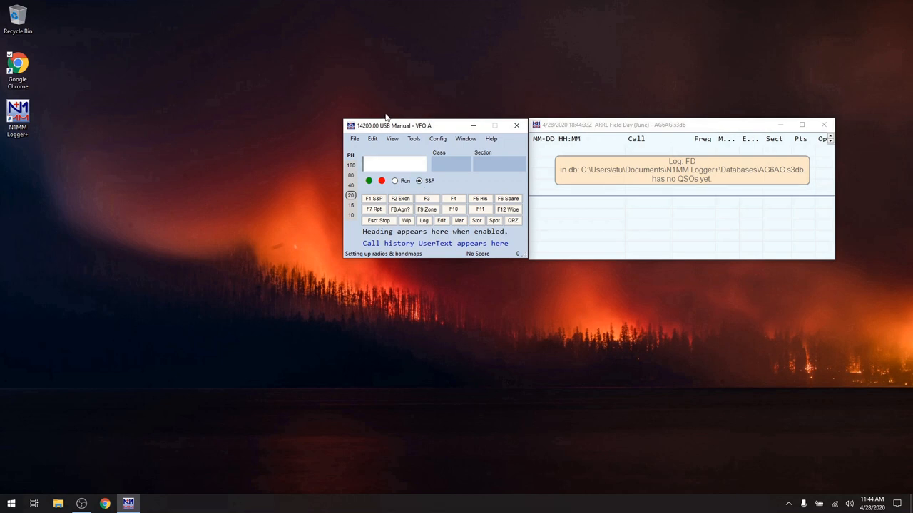
mouse_move(350, 158)
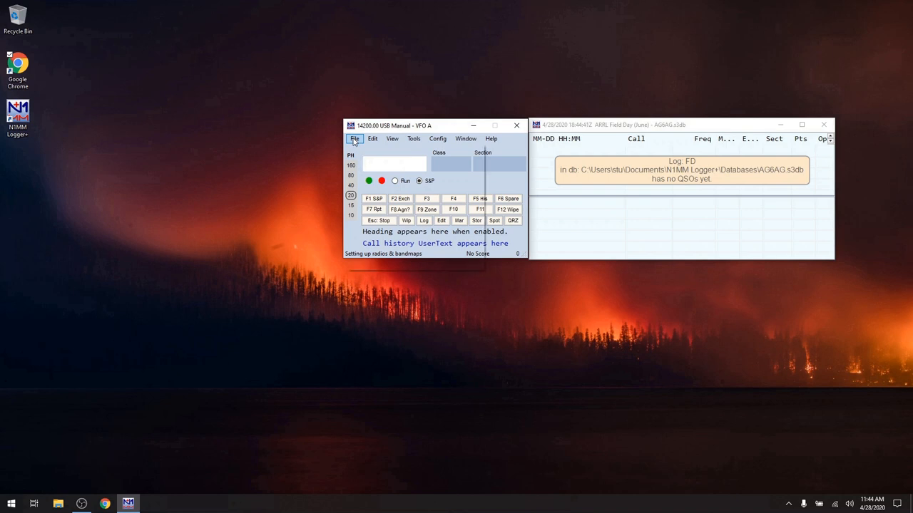
Step: Choose File > Open Log in Database to list the existing logs' settings
left_click(353, 139)
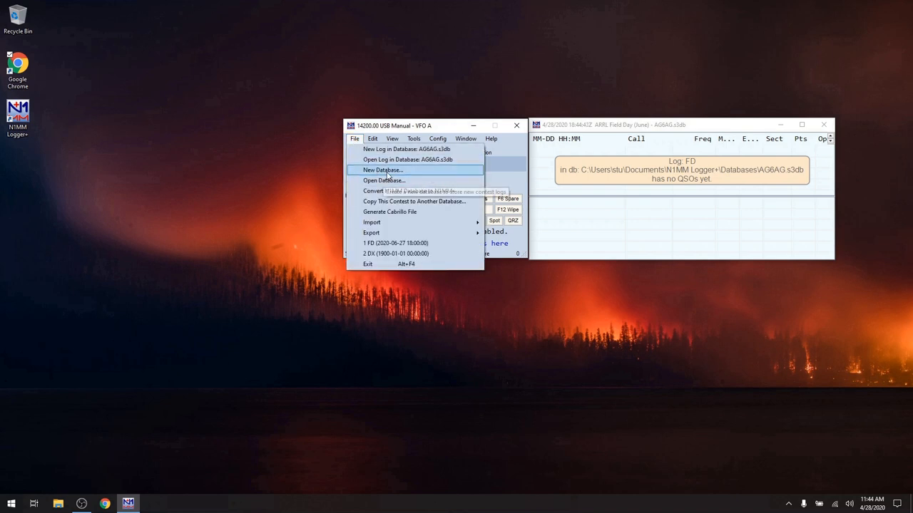
mouse_move(406, 160)
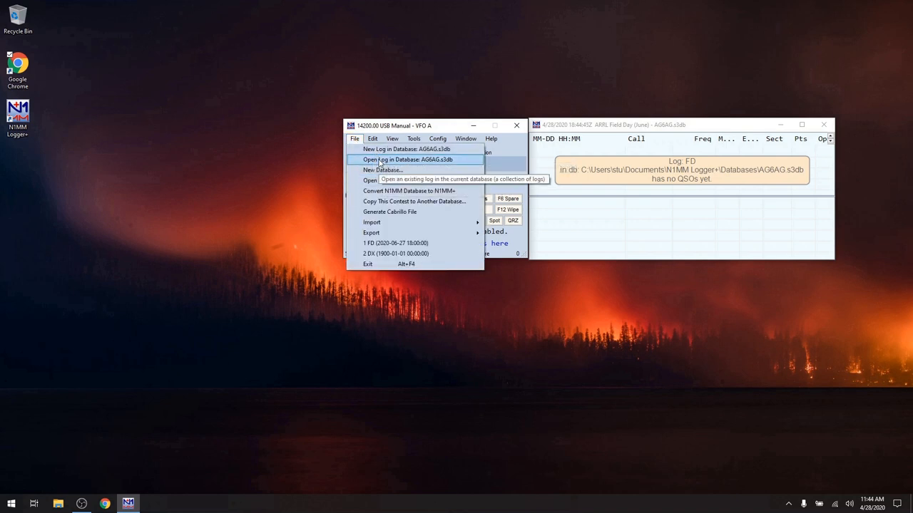
left_click(408, 159)
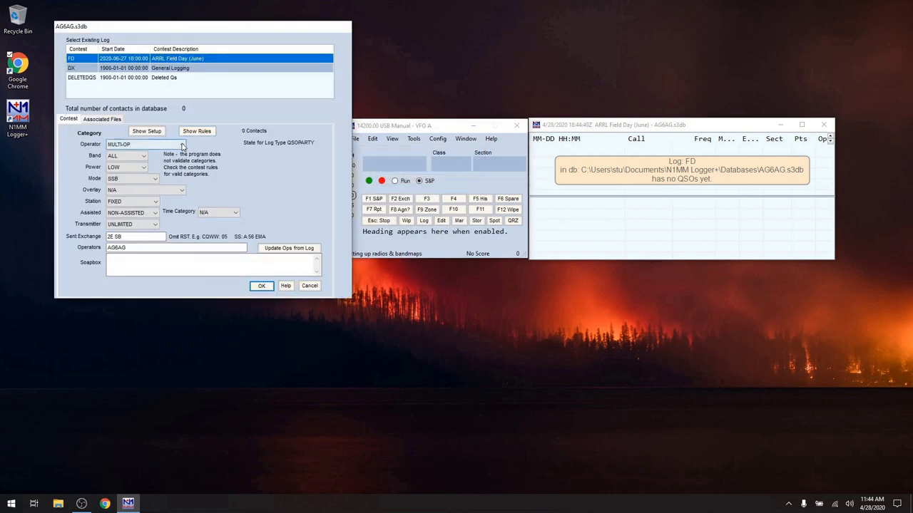
Step: Set the Field Day log's mode to SSB+CW+DIGITAL with SINGLE-OP operator and save the settings
left_click(128, 154)
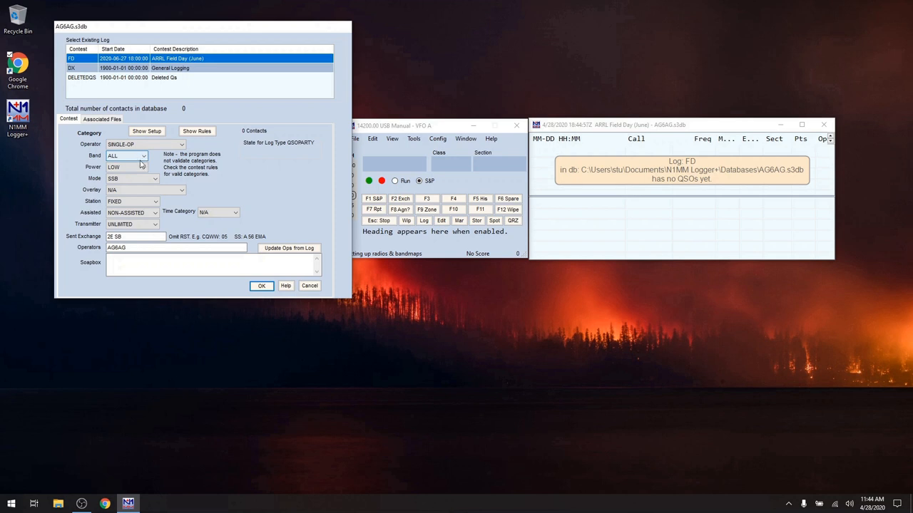
left_click(154, 179)
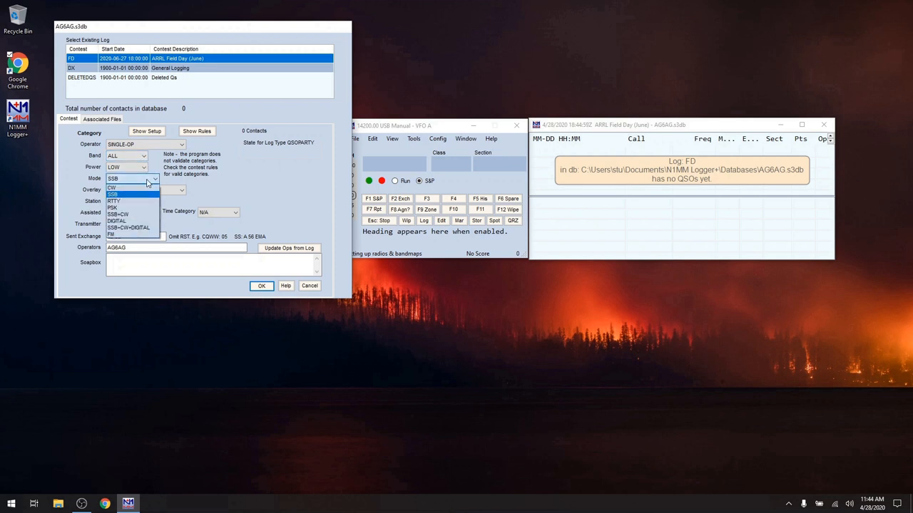
mouse_move(129, 229)
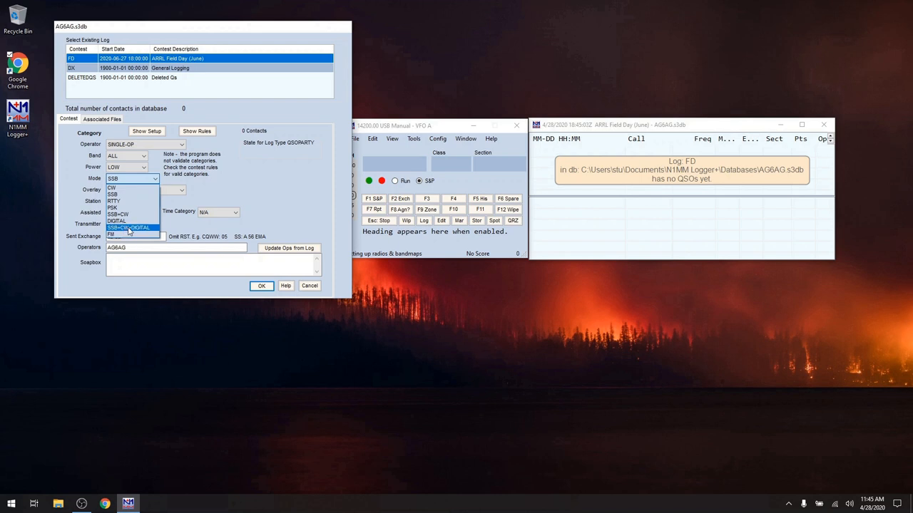
left_click(129, 228)
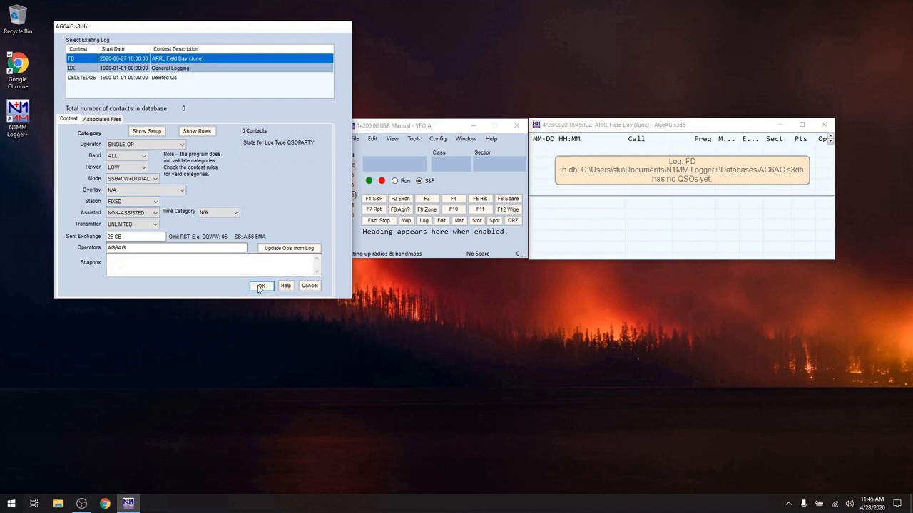
left_click(261, 285)
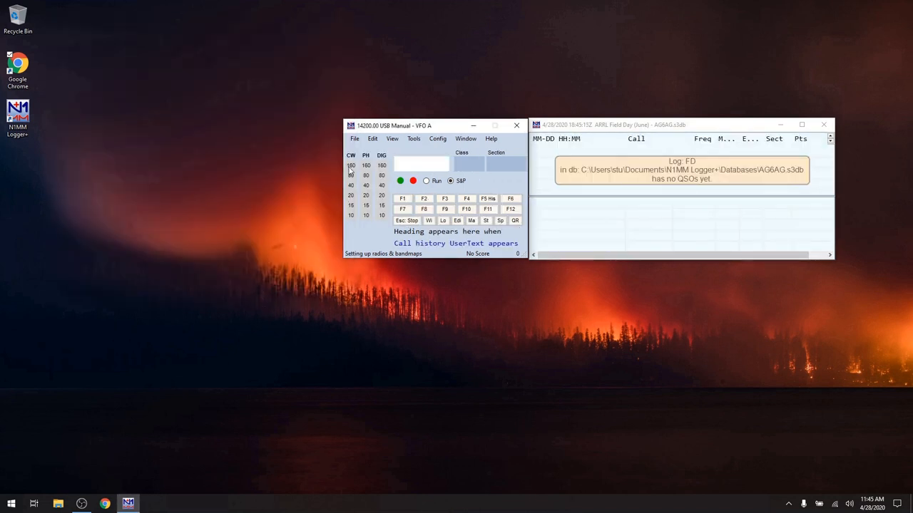
mouse_move(351, 165)
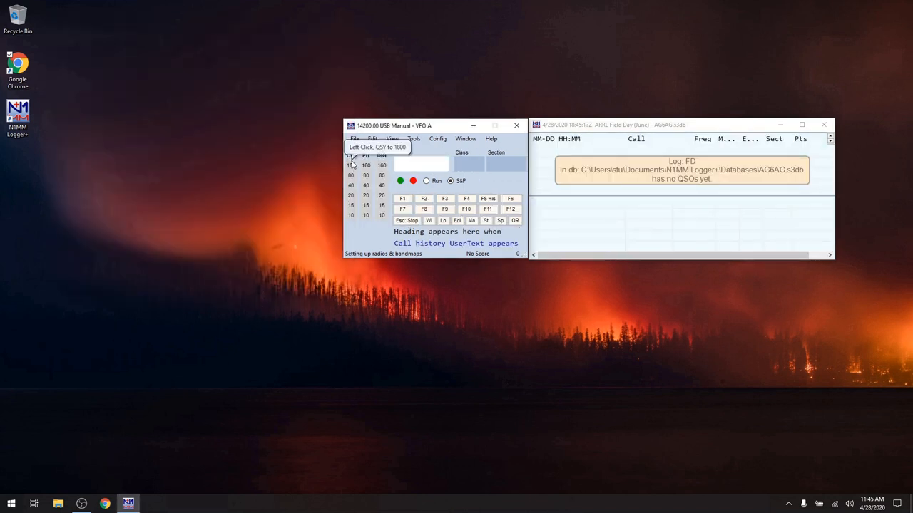
mouse_move(378, 217)
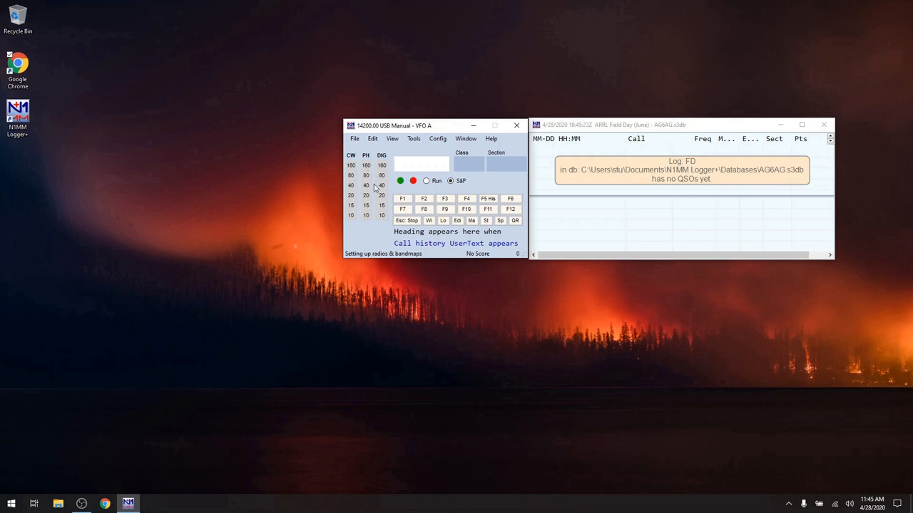
mouse_move(384, 197)
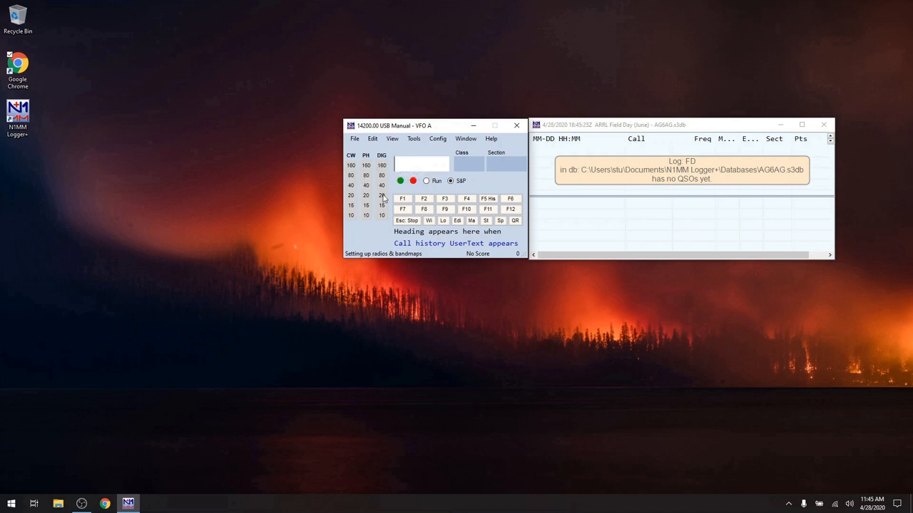
mouse_move(415, 196)
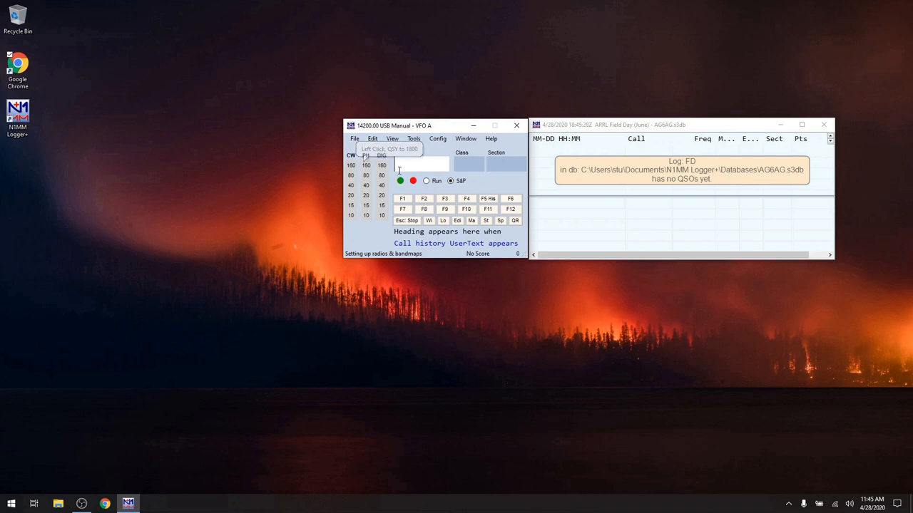
Step: Via Change Band Panel Display, select the HF bands and adjust the set to include 2m
left_click(392, 138)
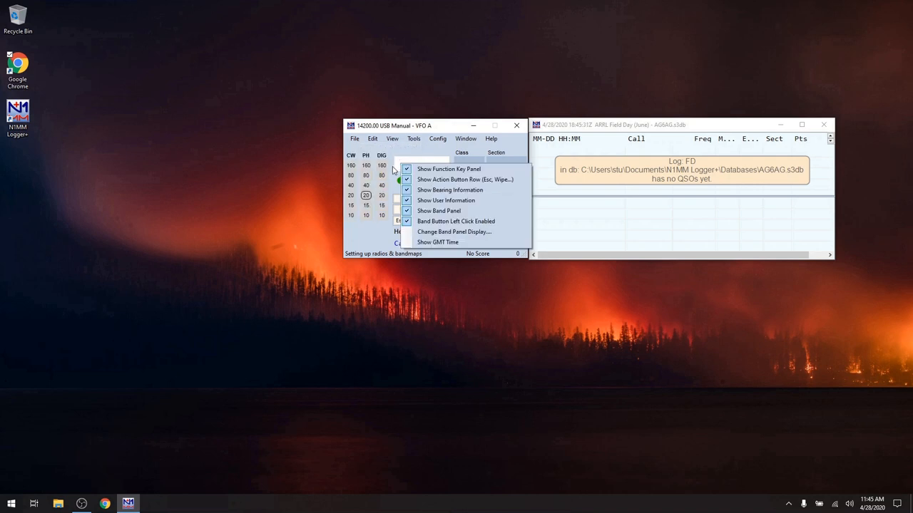
left_click(453, 231)
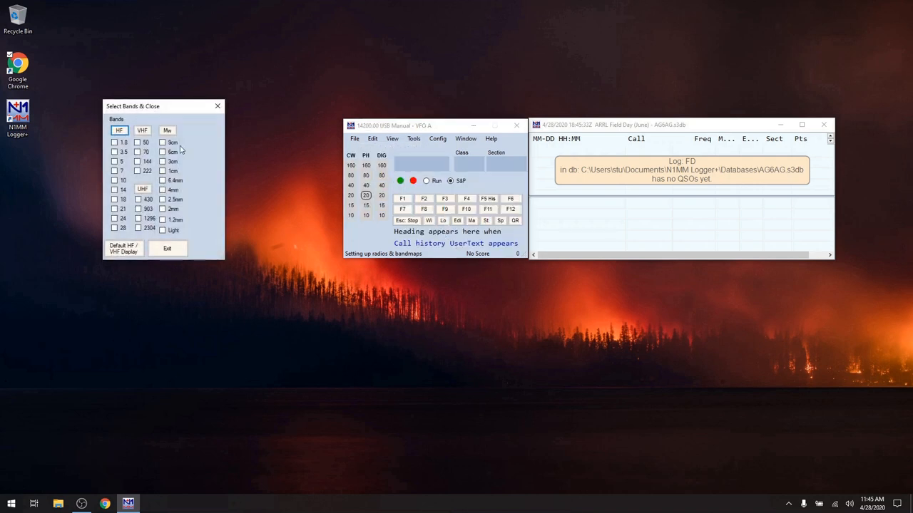
left_click(120, 131)
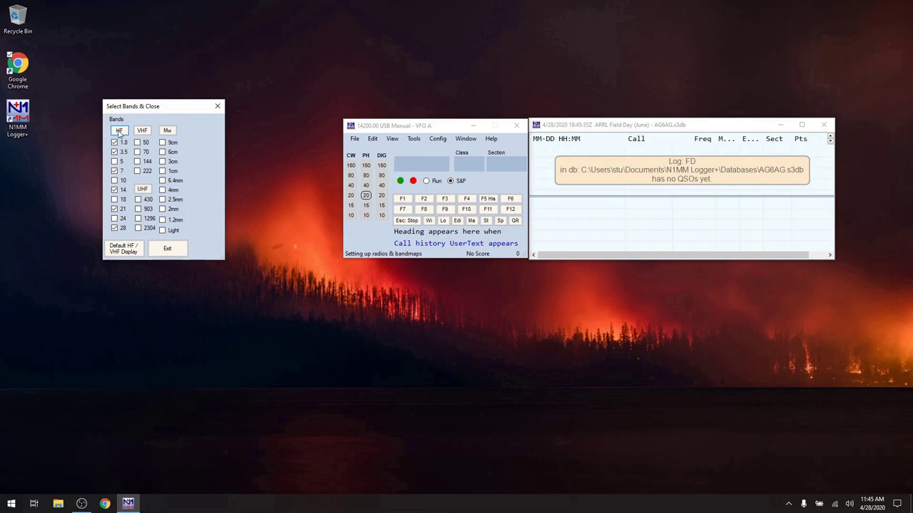
left_click(118, 131)
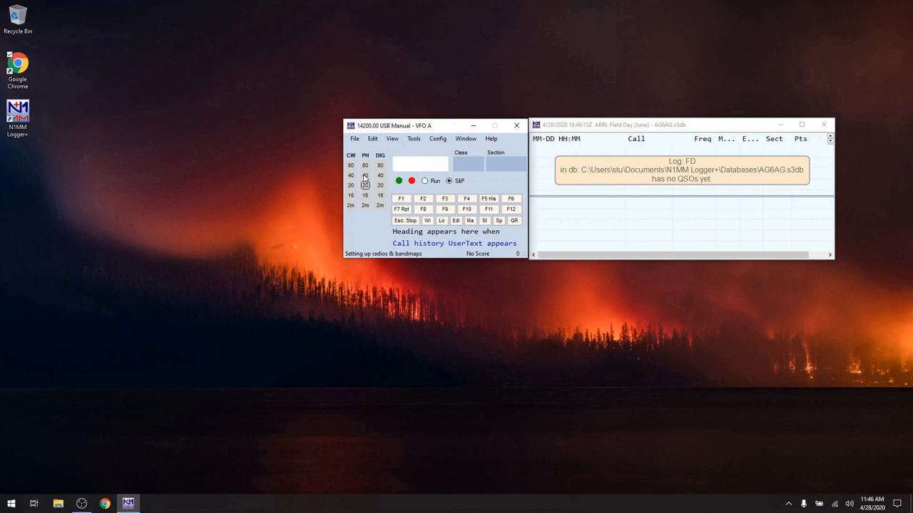
Step: Tune to 40 m phone, then switch to 40 m digital (7127.00 kHz RTTY)
left_click(365, 176)
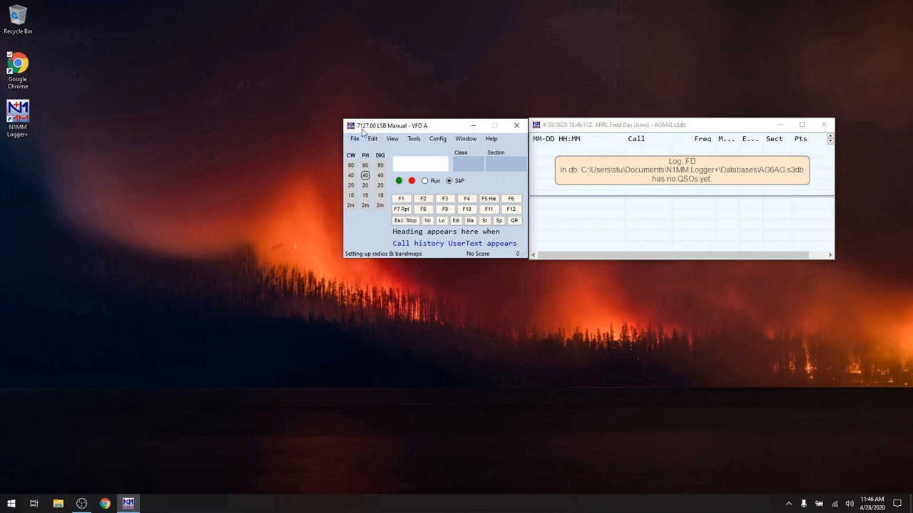
mouse_move(371, 135)
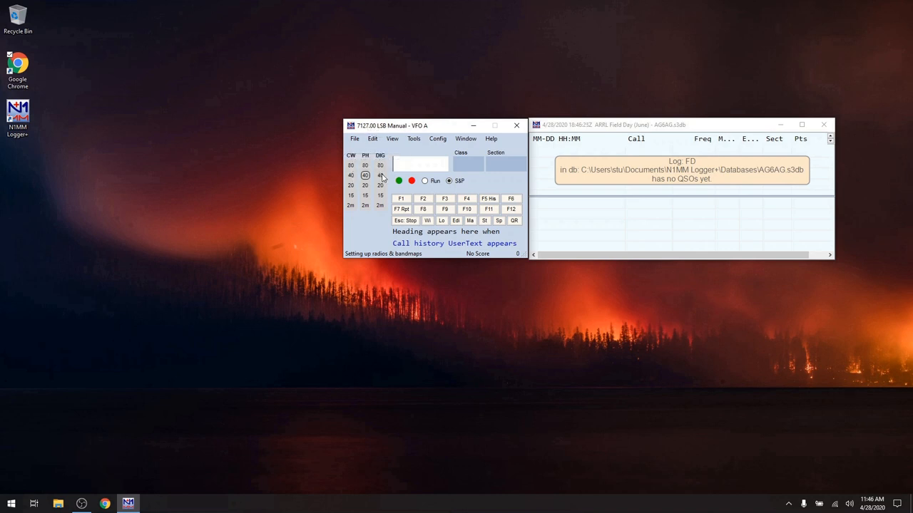
left_click(380, 176)
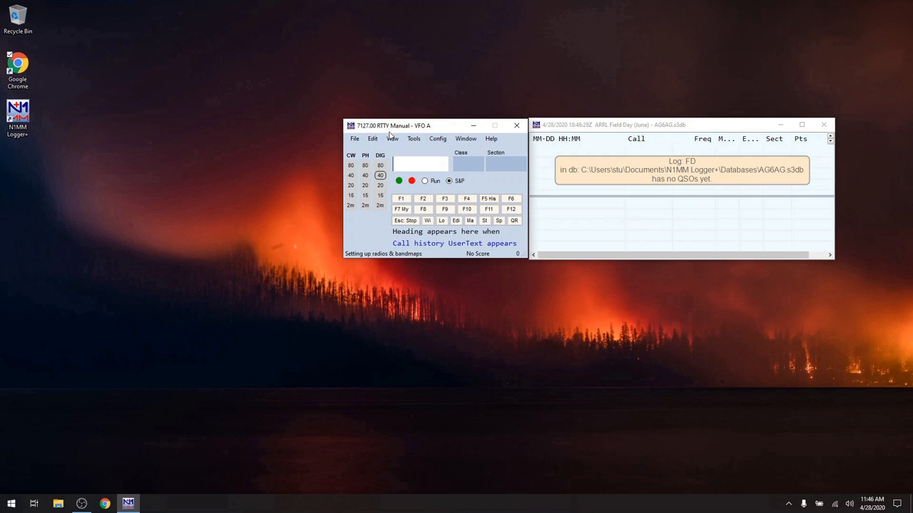
mouse_move(365, 180)
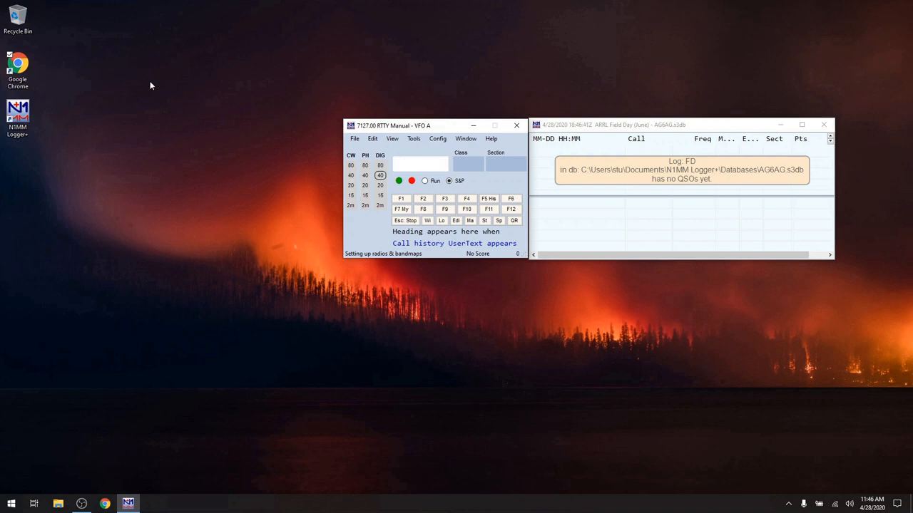
Step: Tune the entry window to 14250 kHz and set the mode to USB
type("1425")
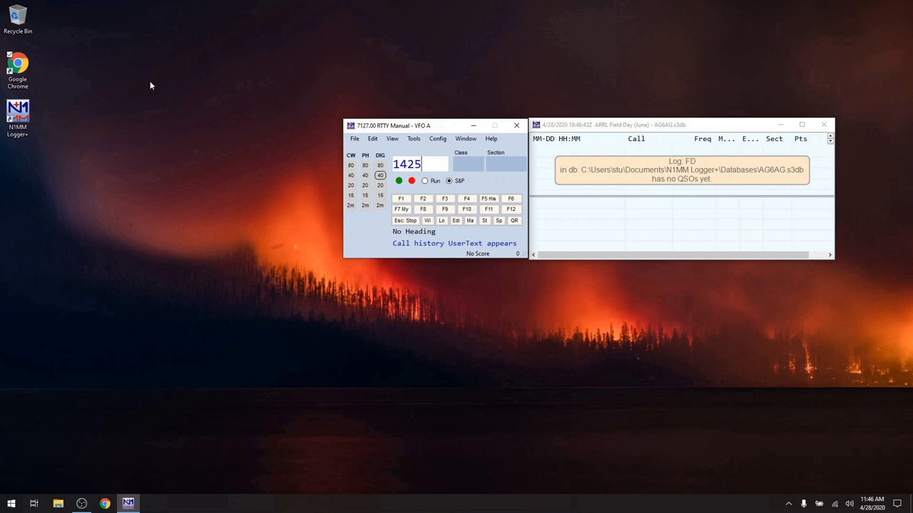
type("0")
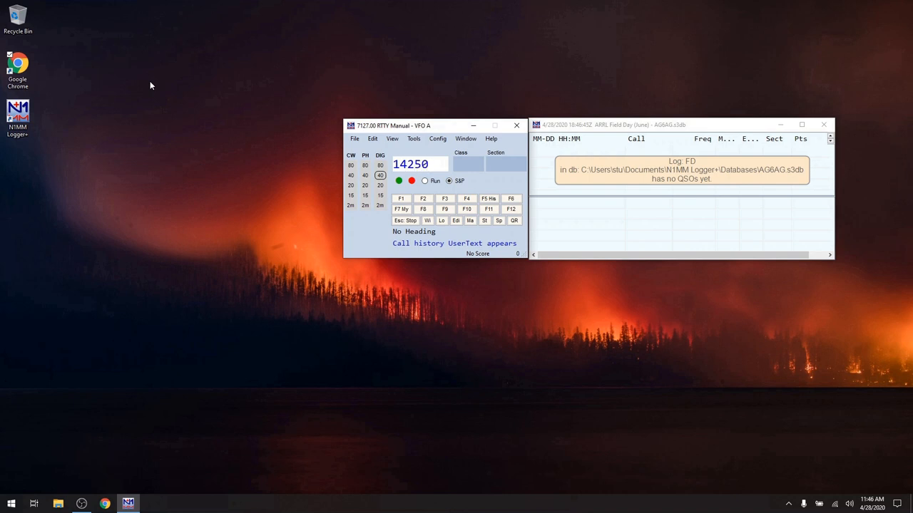
left_click(379, 185)
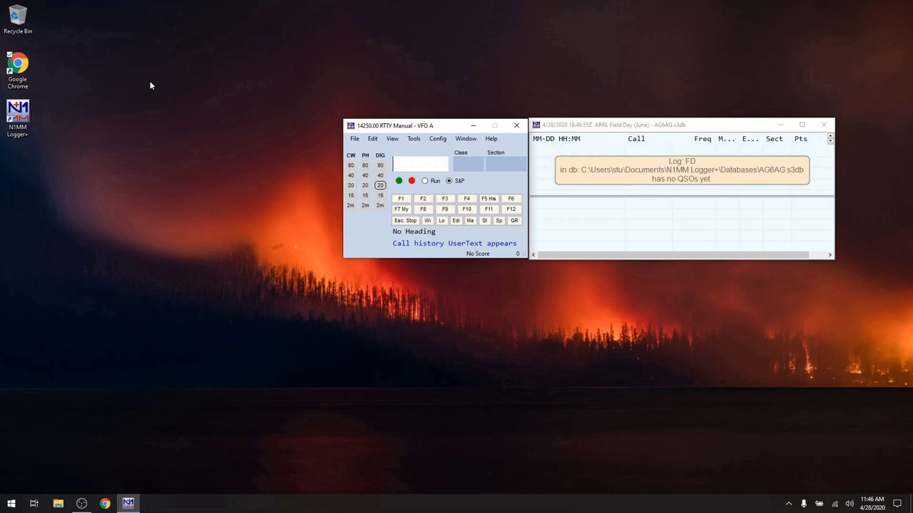
type("USB")
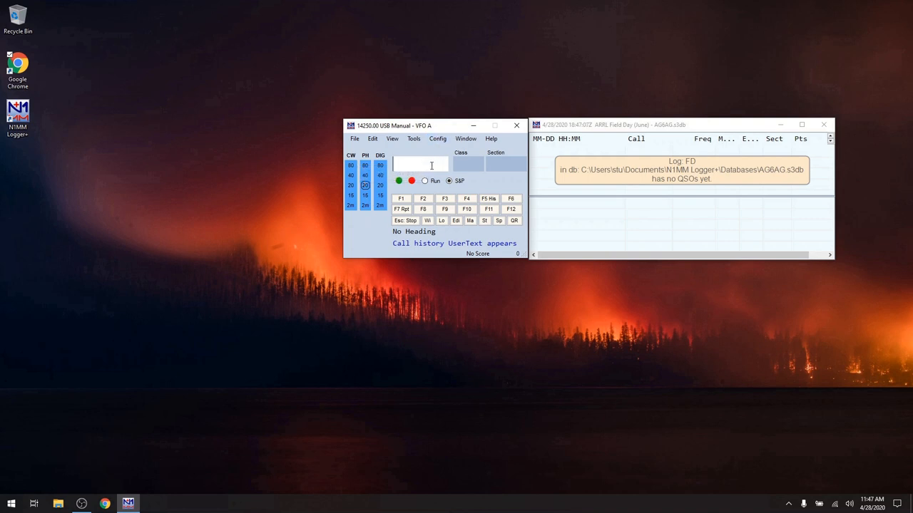
type("A")
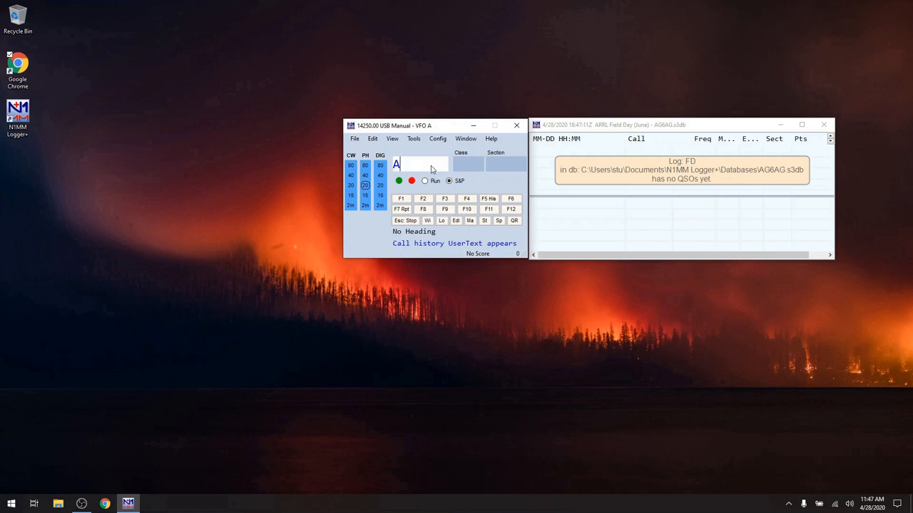
type("B6E")
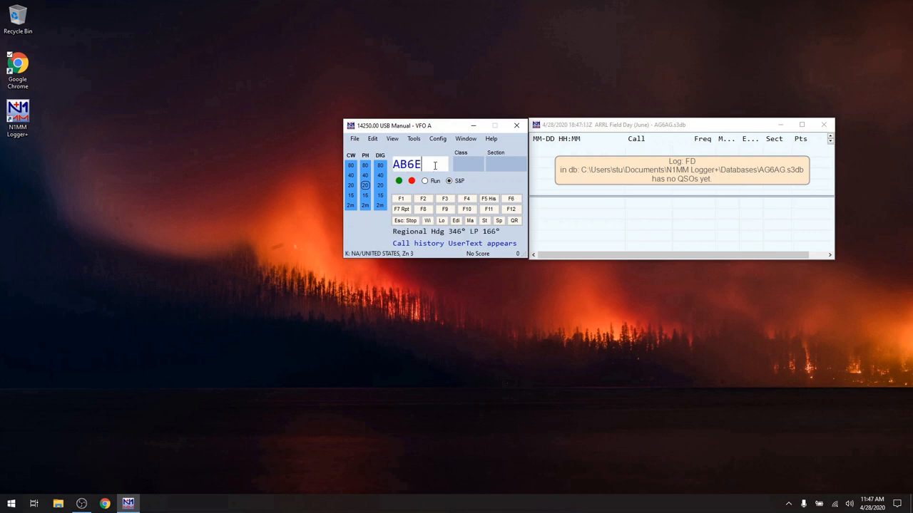
type("T")
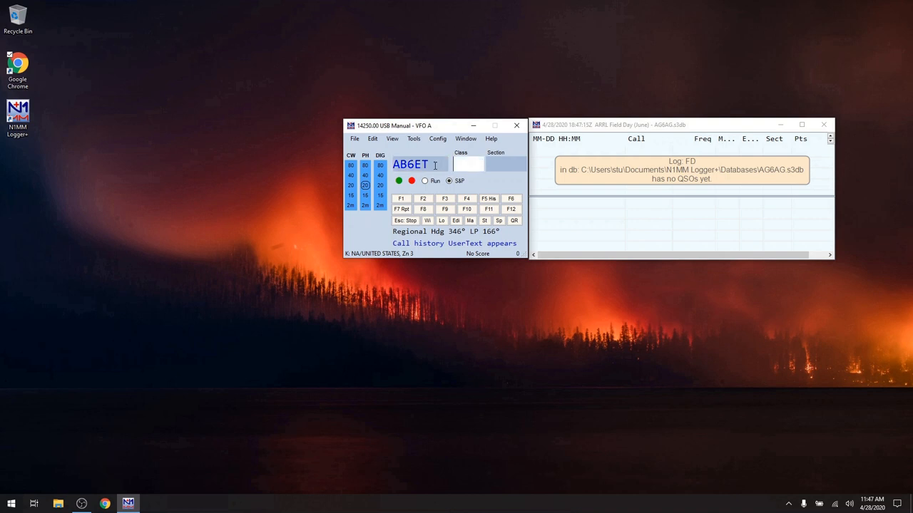
type("1D")
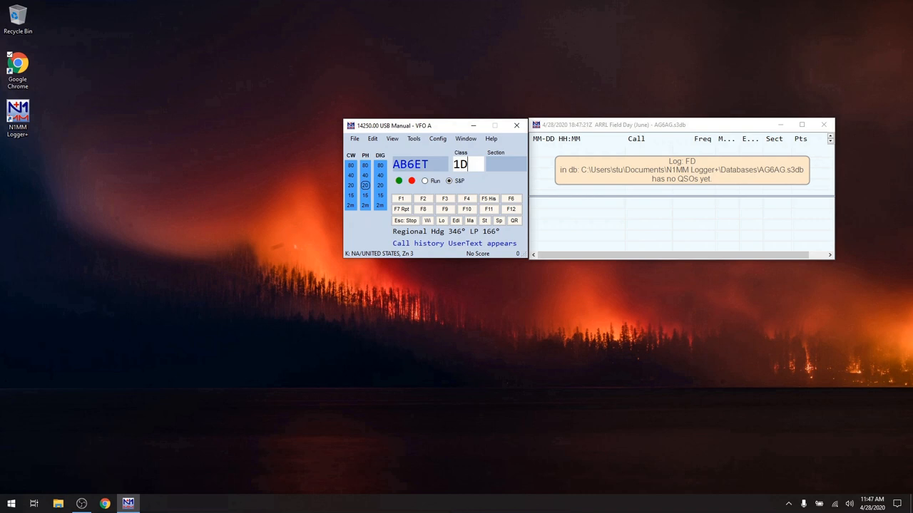
type("S")
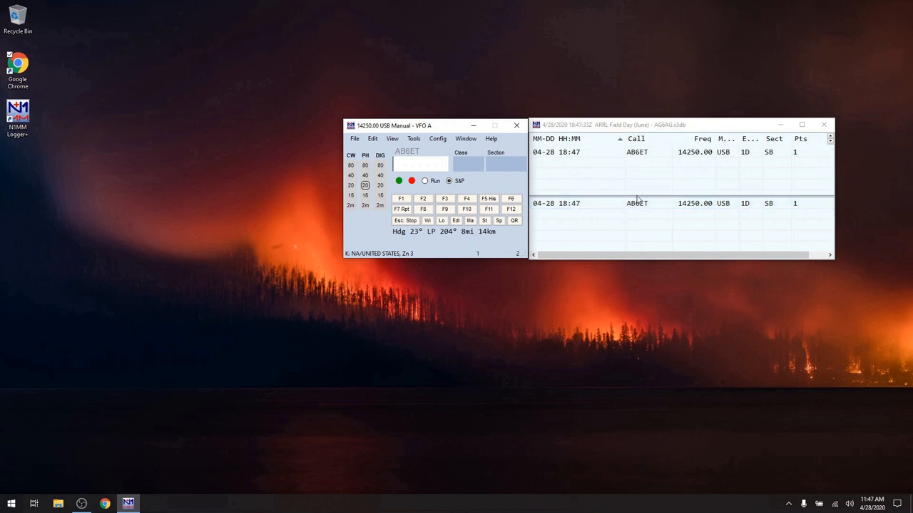
mouse_move(650, 194)
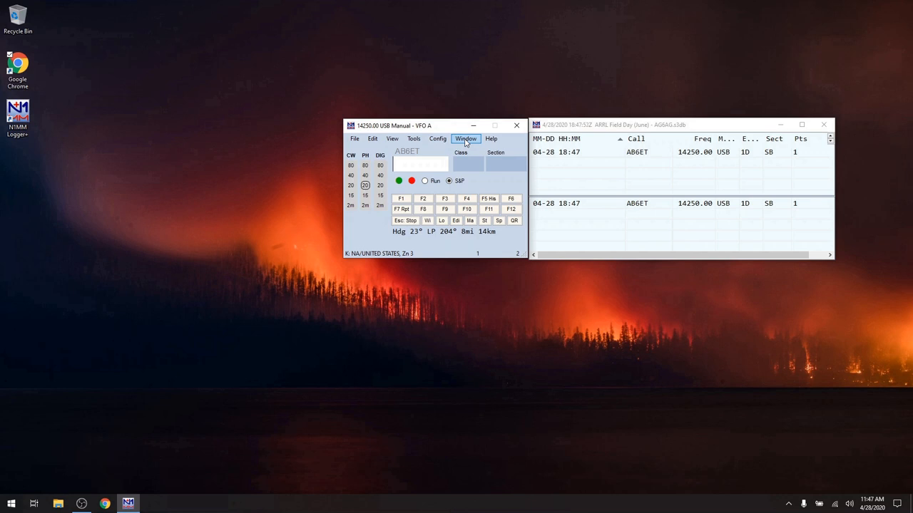
Step: Show the Score Summary (2 points) above the Entry window, then start exiting the logger
left_click(464, 139)
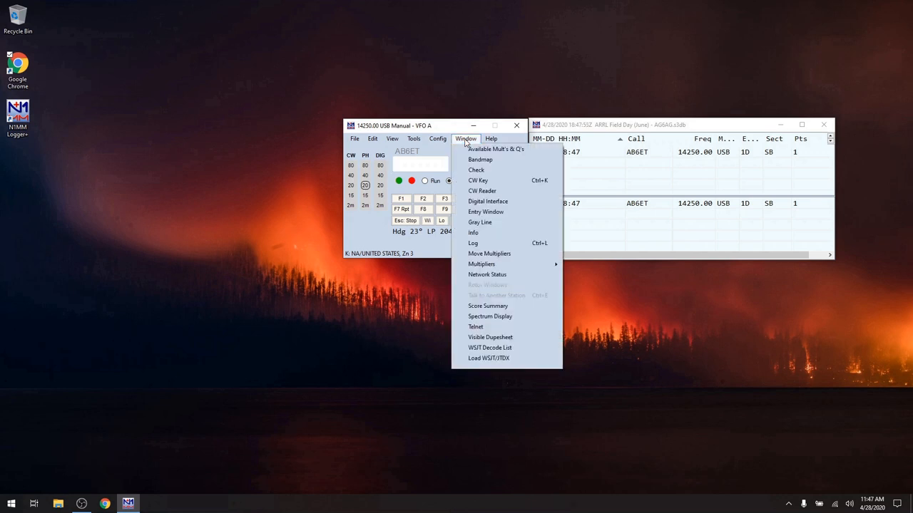
mouse_move(479, 159)
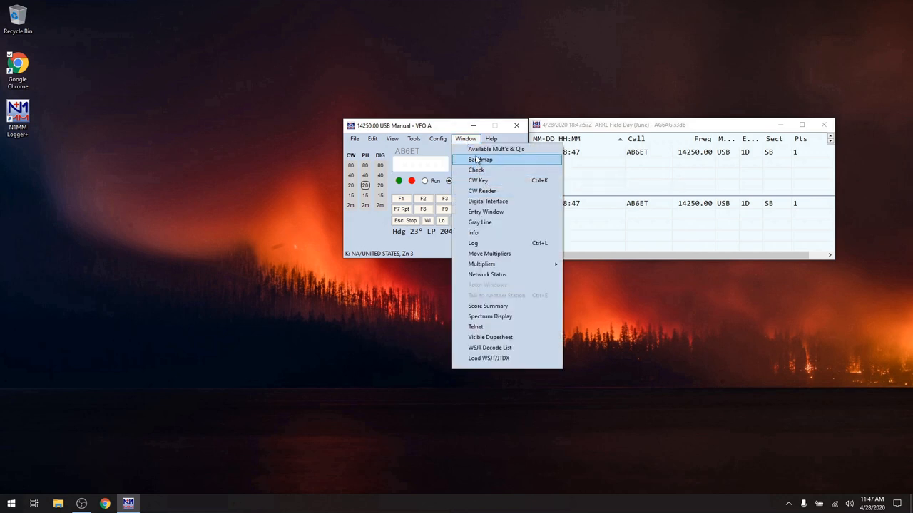
mouse_move(473, 242)
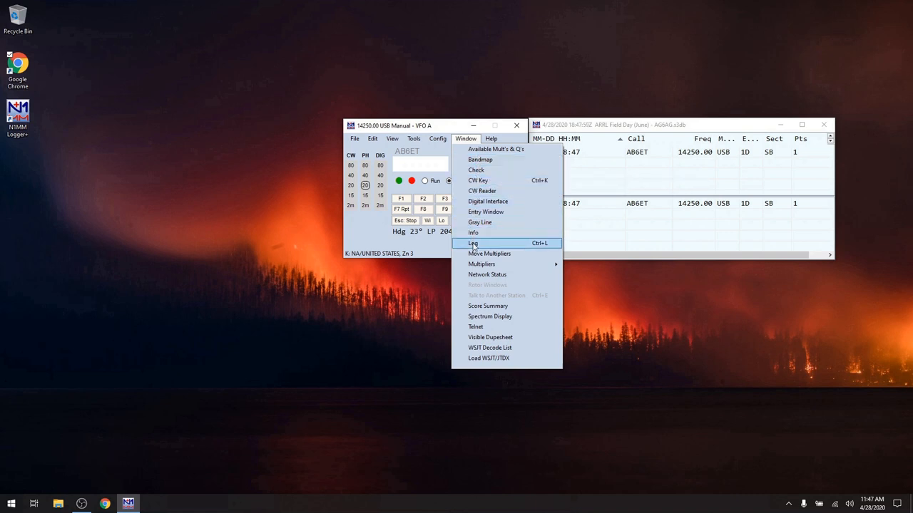
mouse_move(502, 274)
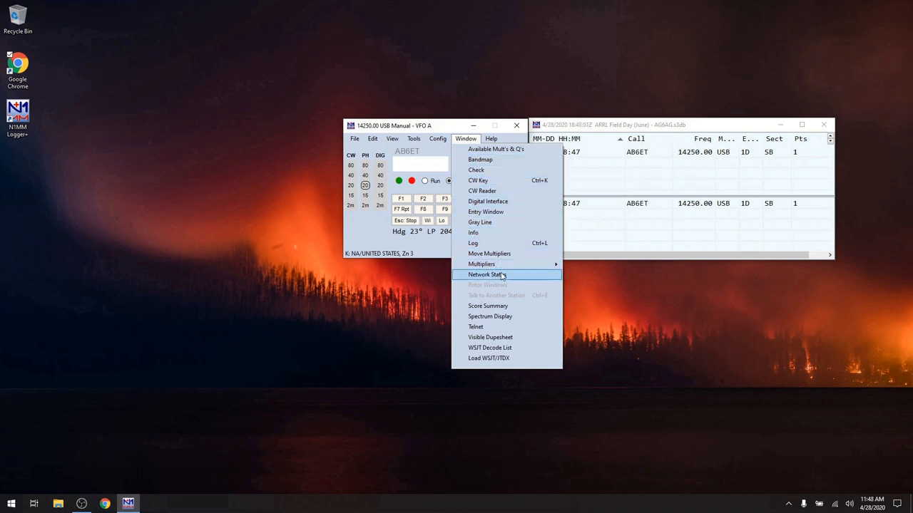
mouse_move(469, 305)
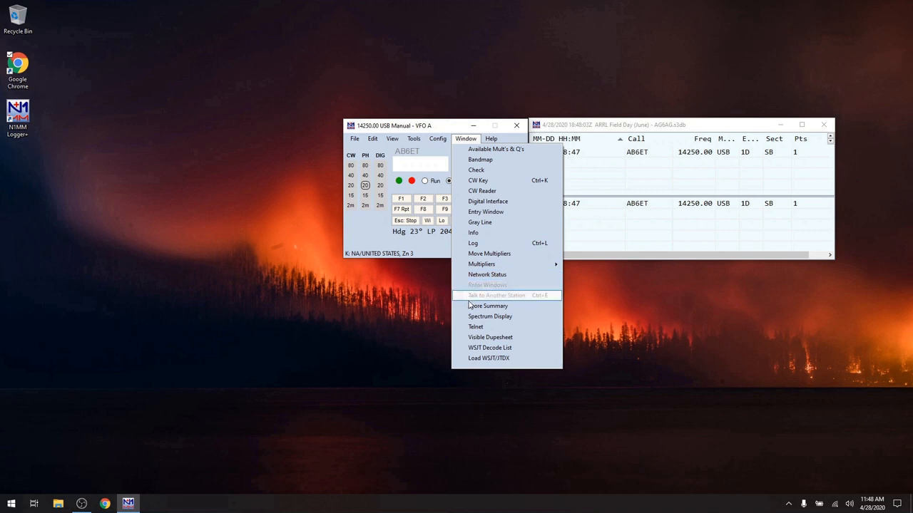
left_click(488, 305)
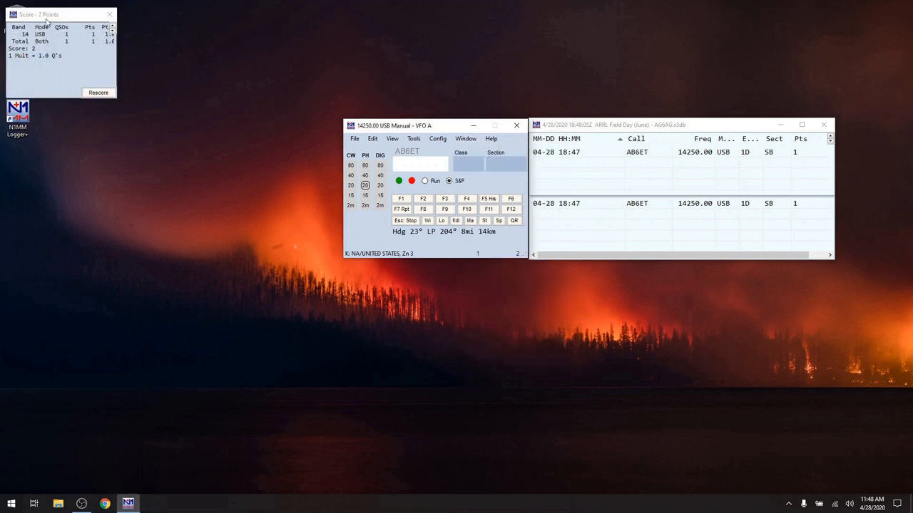
left_click_drag(50, 14, 369, 26)
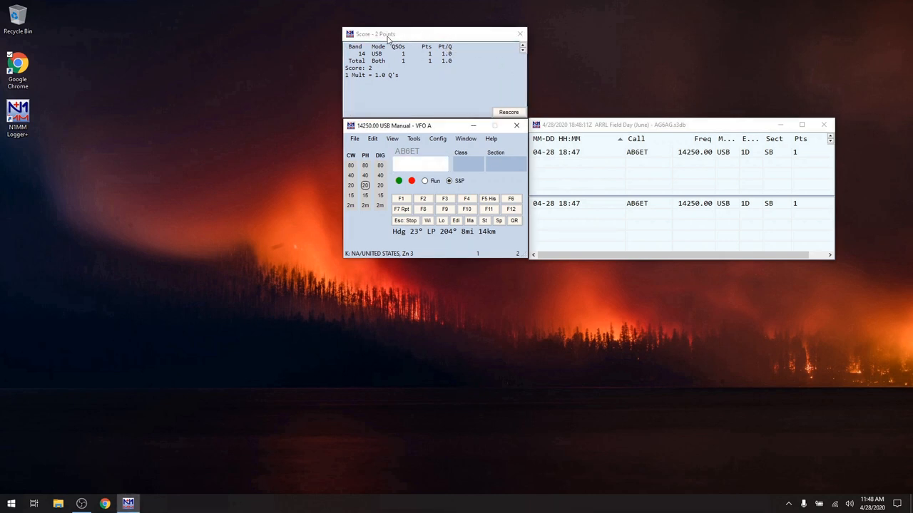
mouse_move(392, 55)
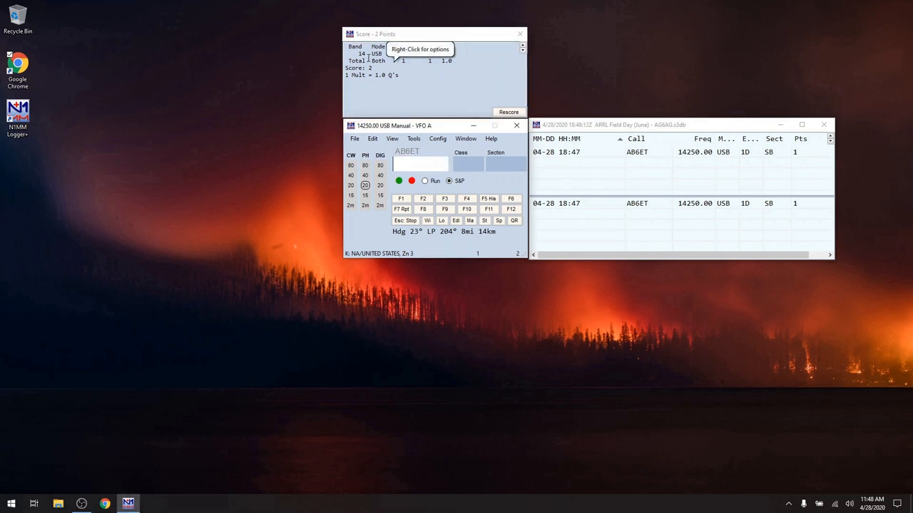
mouse_move(211, 120)
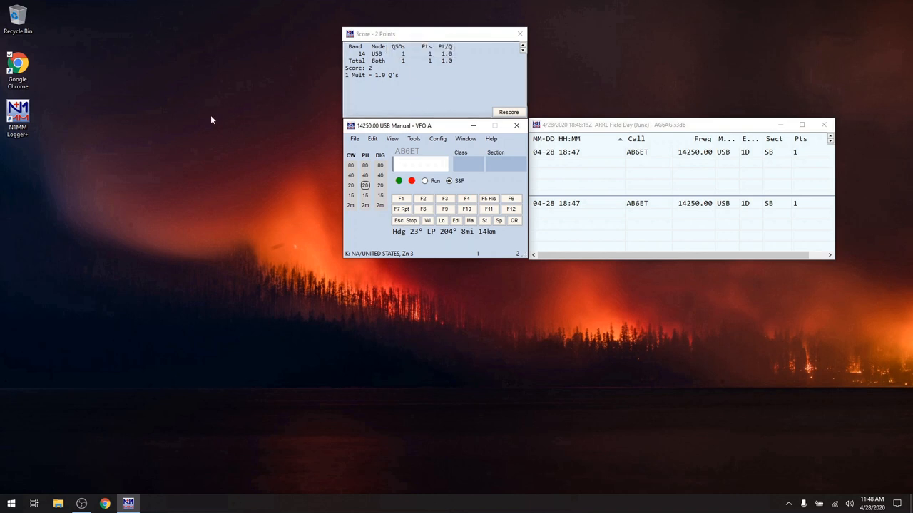
mouse_move(385, 80)
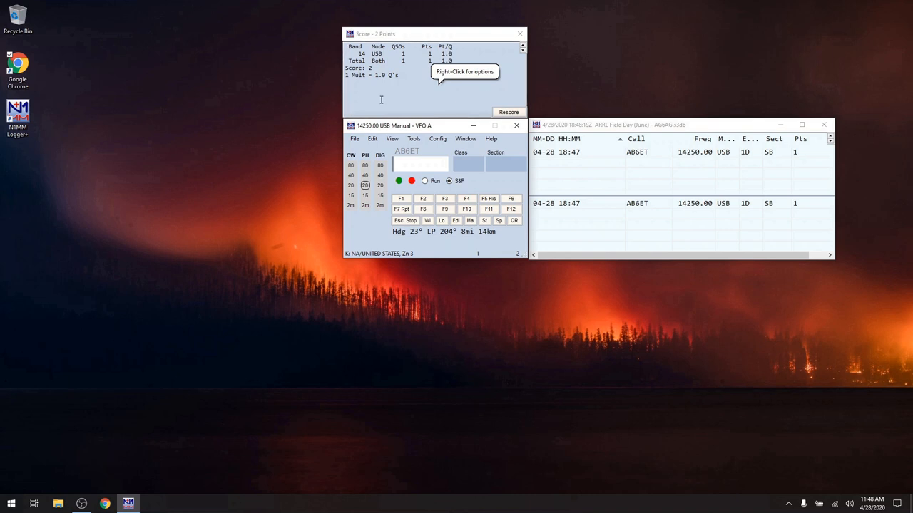
mouse_move(212, 125)
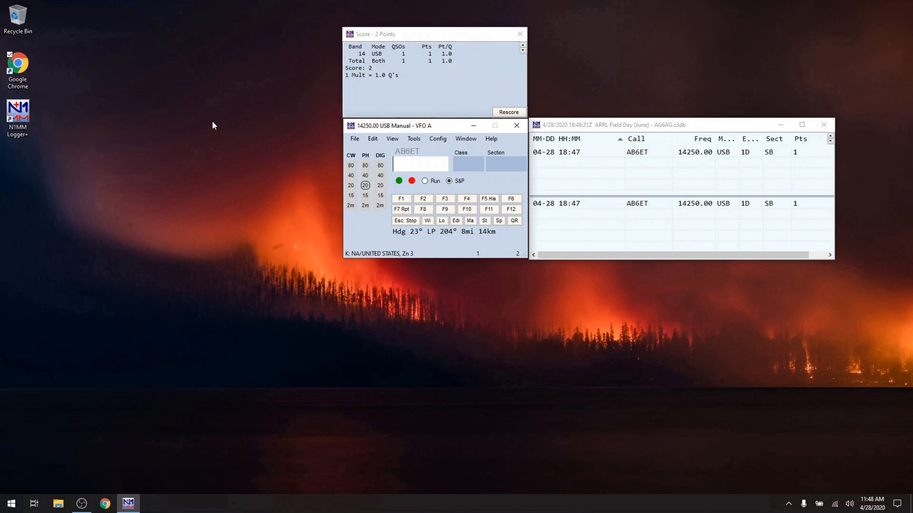
mouse_move(377, 86)
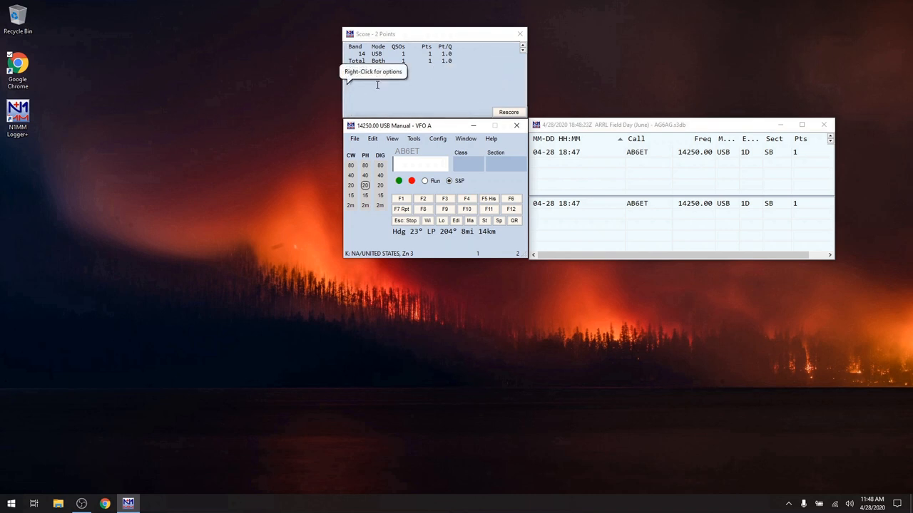
mouse_move(136, 140)
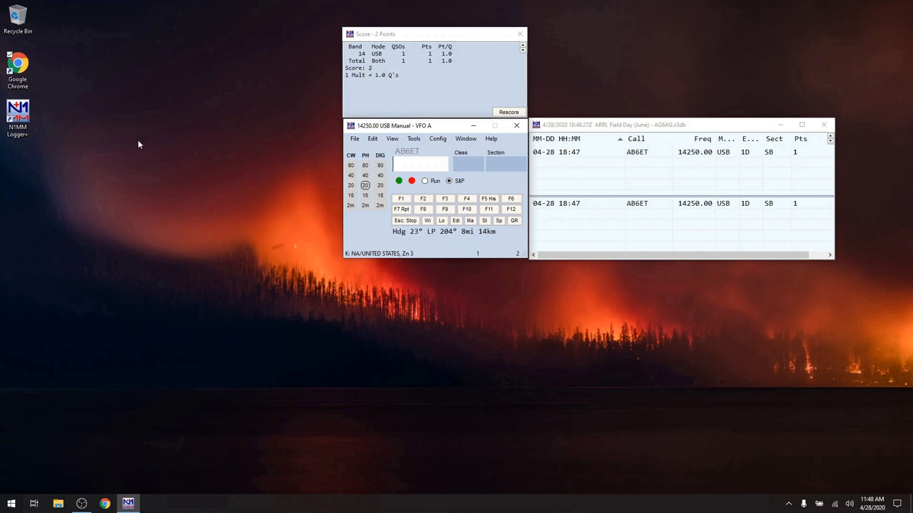
mouse_move(149, 131)
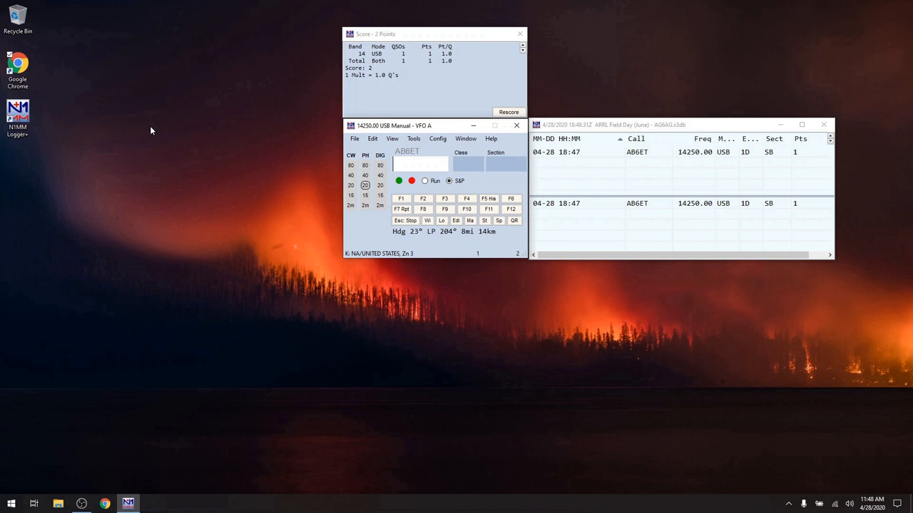
mouse_move(168, 141)
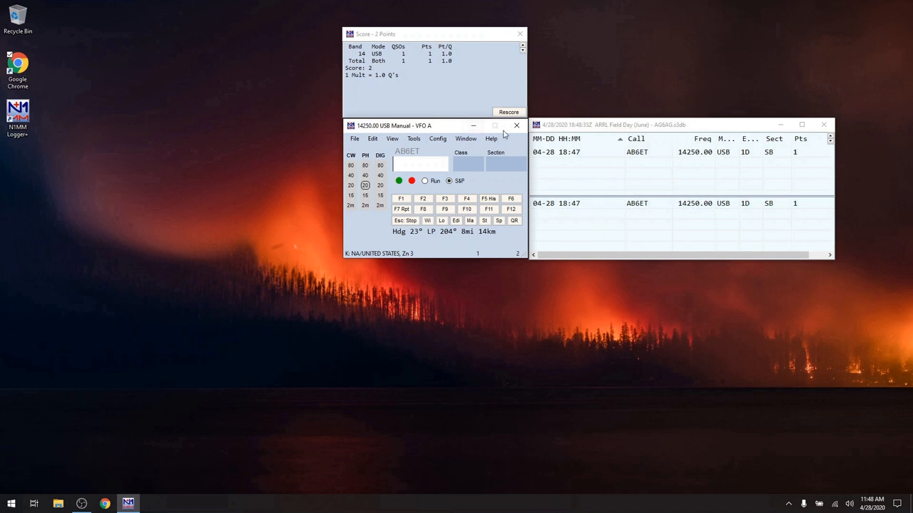
mouse_move(517, 126)
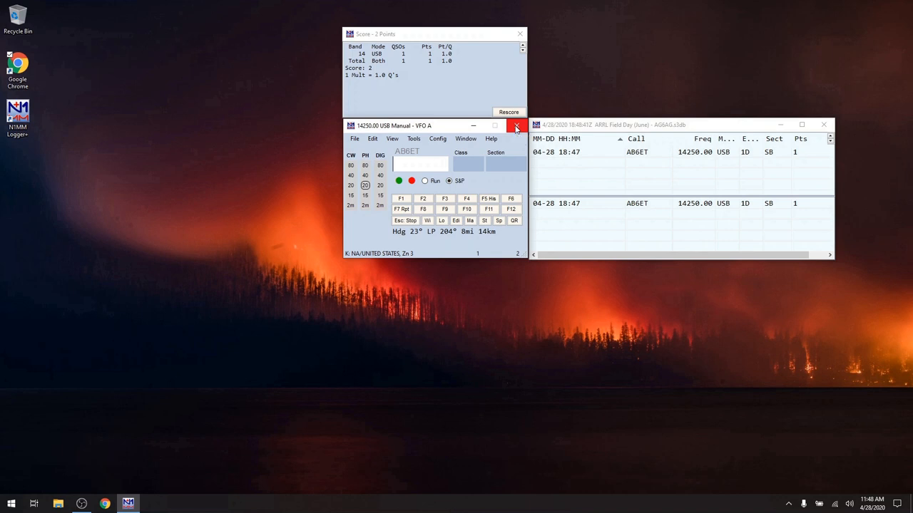
left_click(516, 126)
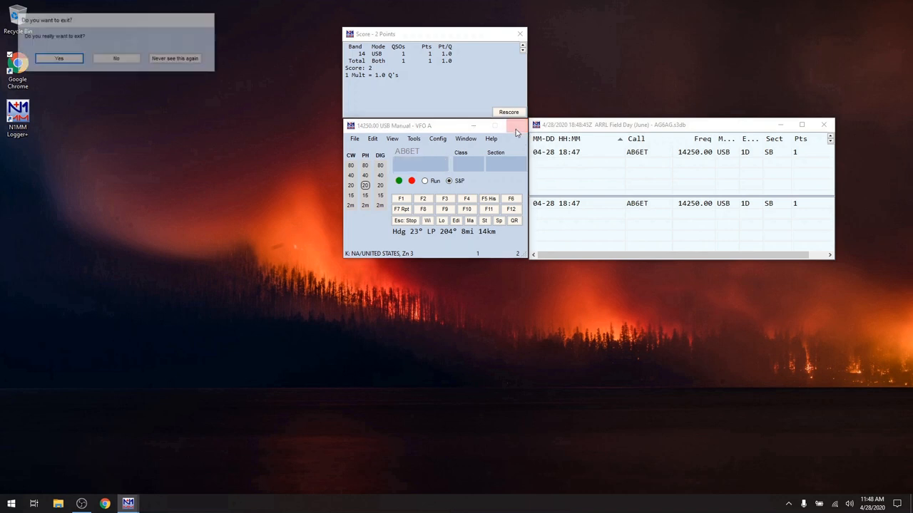